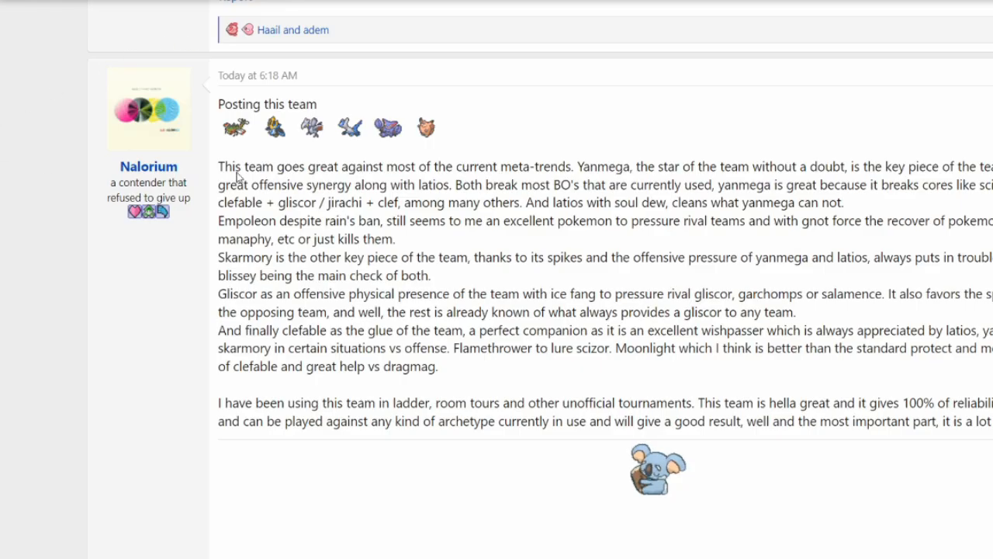
mouse_move(249, 161)
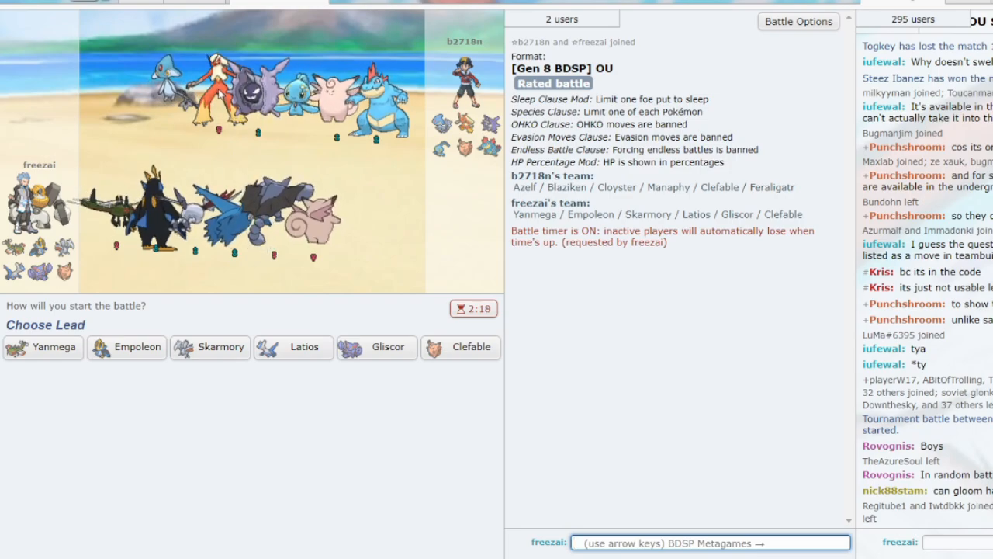
mouse_move(459, 348)
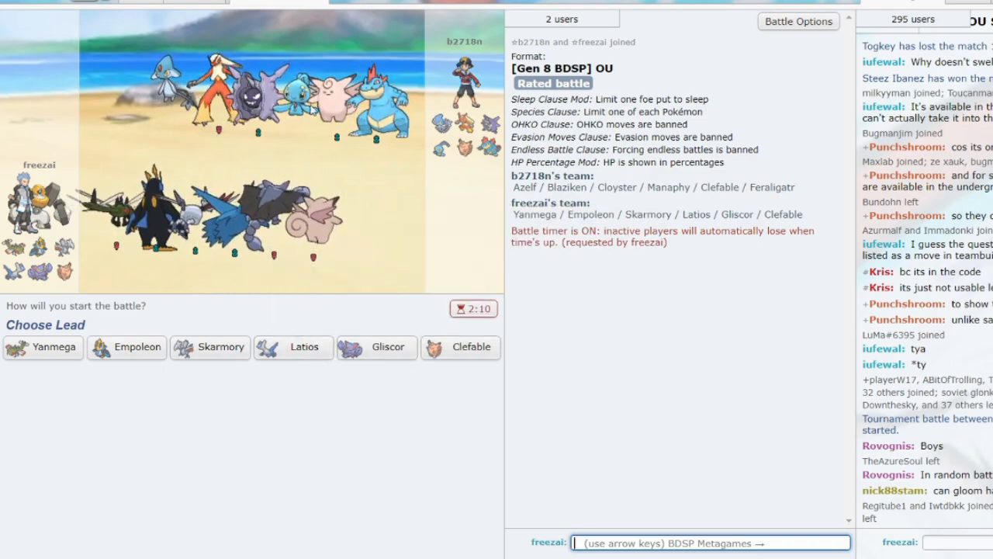
mouse_move(293, 347)
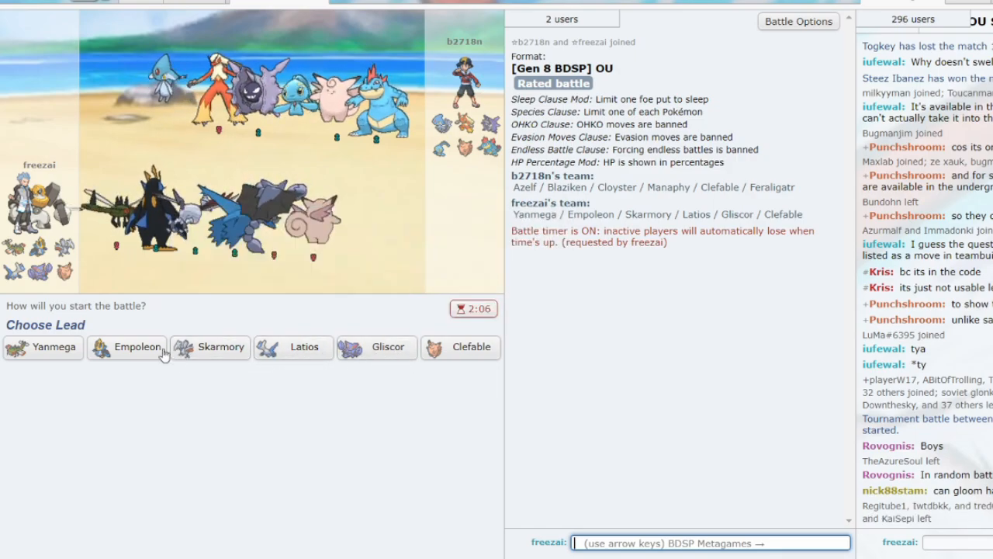
mouse_move(136, 348)
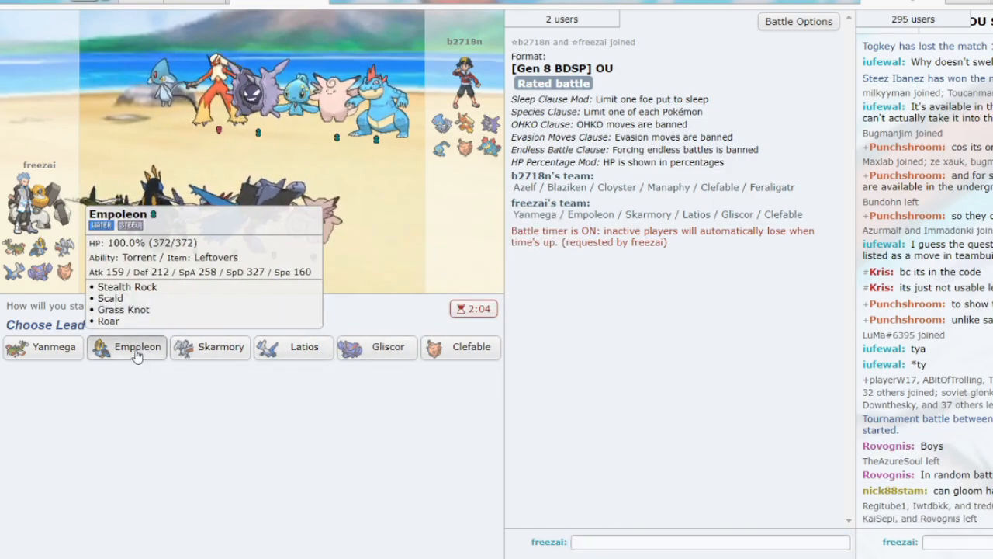
Lead with Empoleon and hit the opposing Azelf with Scald on turn 1
click(136, 346)
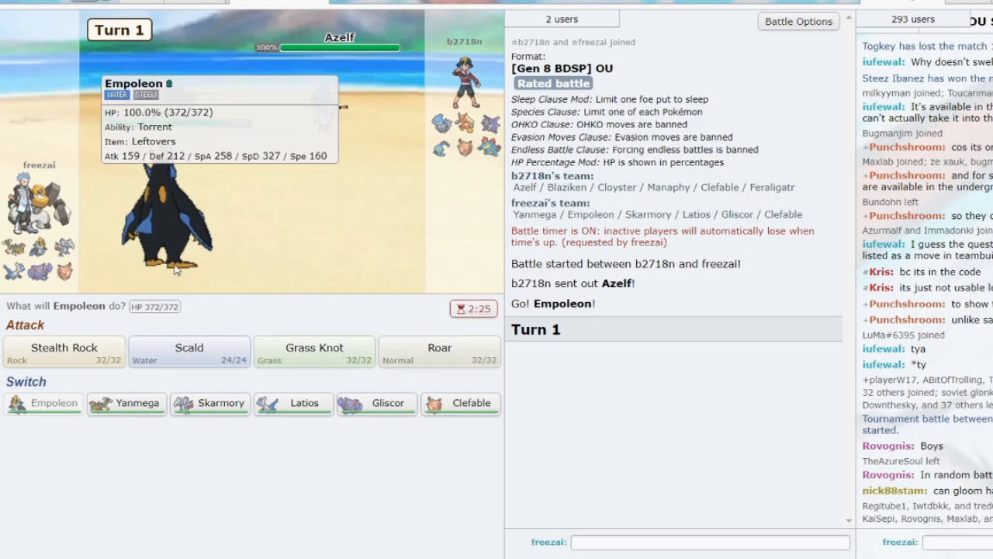
mouse_move(189, 350)
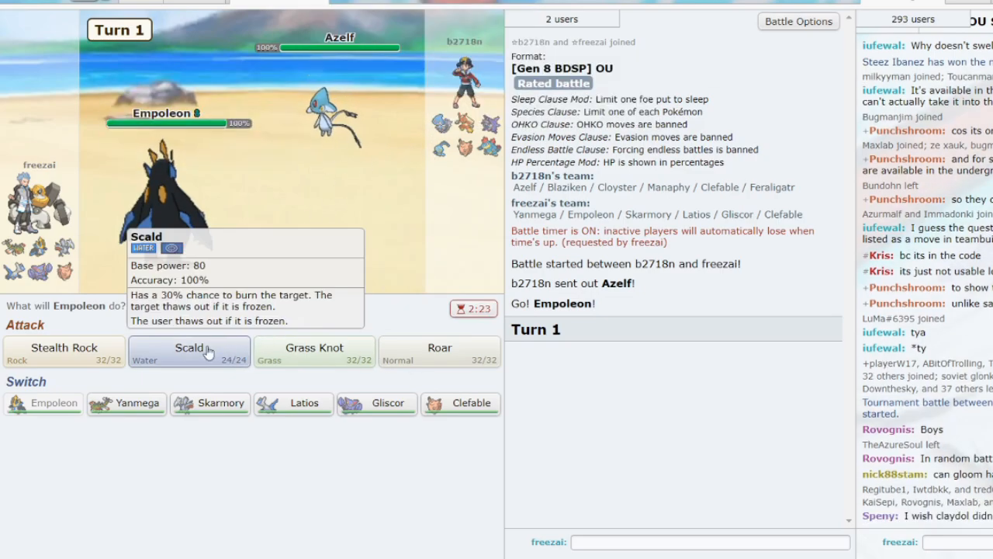
click(190, 350)
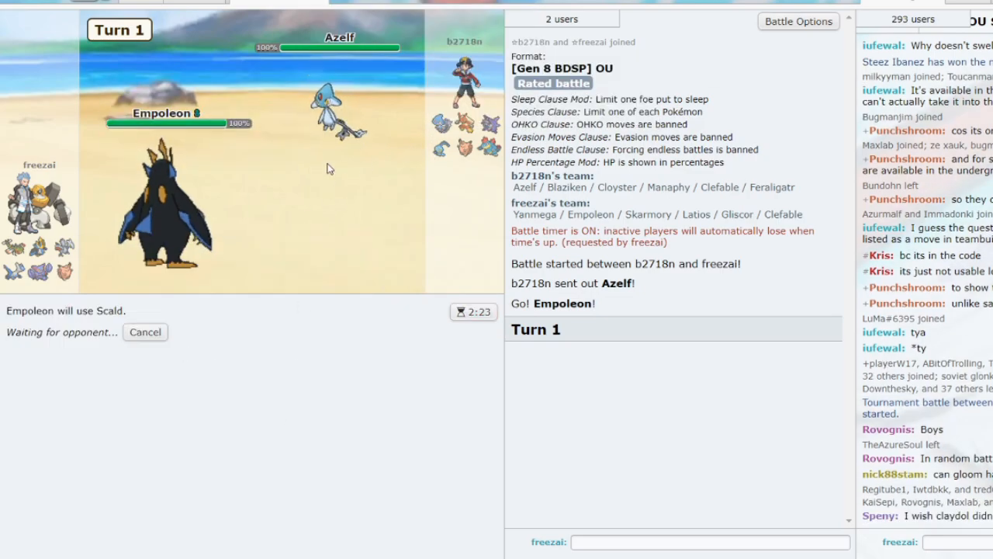
mouse_move(326, 112)
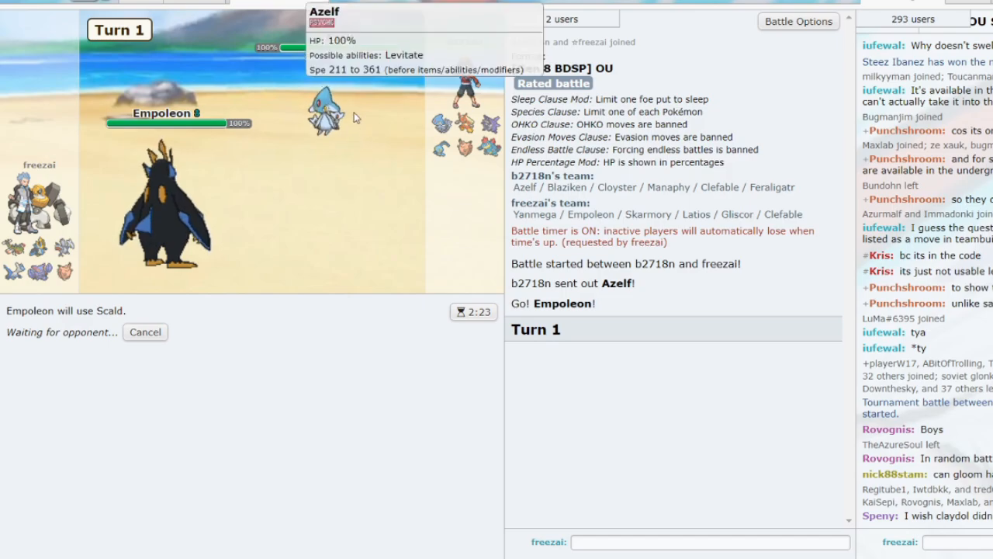
click(146, 332)
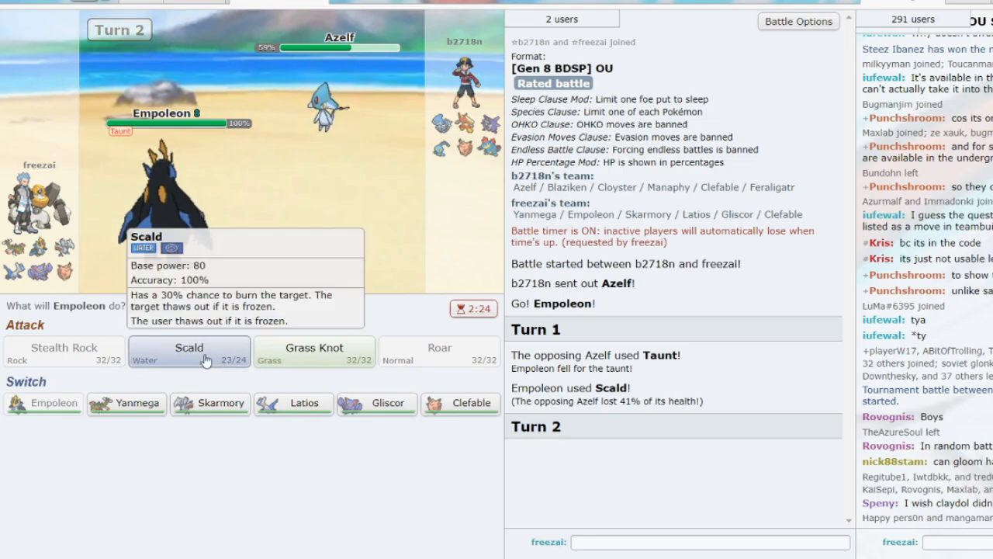
Scald Azelf again until it faints and the opponent brings in Manaphy
click(189, 351)
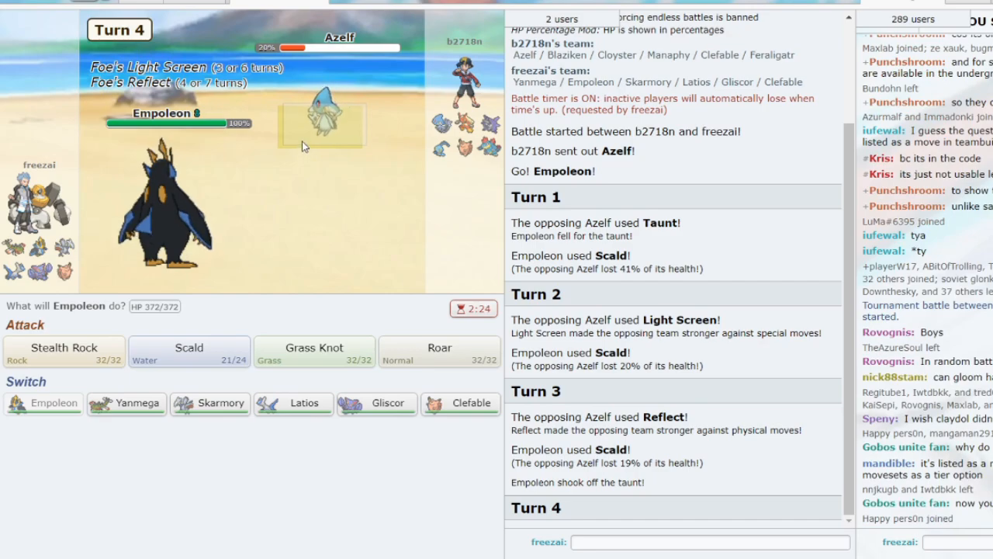
mouse_move(211, 403)
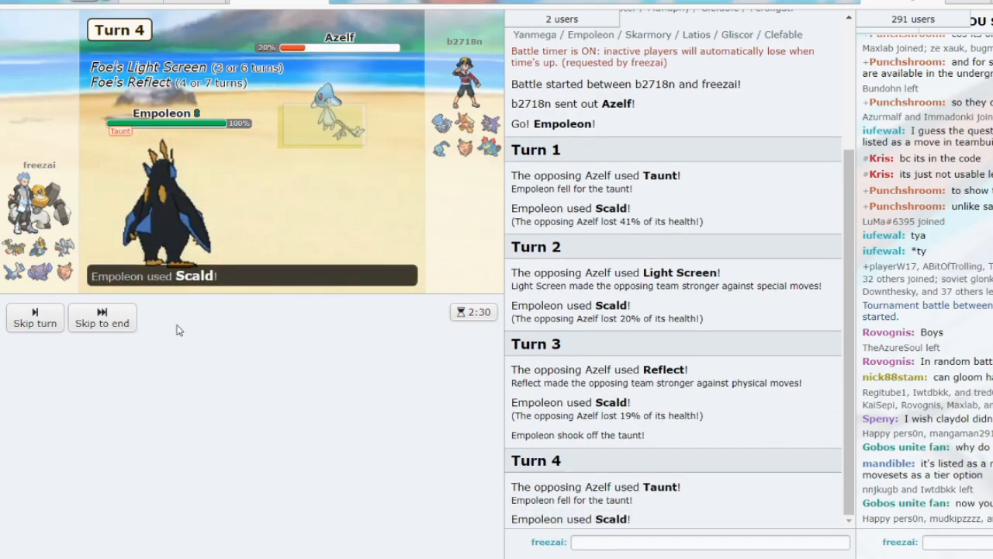
click(102, 317)
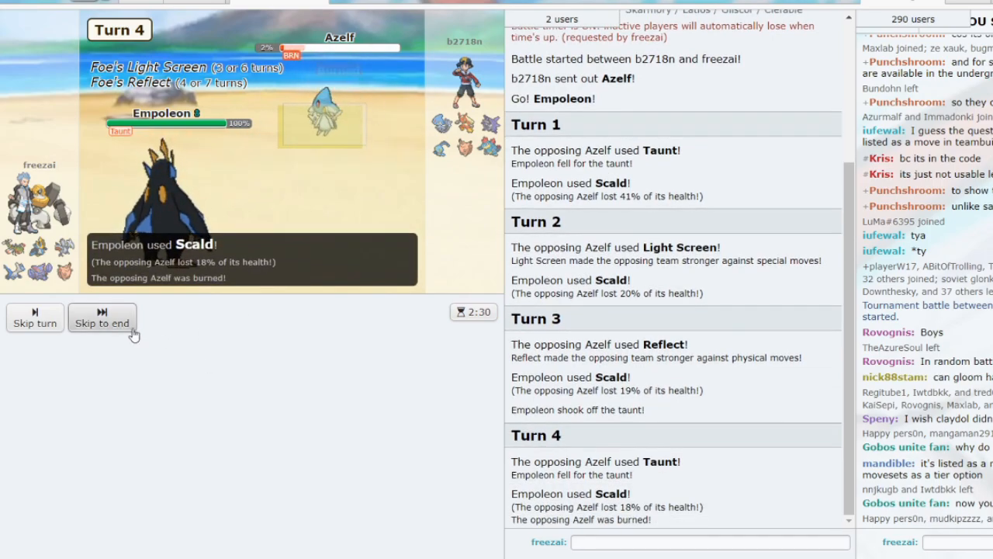
click(102, 323)
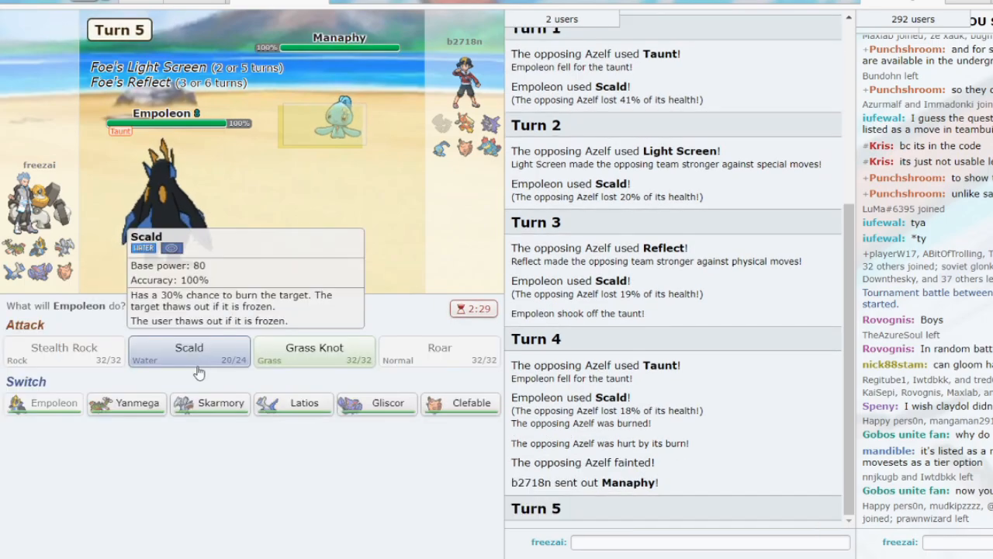
mouse_move(459, 404)
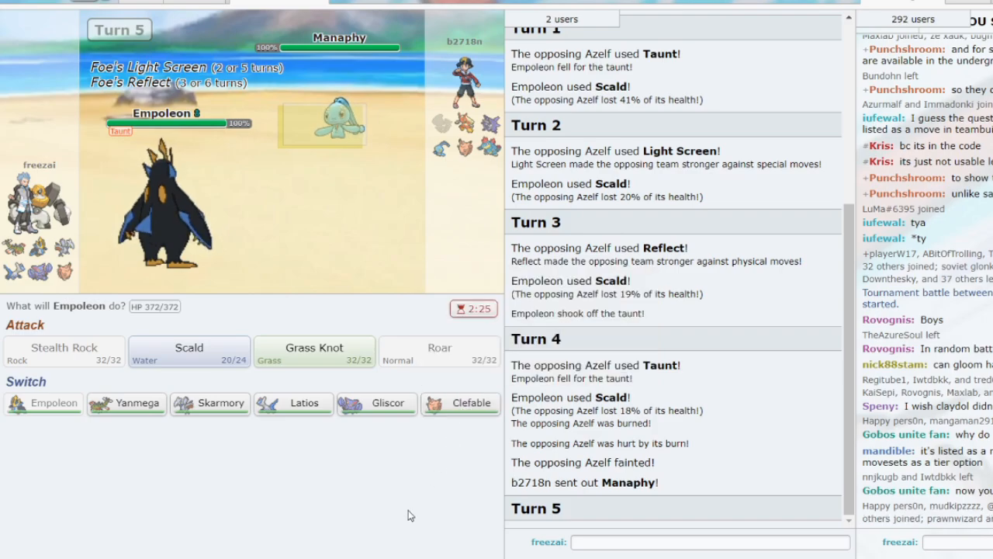
mouse_move(461, 403)
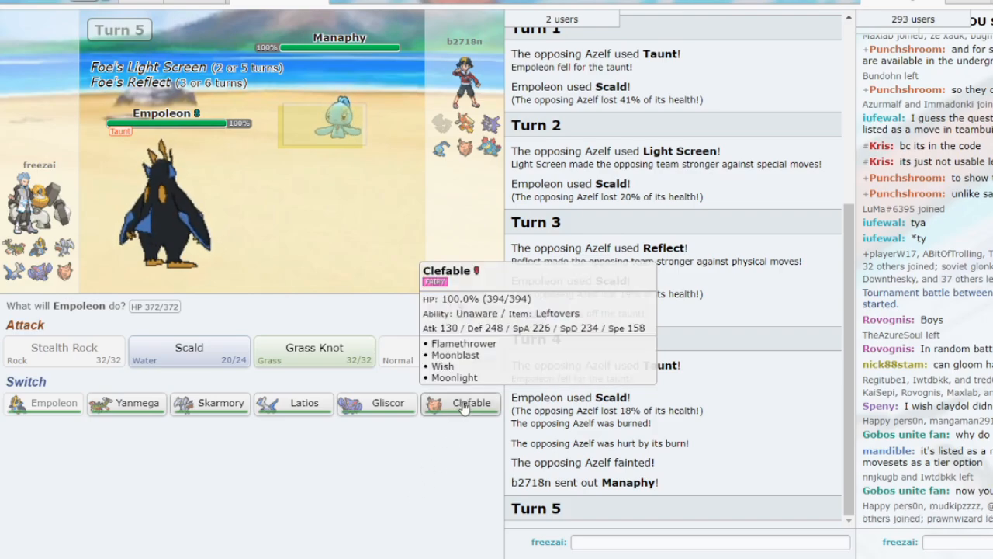
Bring in Clefable for Empoleon and heal with Moonlight against Blaziken's Flare Blitz through turn 9
click(461, 403)
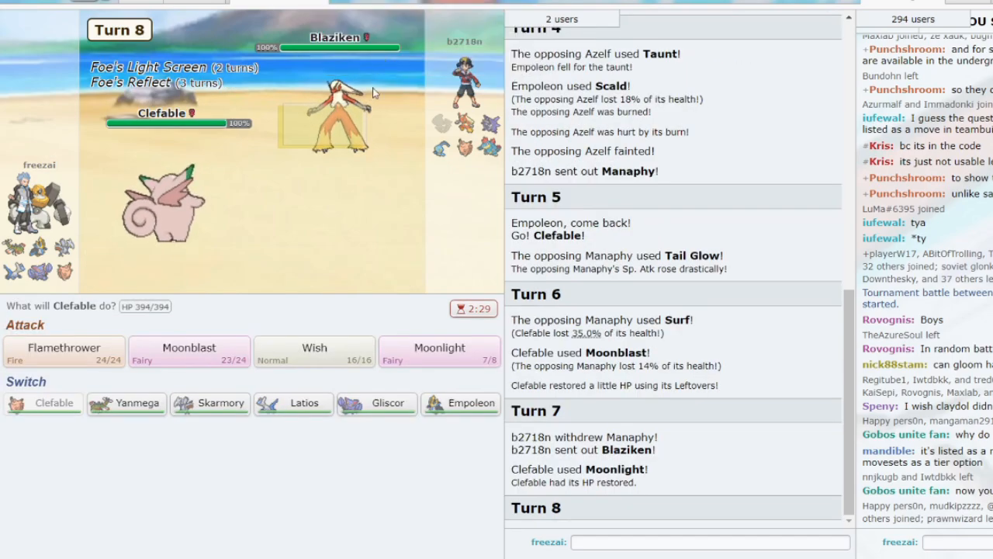
mouse_move(376, 404)
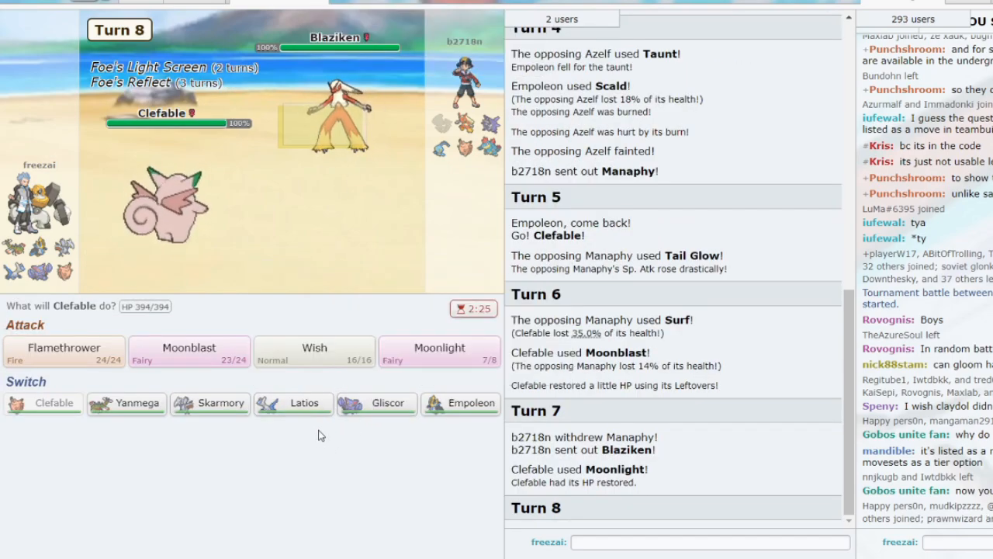
mouse_move(339, 116)
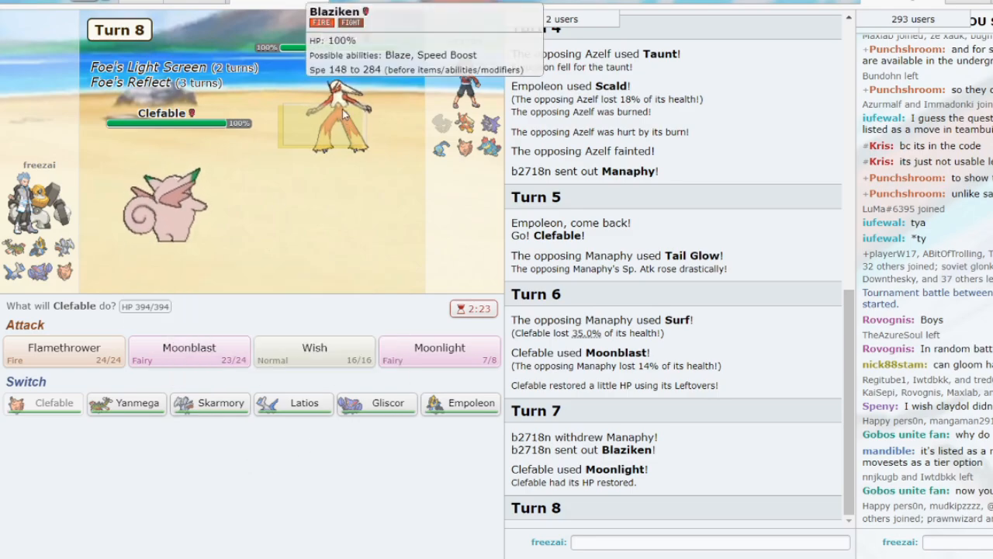
mouse_move(258, 460)
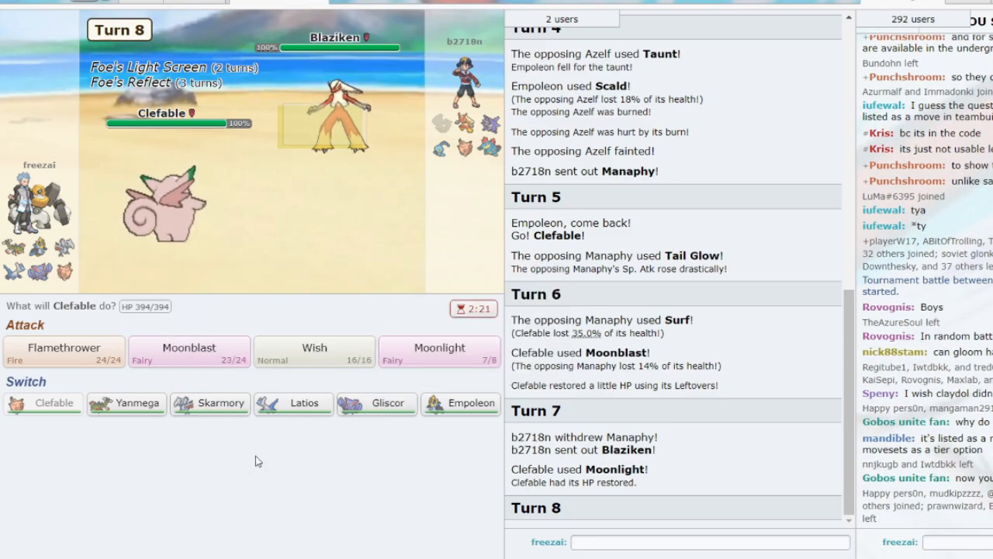
mouse_move(189, 350)
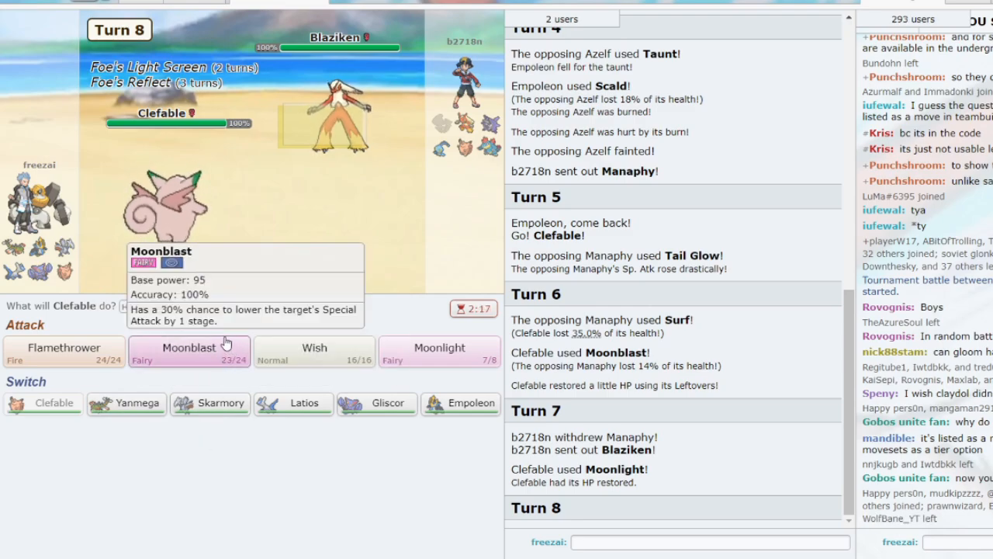
mouse_move(441, 349)
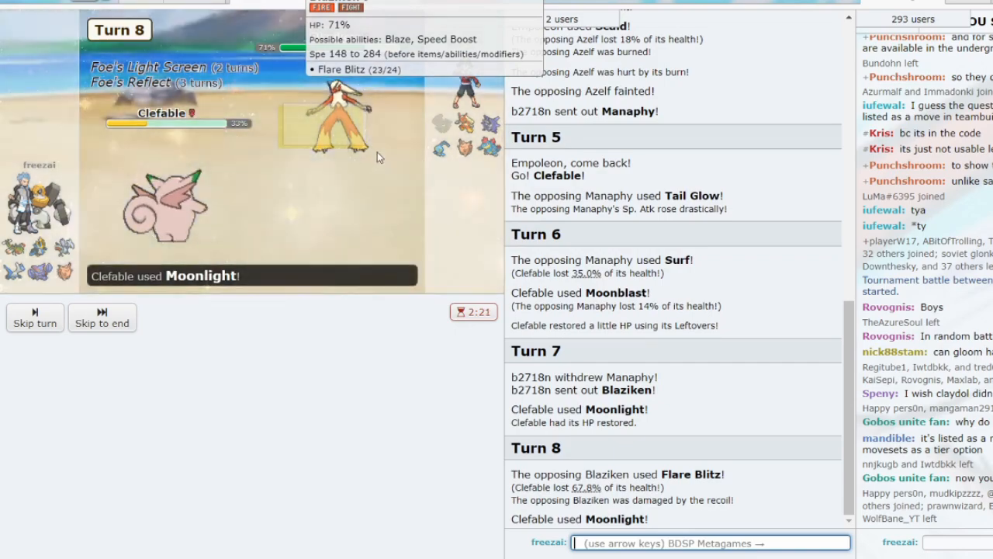
click(103, 317)
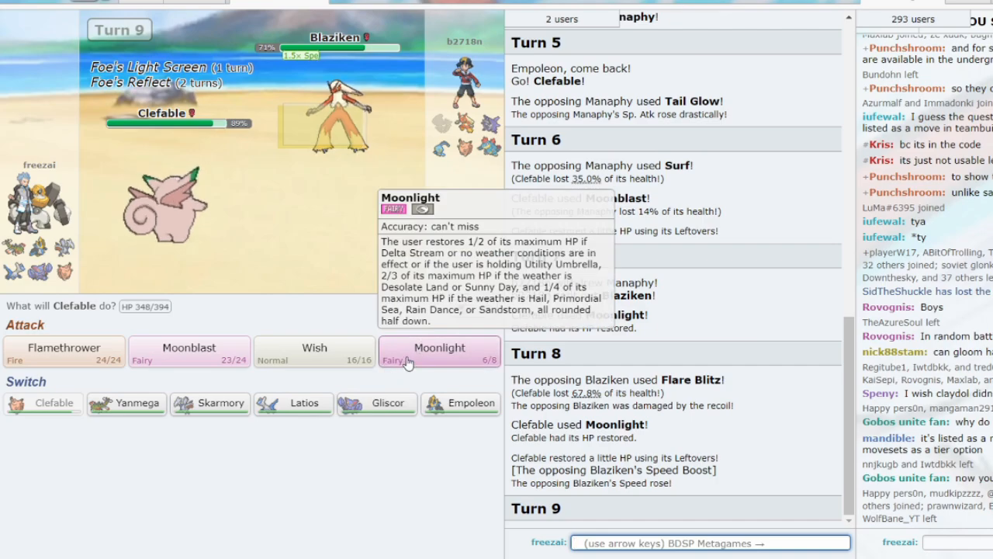
mouse_move(240, 194)
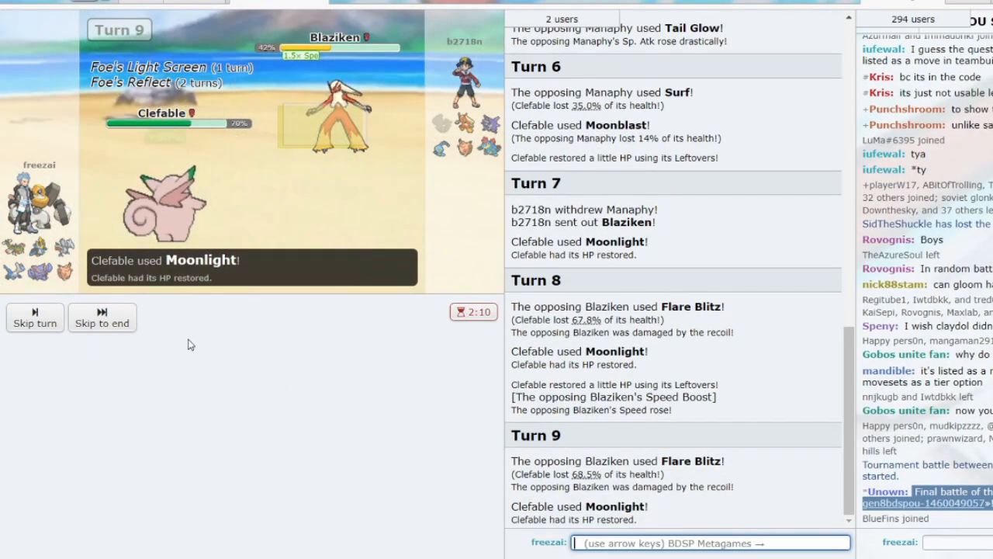
click(103, 317)
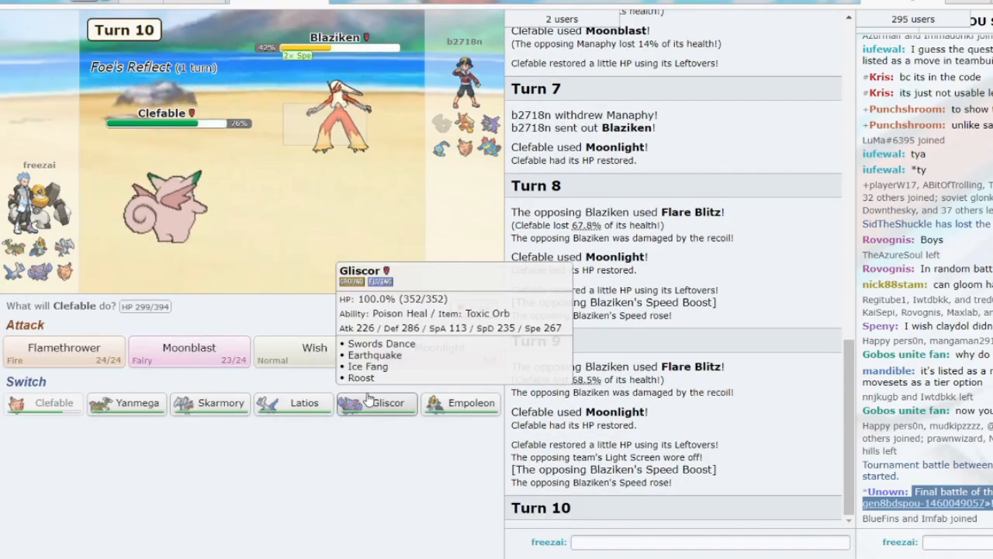
Bring in Gliscor, Earthquake Blaziken, and send in Latios after Gliscor faints
click(376, 404)
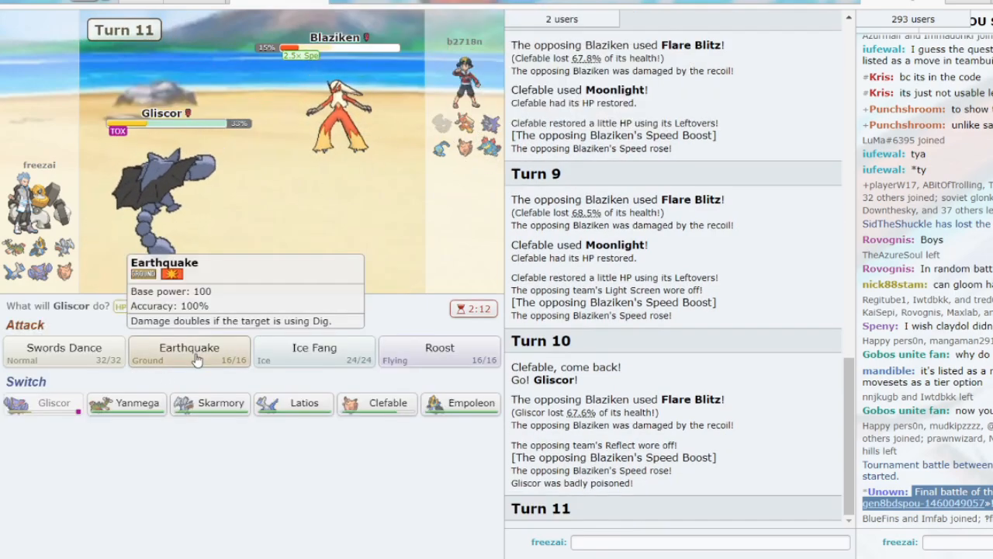
click(189, 351)
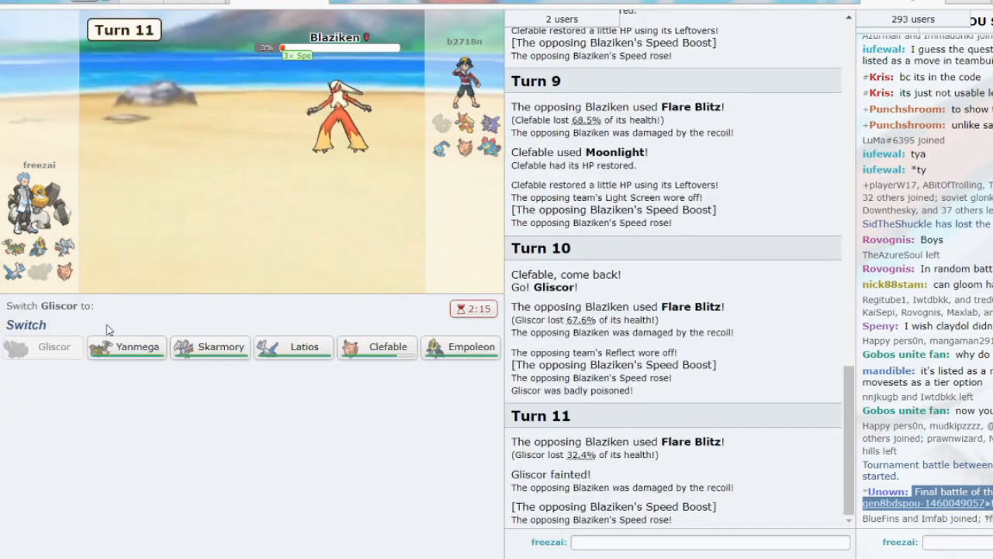
mouse_move(242, 338)
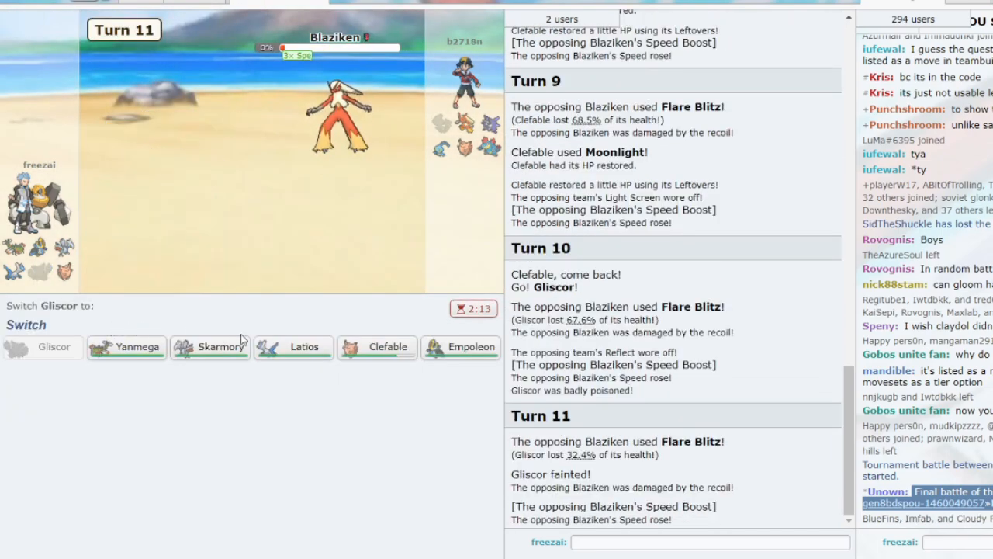
click(304, 348)
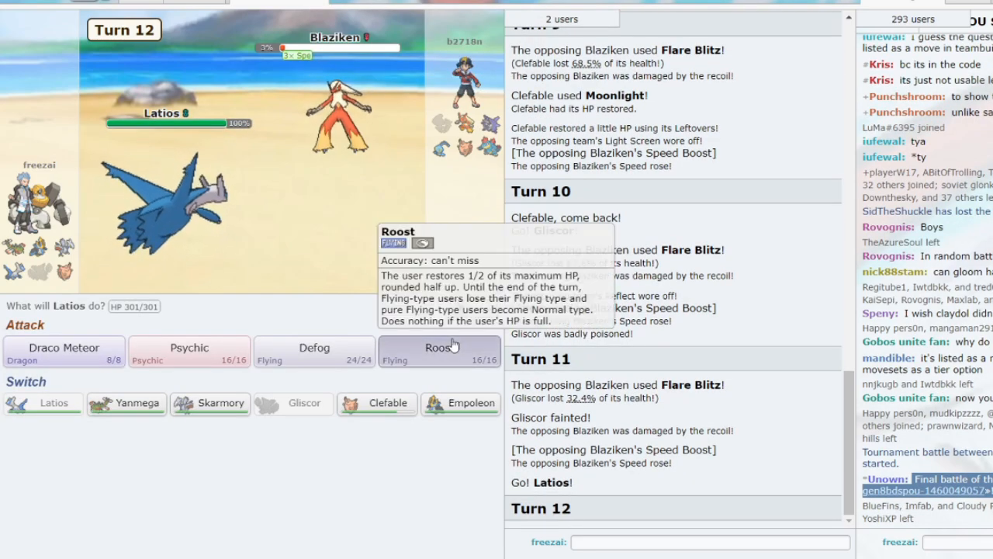
Have Latios use Roost then Psychic on Cloyster, then replace it with Yanmega after it faints
click(440, 351)
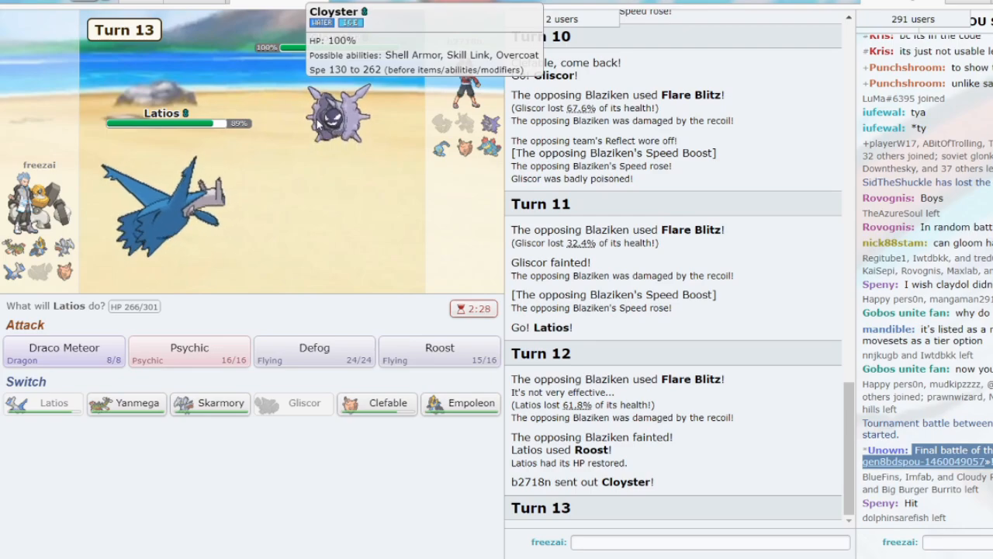
mouse_move(189, 350)
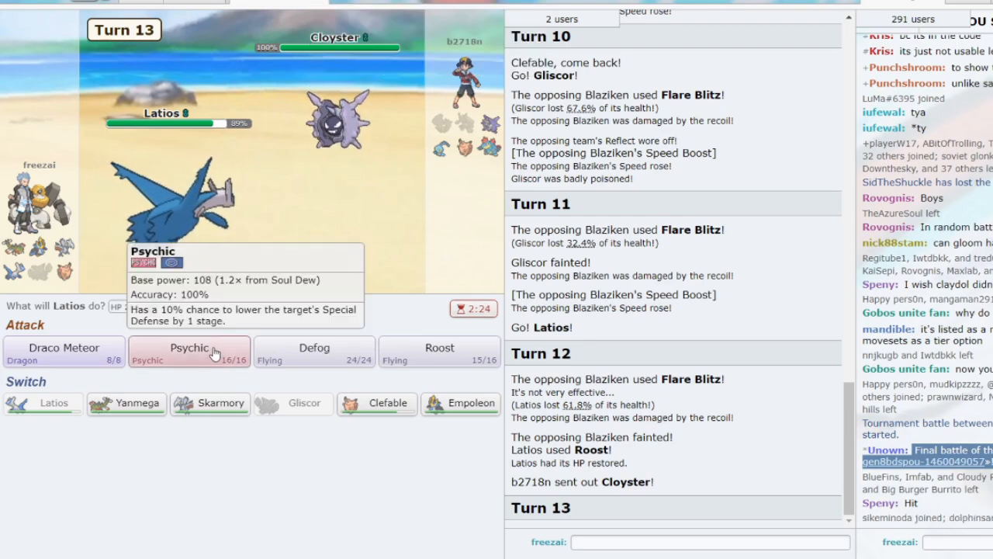
click(189, 350)
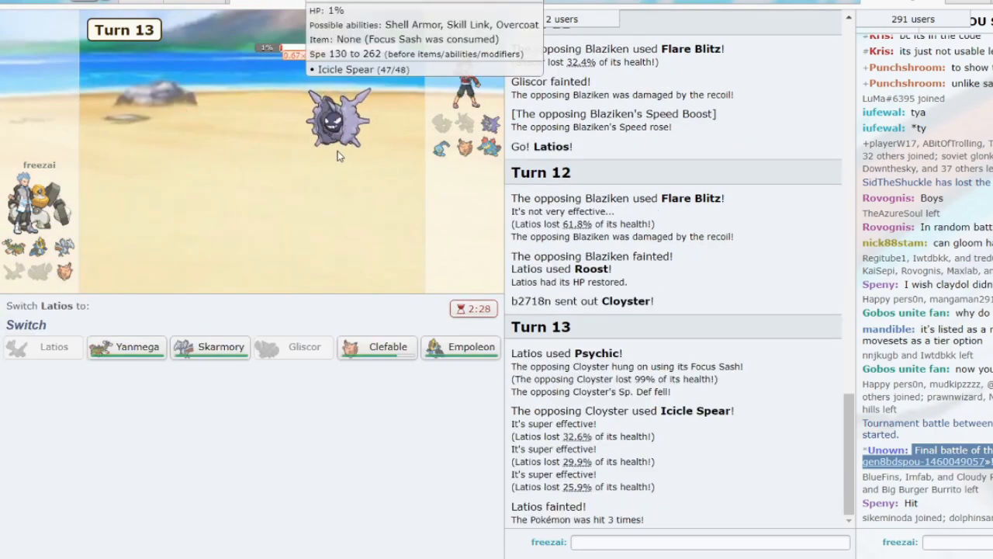
click(126, 348)
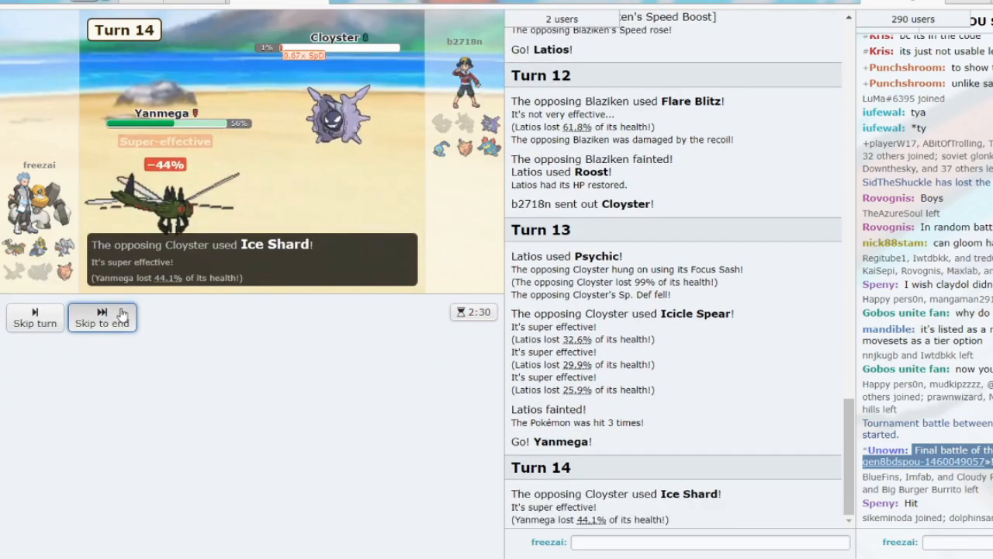
Switch Yanmega out for Skarmory and have Clefable attack with Moonblast
click(102, 317)
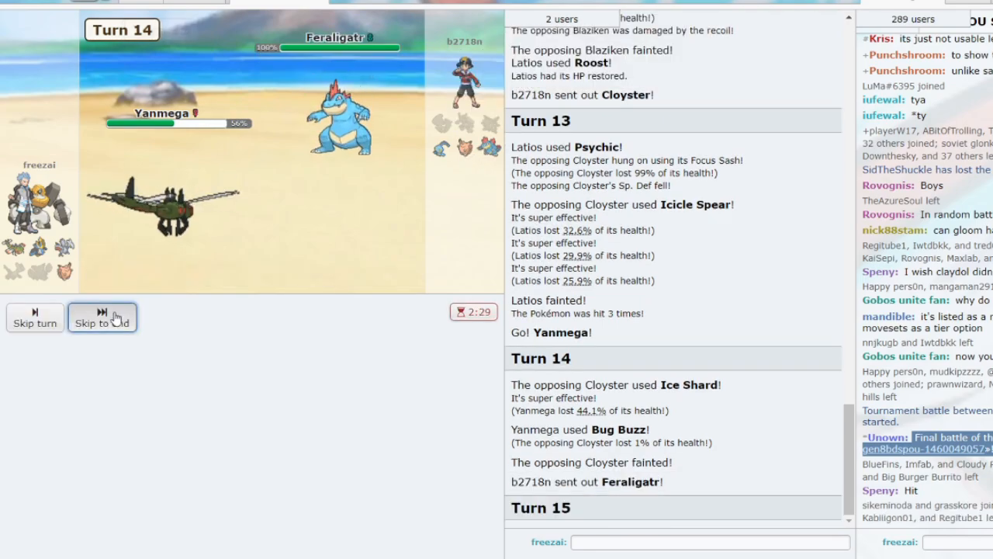
click(103, 316)
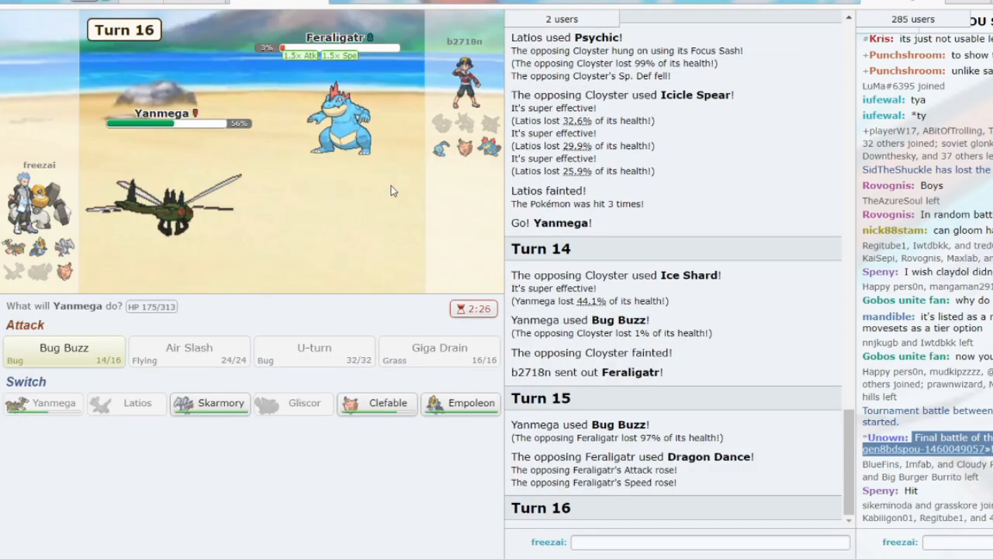
click(210, 404)
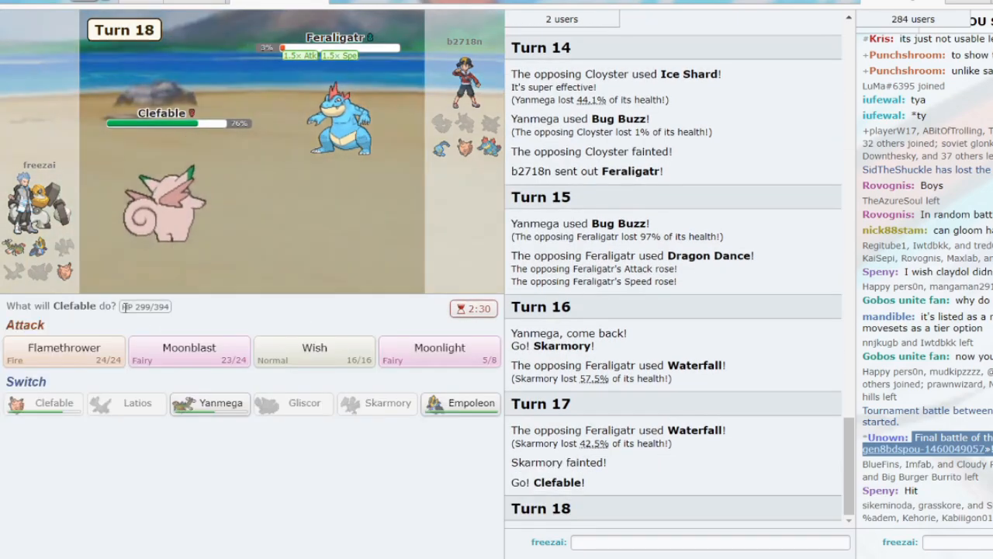
mouse_move(189, 350)
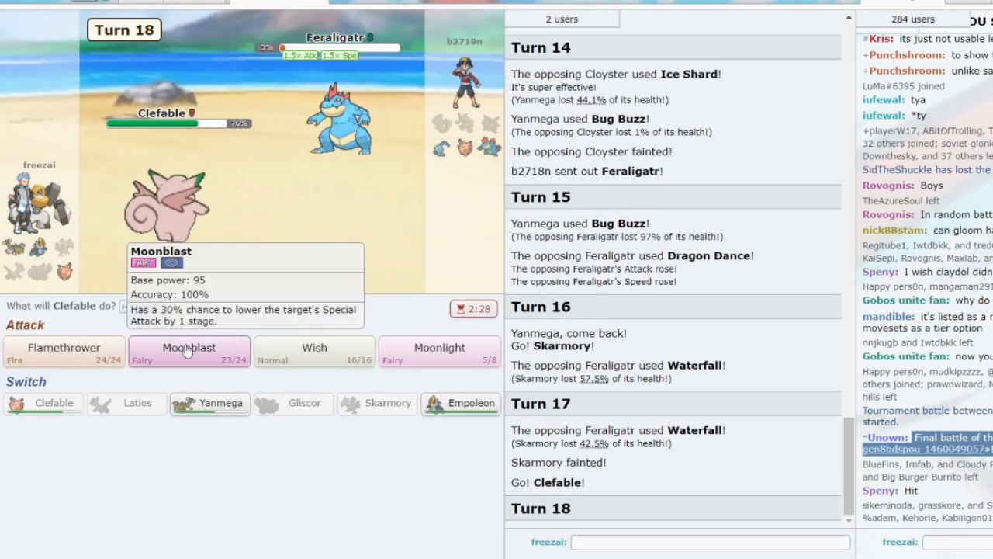
click(189, 351)
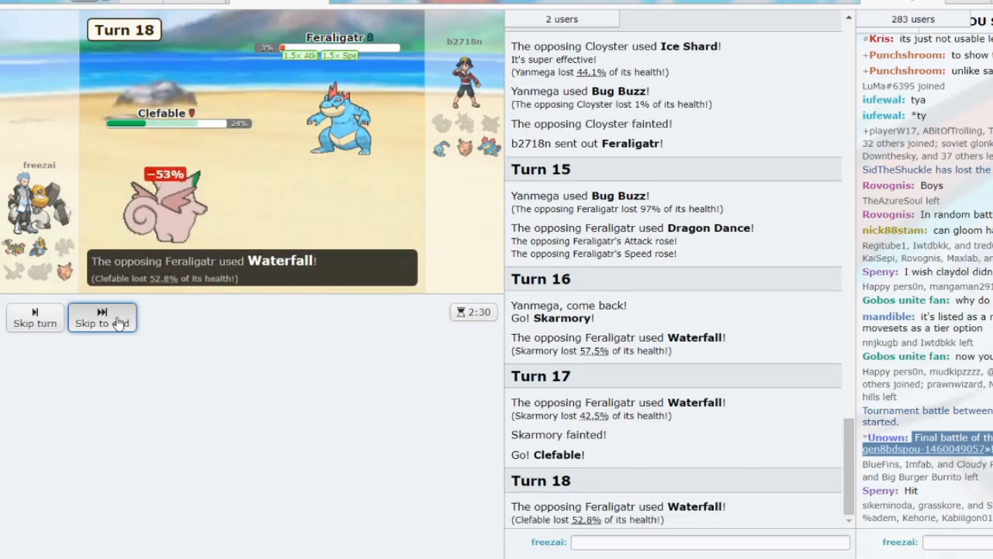
click(103, 316)
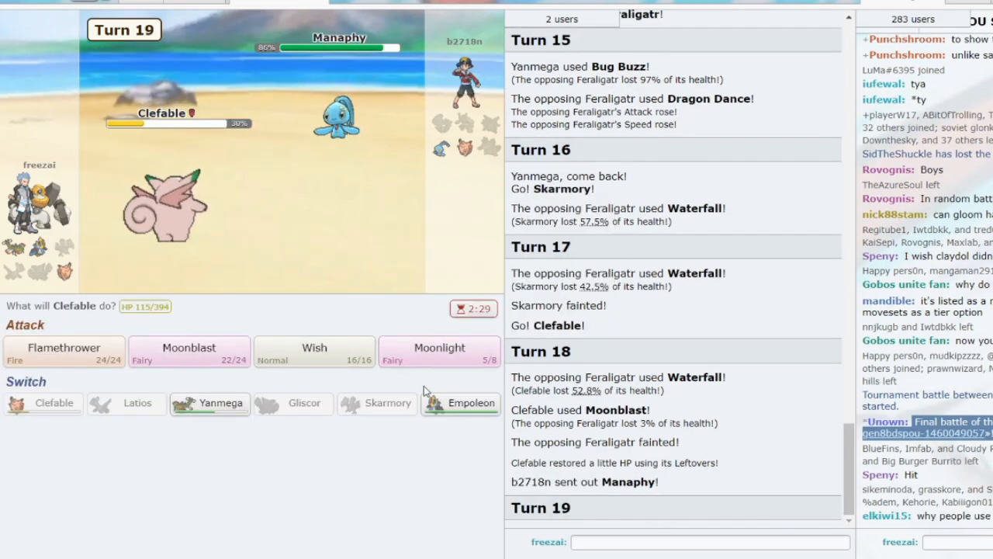
Bring in Empoleon to set Stealth Rock and Scald through turn 23, then start a new ladder battle
click(459, 403)
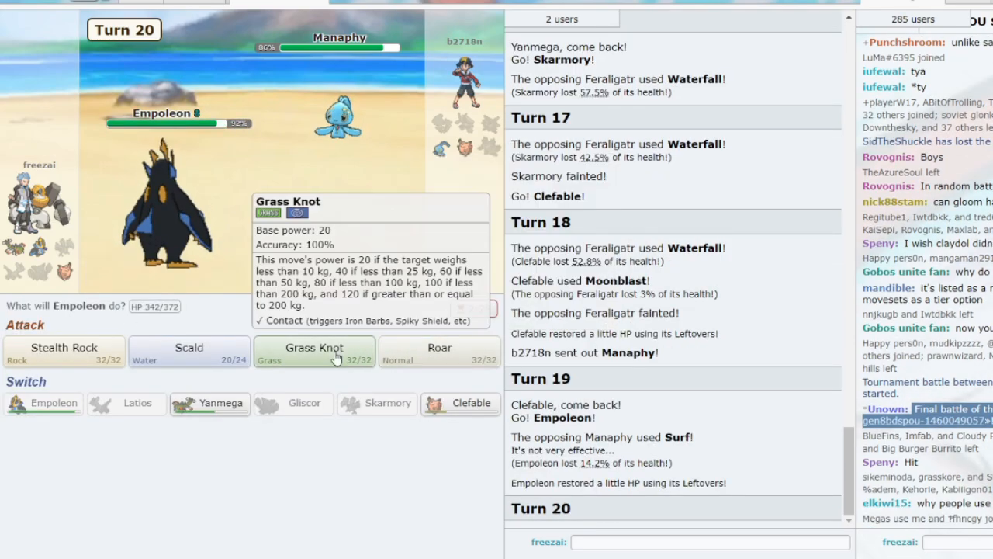
mouse_move(422, 360)
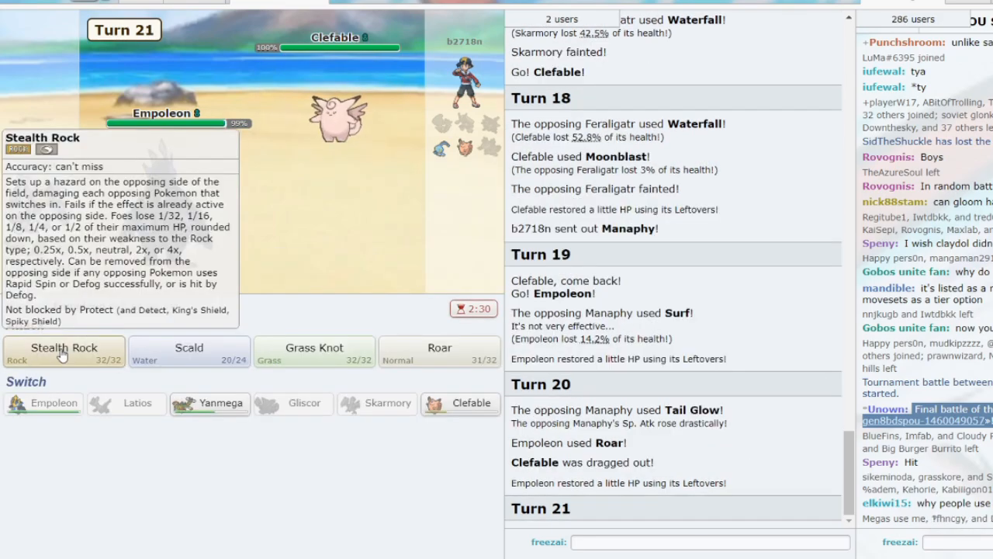
click(63, 347)
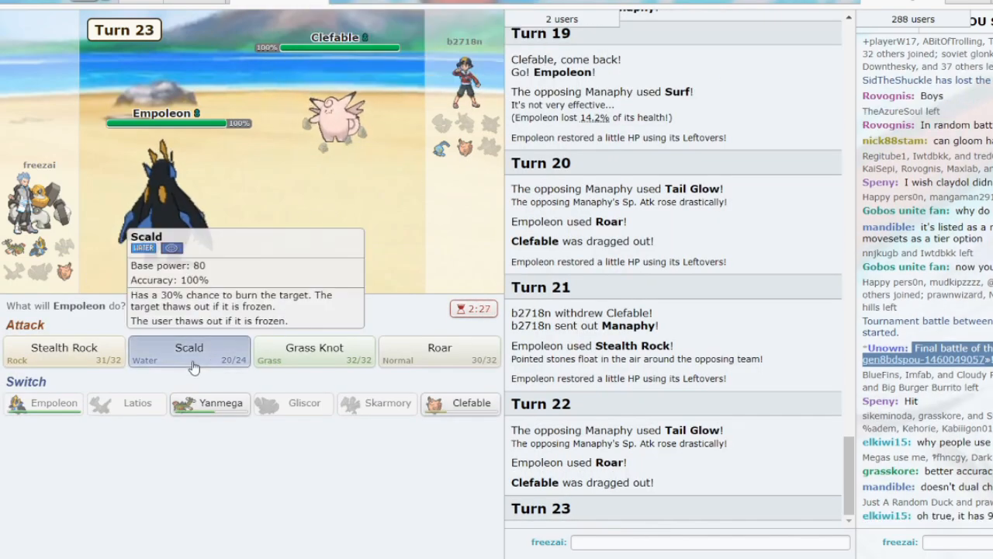
click(189, 351)
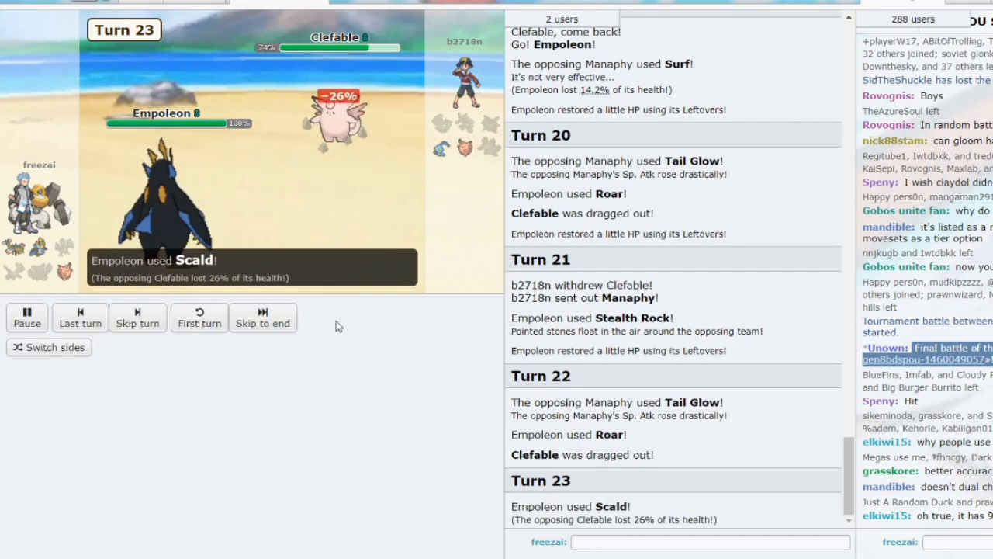
click(262, 318)
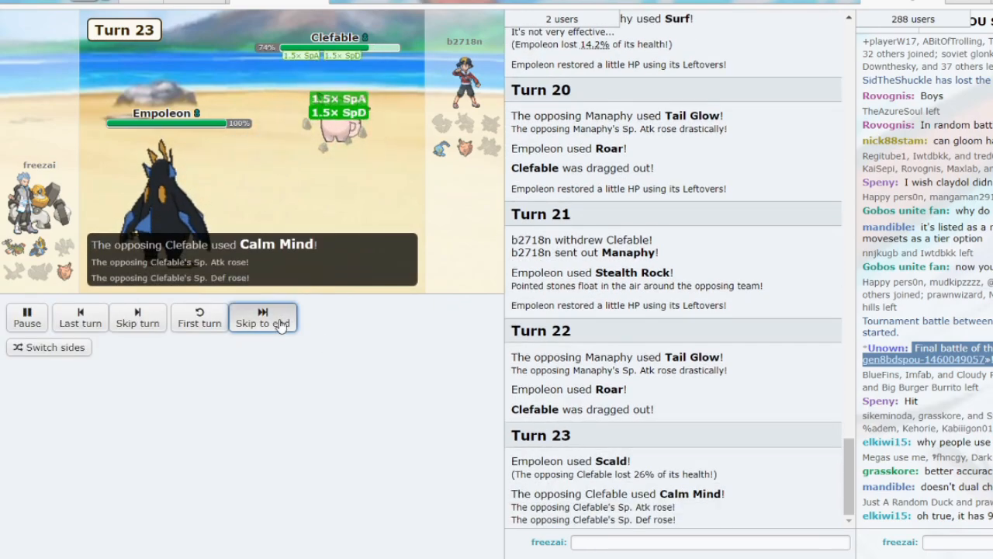
click(263, 318)
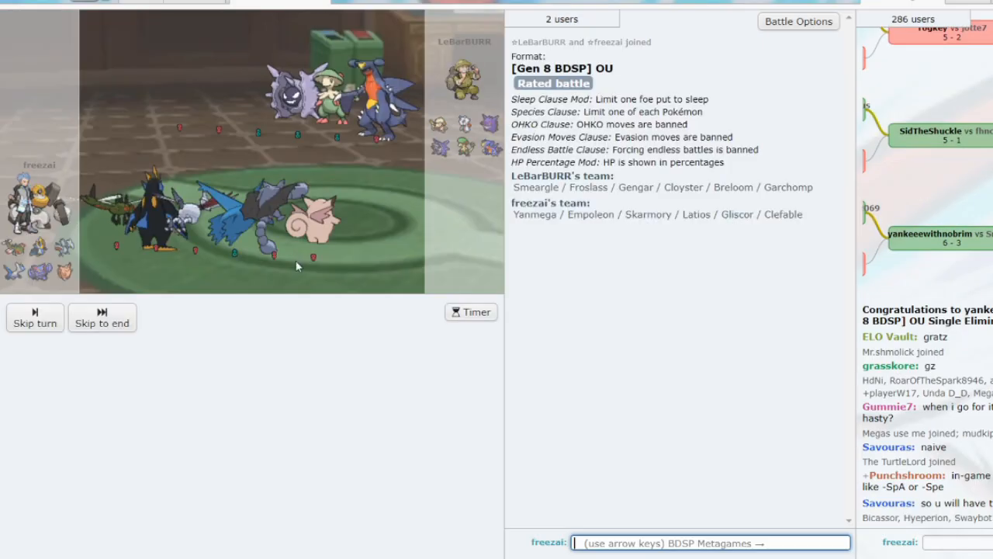
Turn on the battle timer and lead with Yanmega against the opposing Smeargle
click(471, 311)
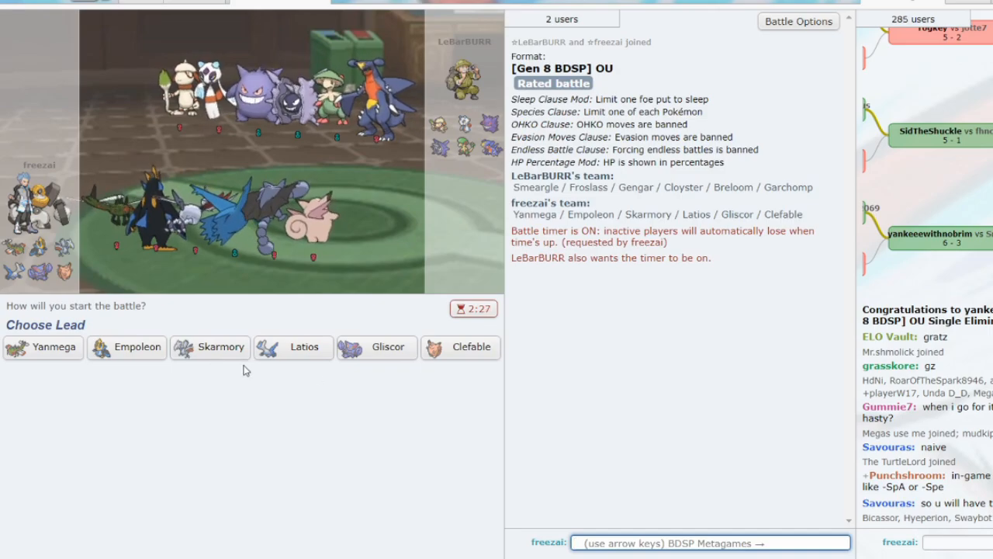
mouse_move(304, 348)
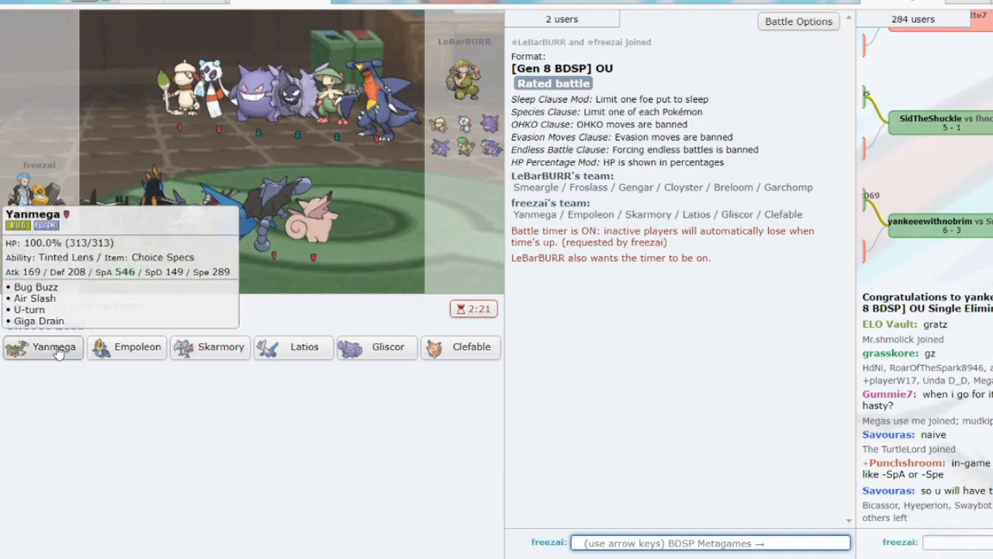
mouse_move(447, 350)
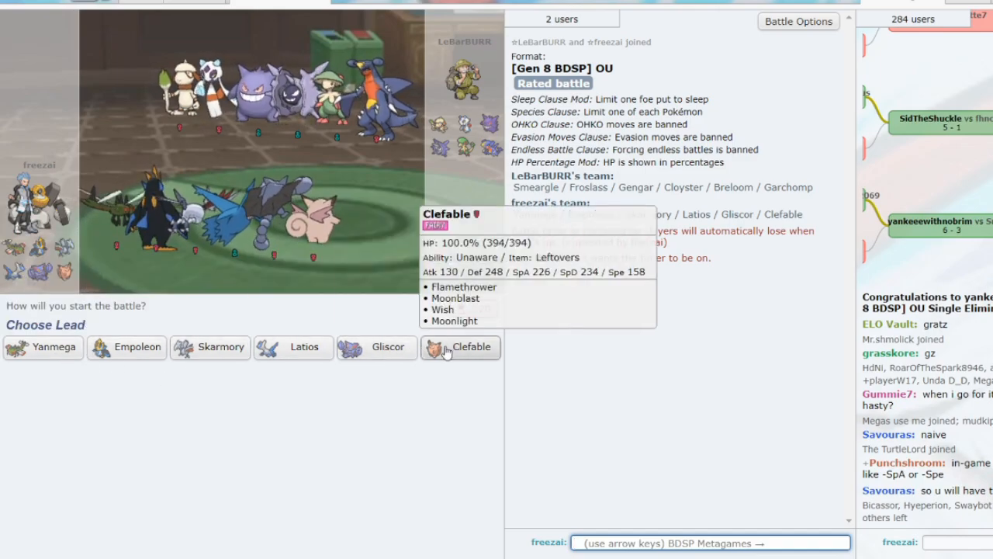
mouse_move(304, 348)
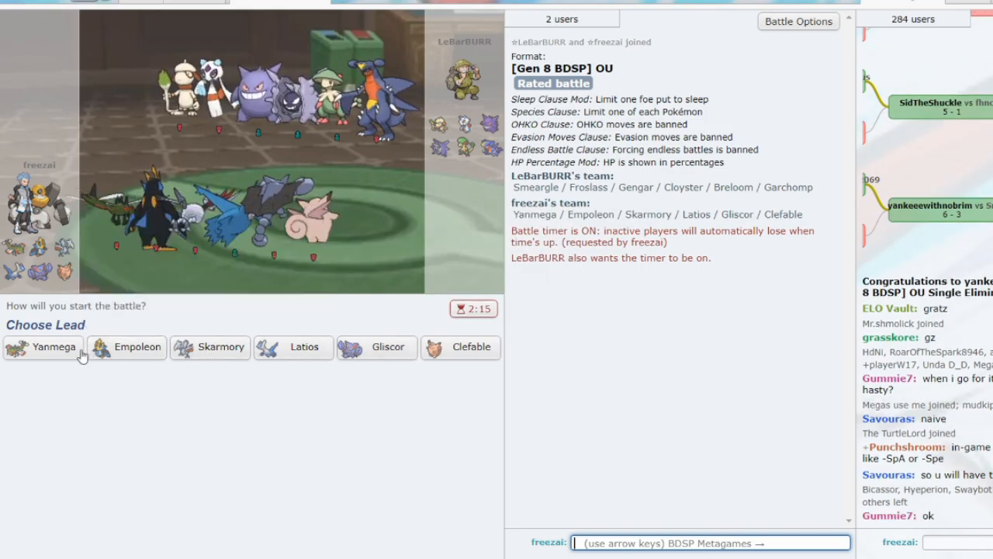
click(53, 346)
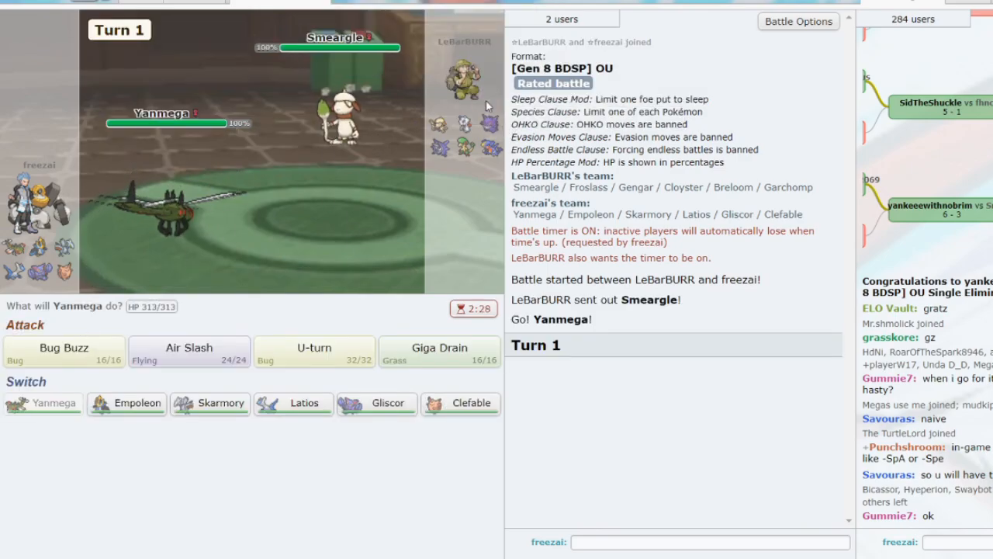
mouse_move(294, 402)
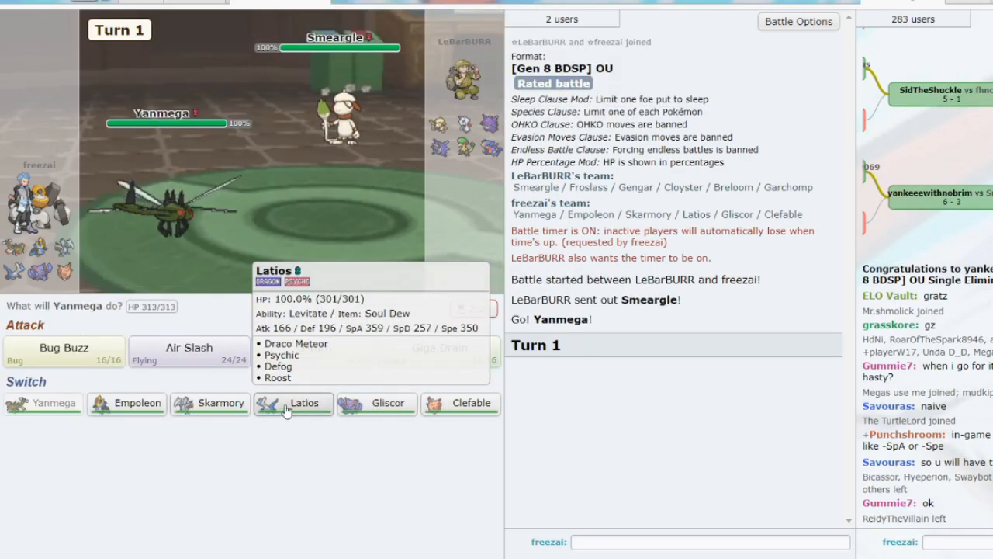
Knock out the opposing Smeargle with Yanmega's Air Slash over two turns
click(189, 348)
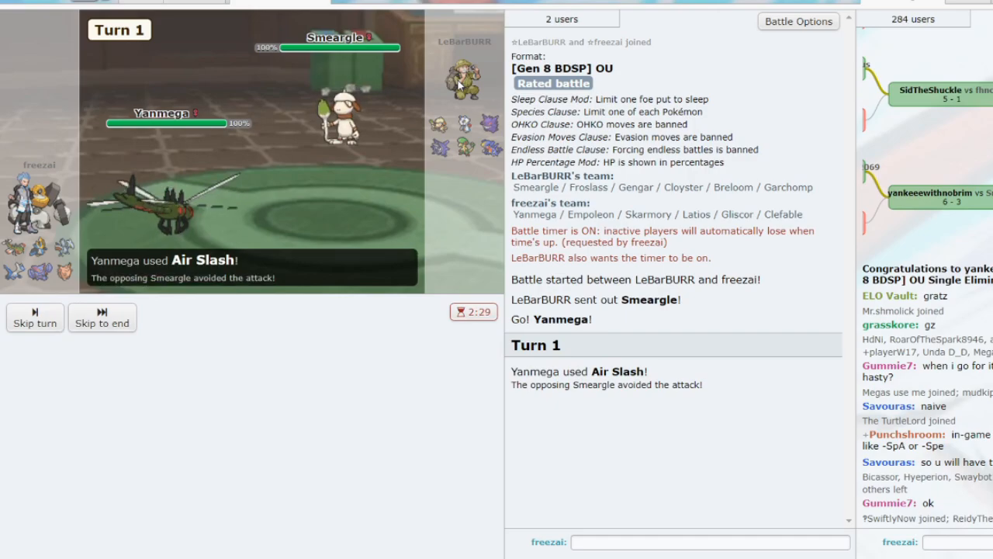
click(103, 317)
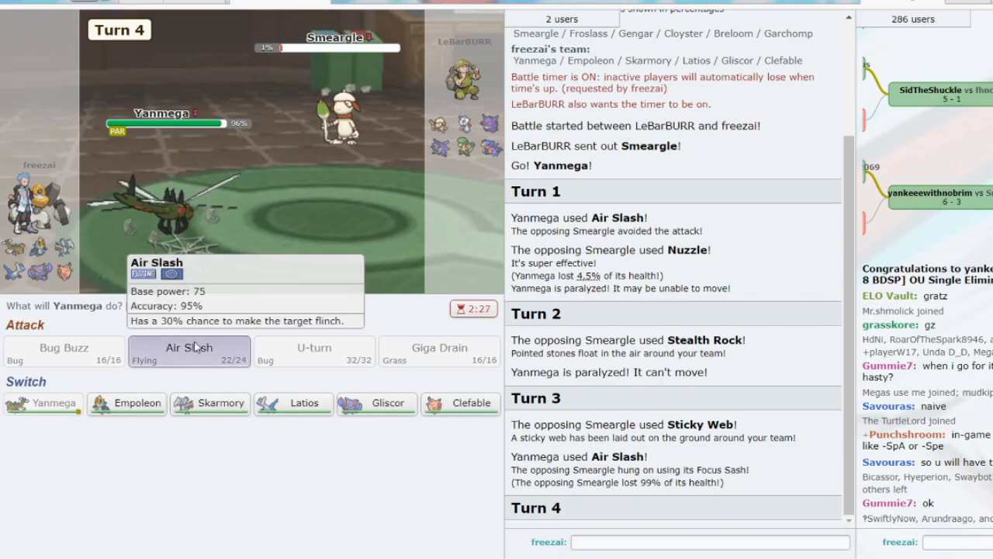
click(190, 348)
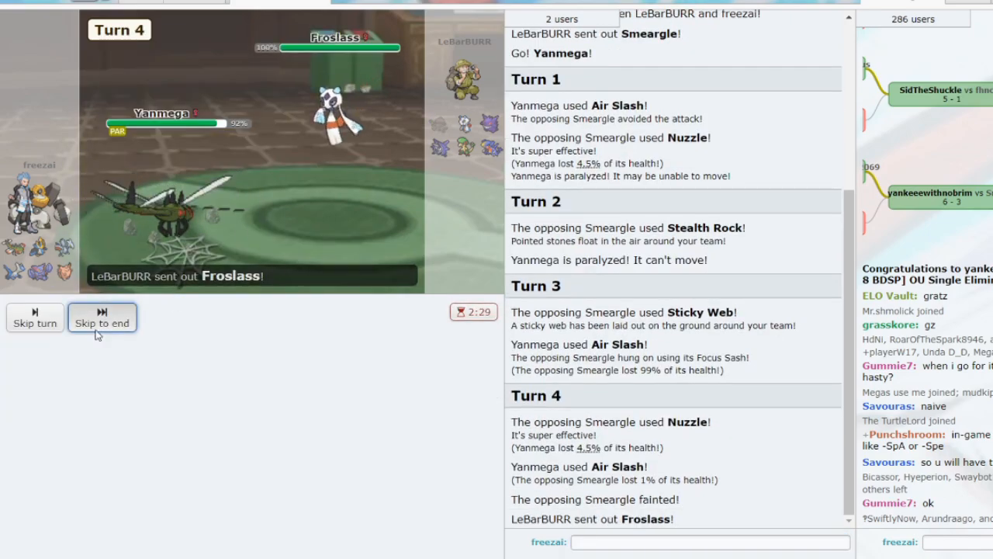
click(102, 317)
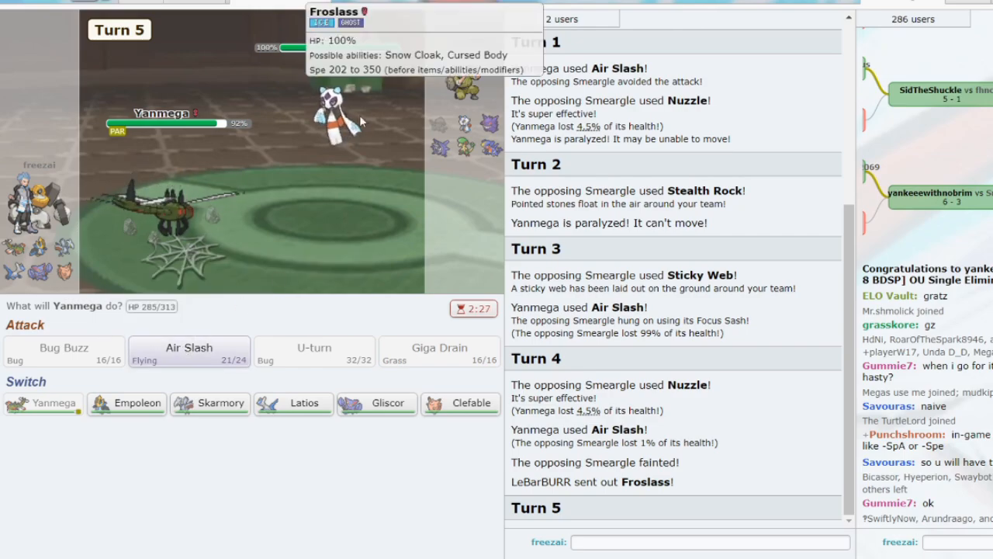
Switch in Empoleon and Scald Froslass until it faints on turn 7
click(127, 403)
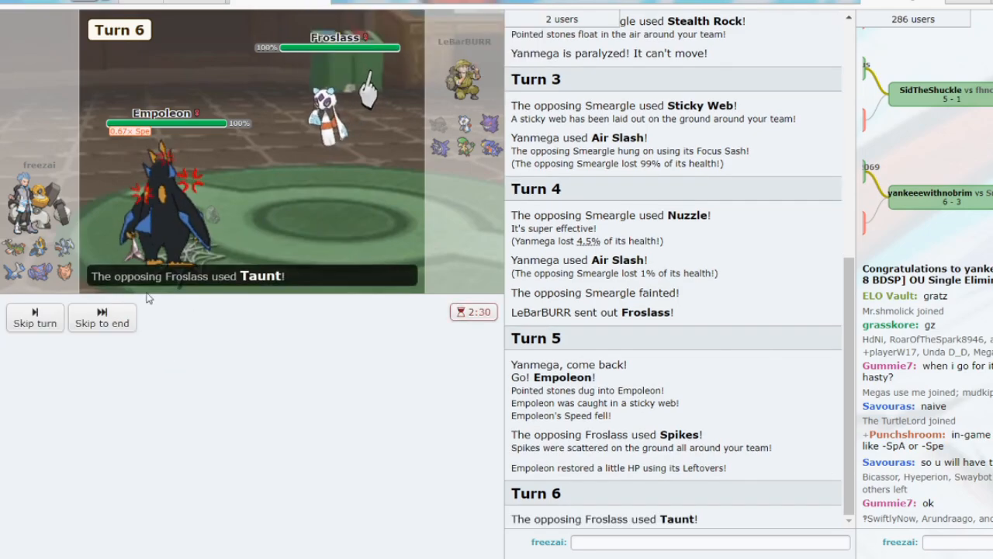
click(189, 351)
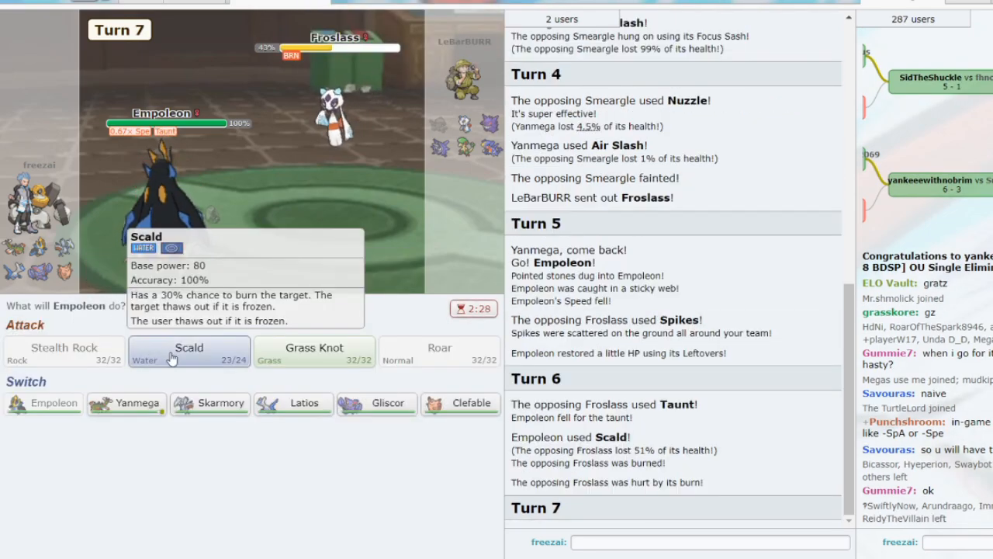
click(190, 351)
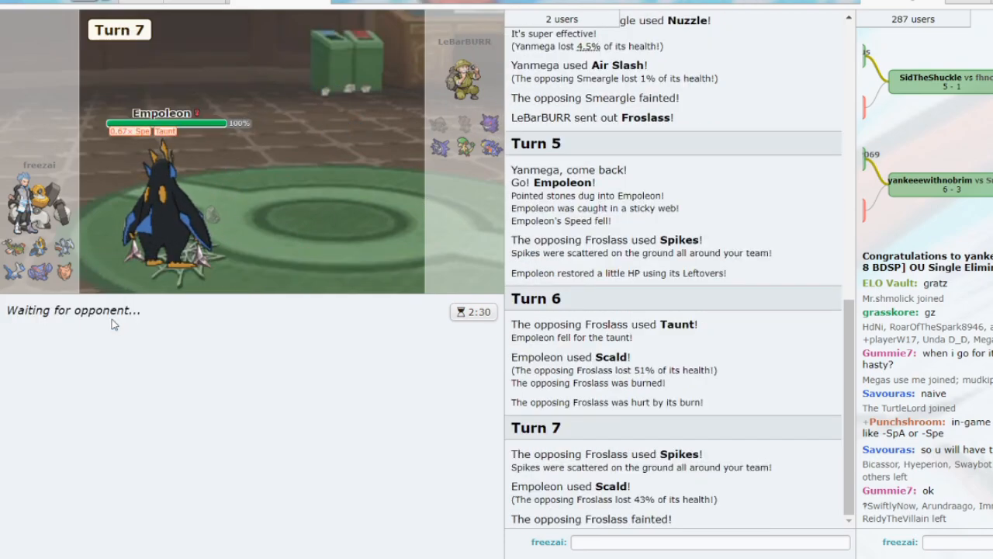
mouse_move(12, 271)
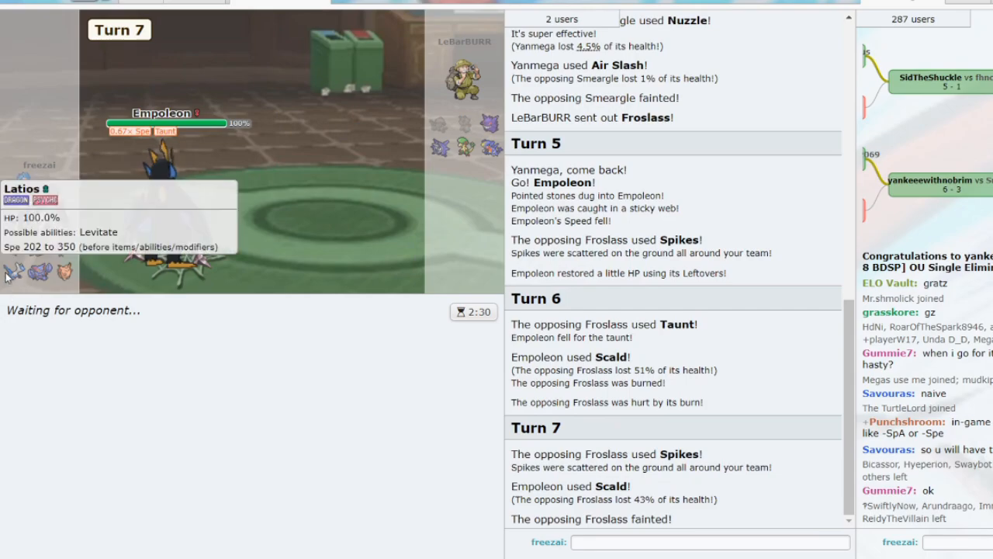
mouse_move(152, 339)
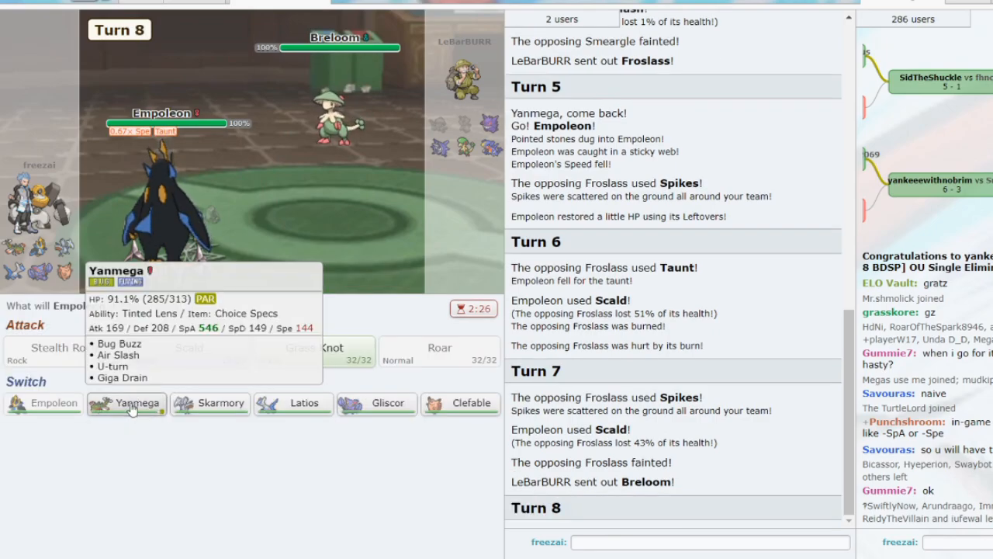
Switch Empoleon out for Yanmega, attack, and send in Latios after Yanmega faints to Breloom
click(126, 404)
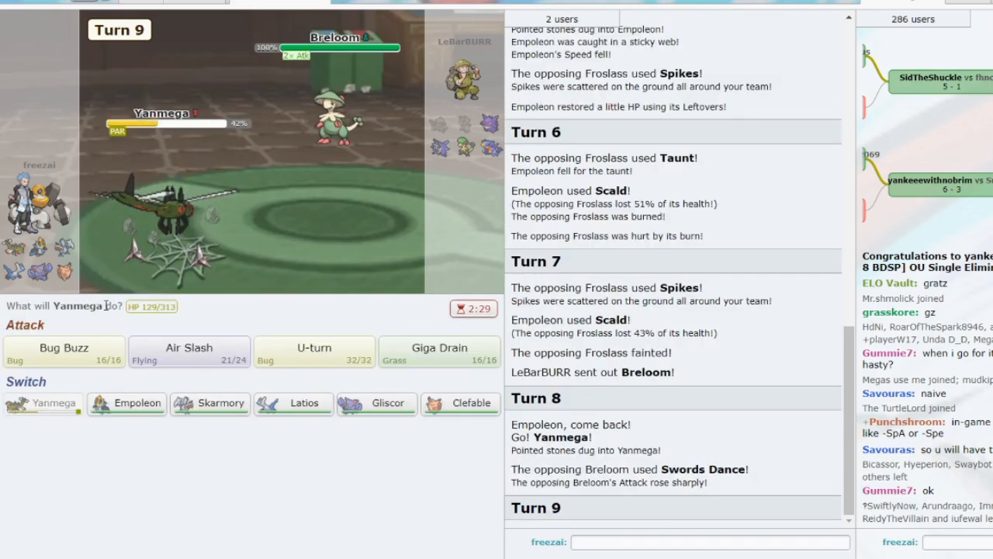
click(189, 347)
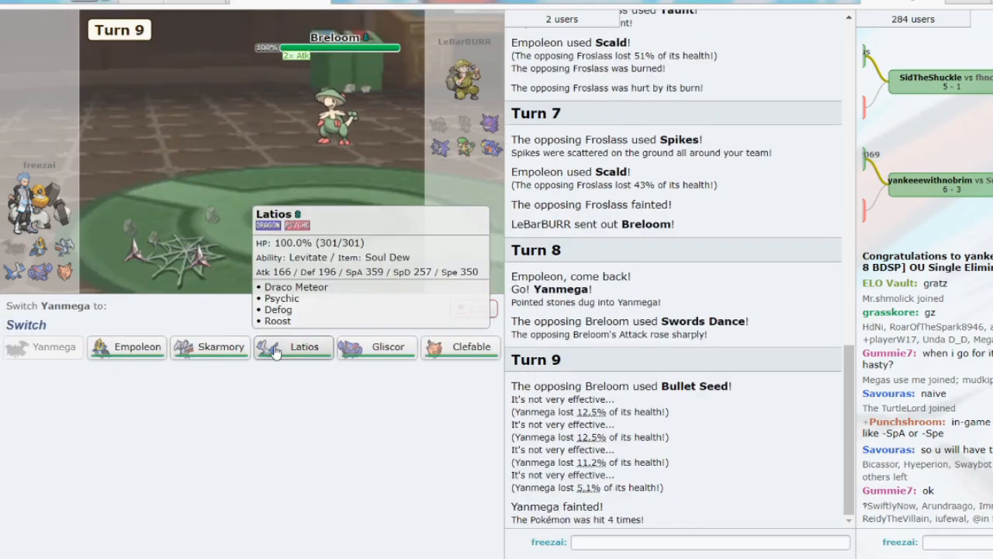
click(293, 348)
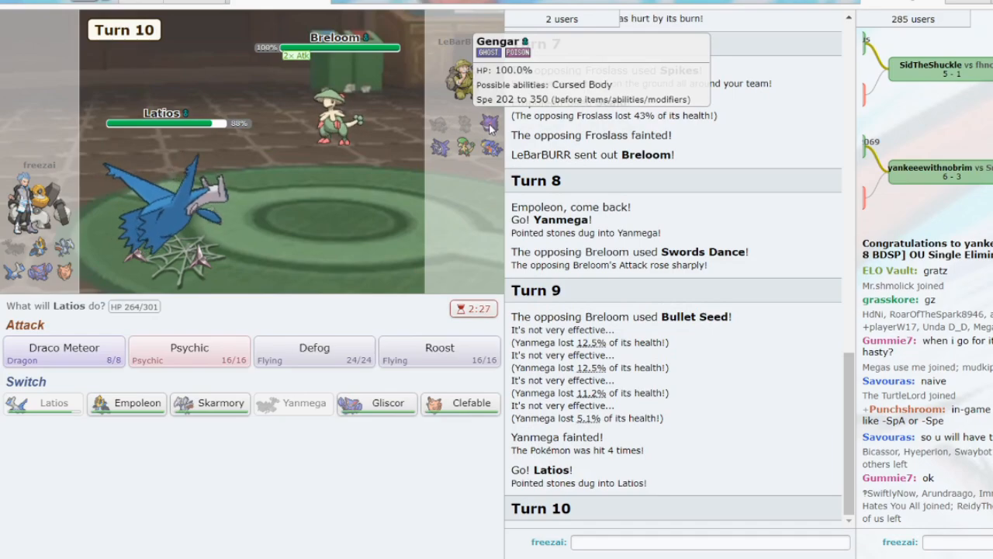
mouse_move(183, 365)
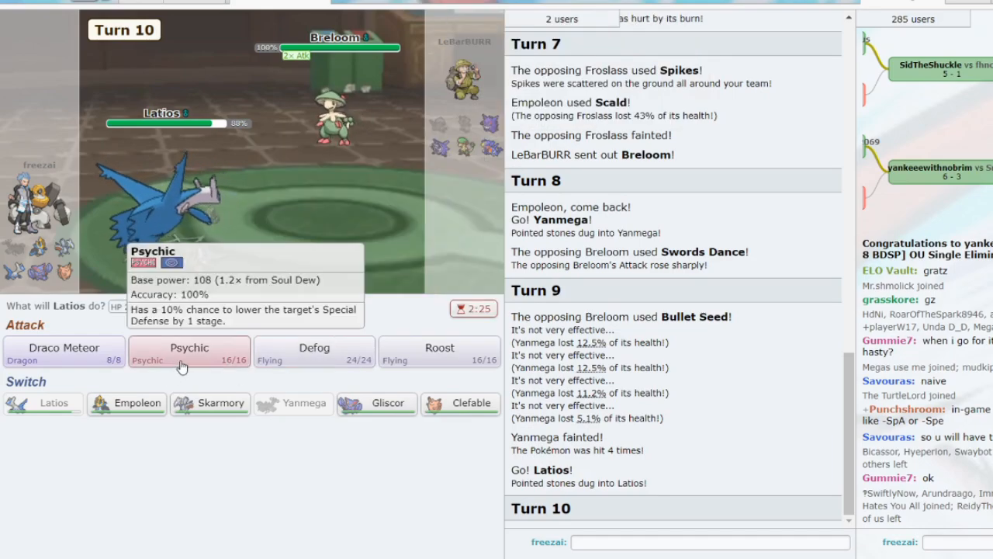
Have Latios Psychic Breloom down to 1% before falling to Mach Punch, bringing in Gliscor
click(189, 347)
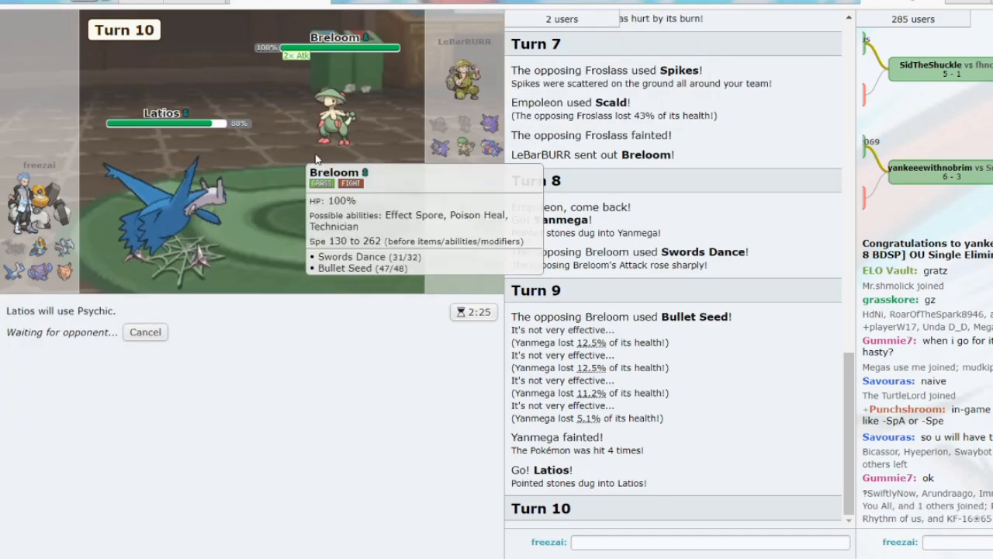
mouse_move(303, 298)
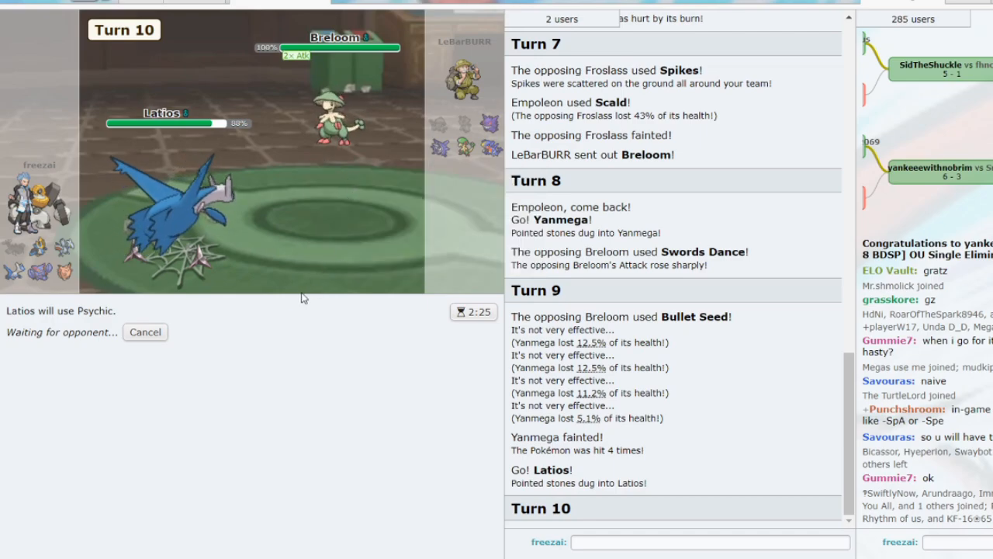
mouse_move(276, 324)
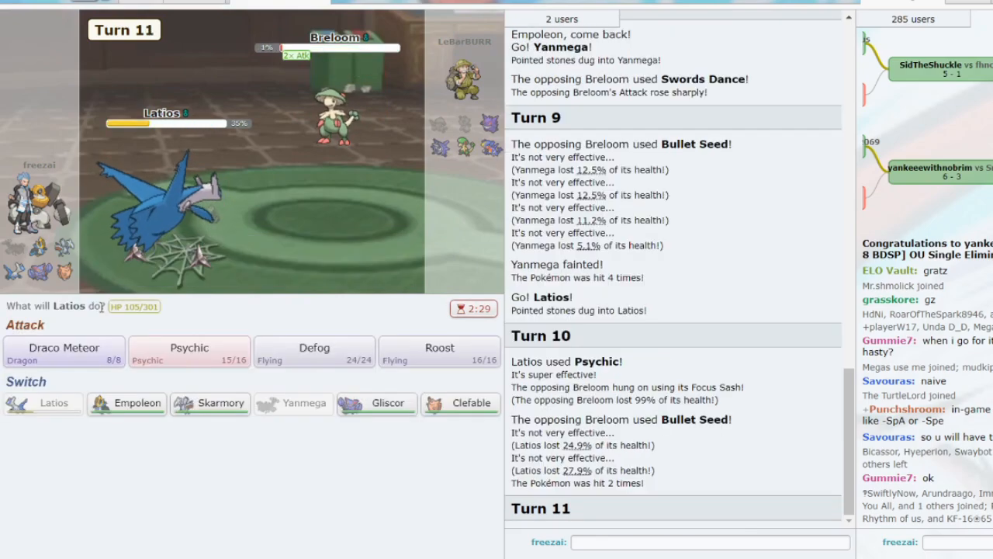
mouse_move(336, 117)
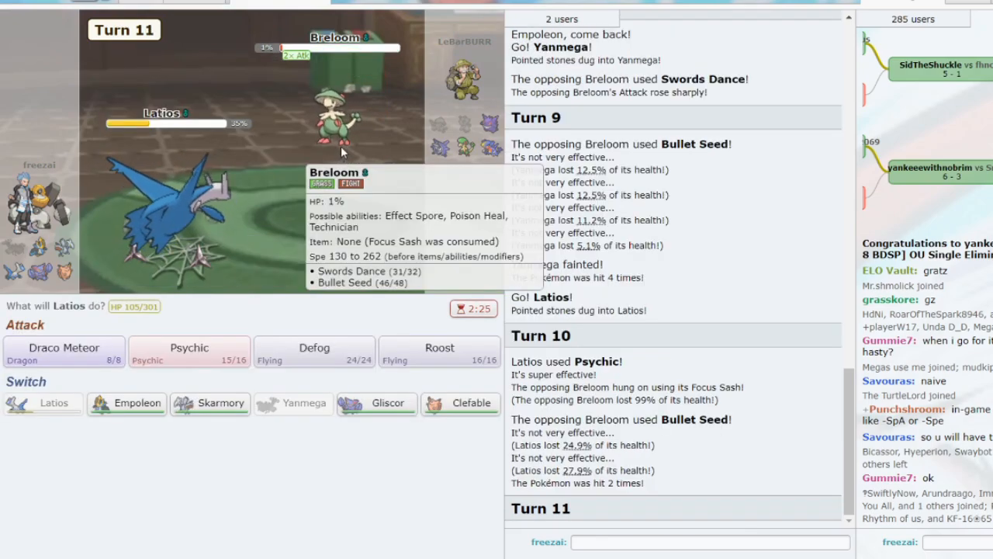
click(440, 351)
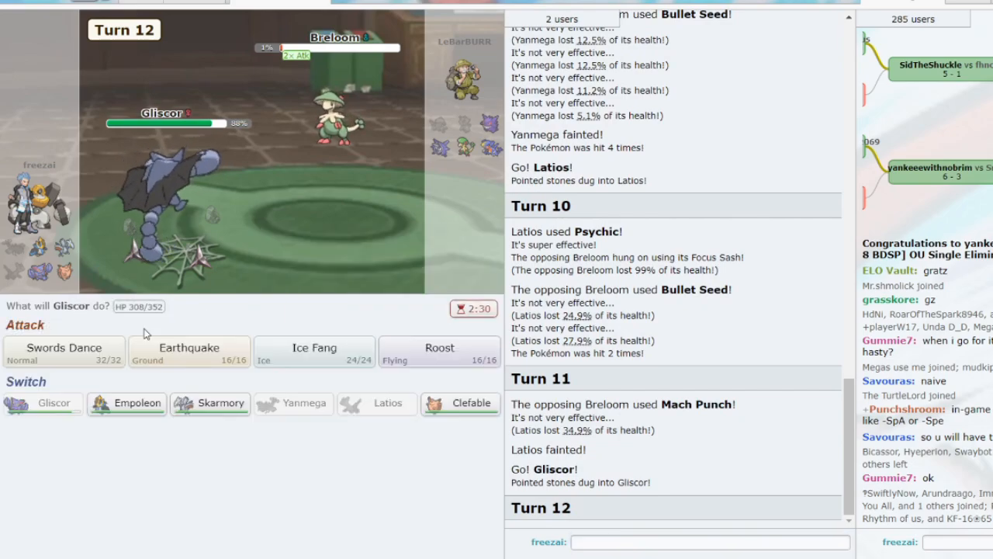
Earthquake Breloom and Gengar with Gliscor, then switch to Skarmory against Cloyster
click(190, 347)
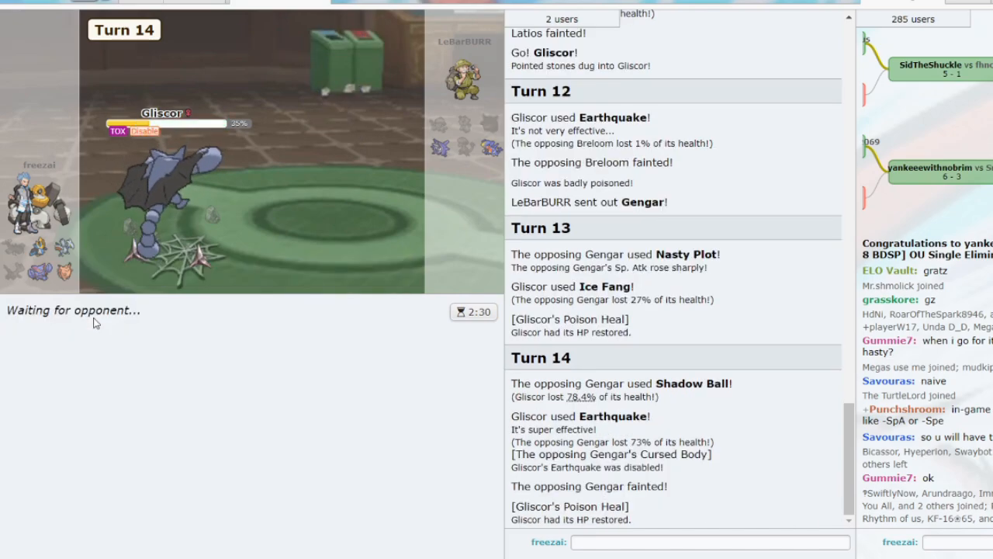
mouse_move(491, 149)
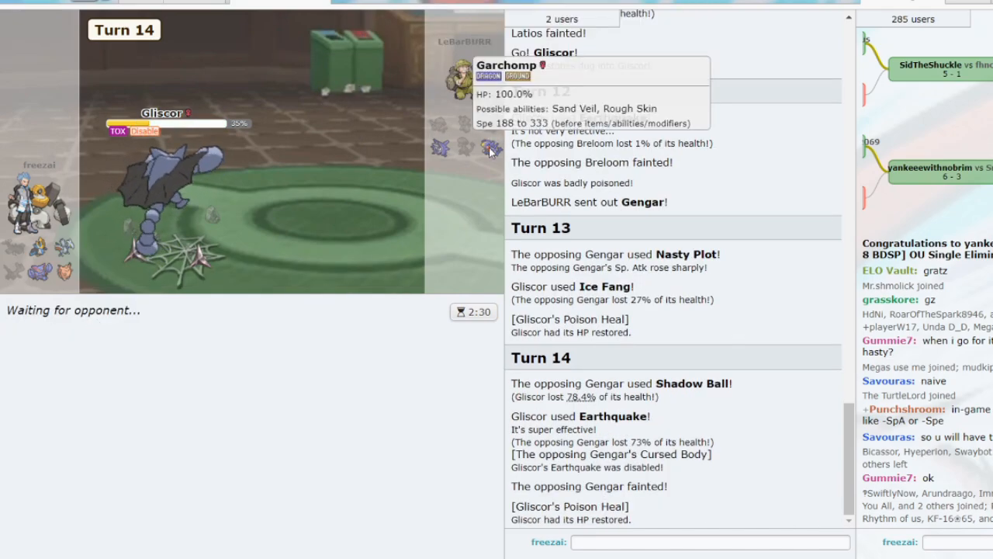
mouse_move(412, 149)
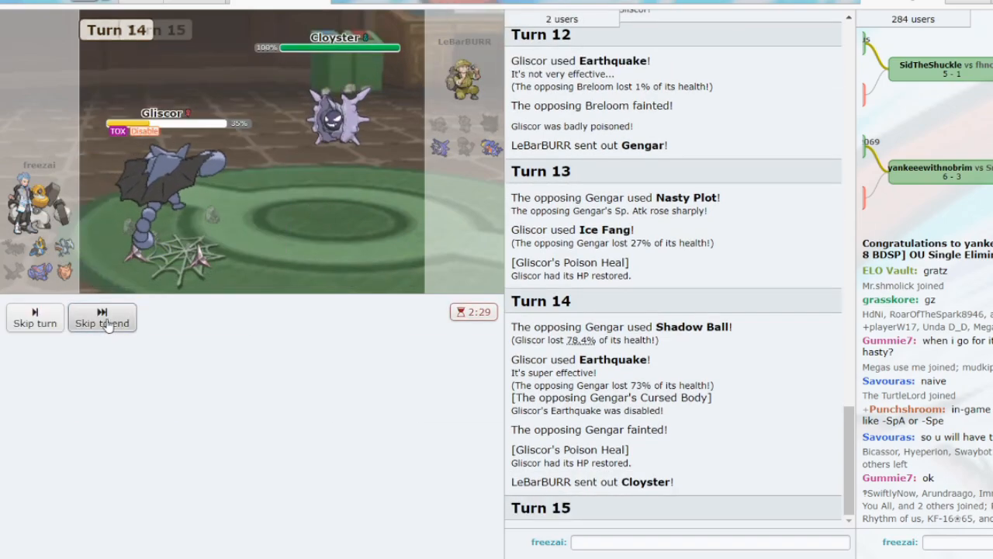
click(103, 318)
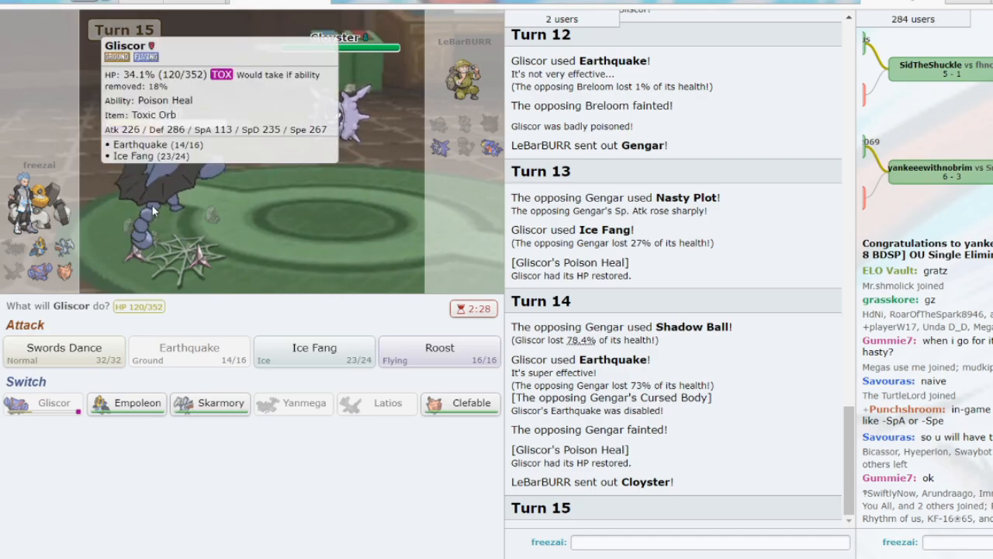
click(212, 403)
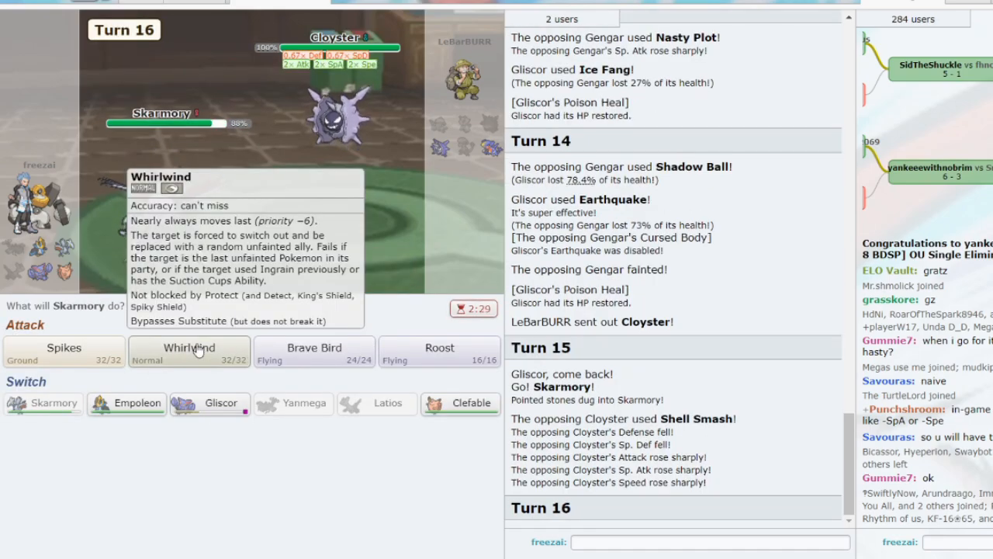
Strike Cloyster with Skarmory's Brave Bird on two consecutive turns
click(190, 347)
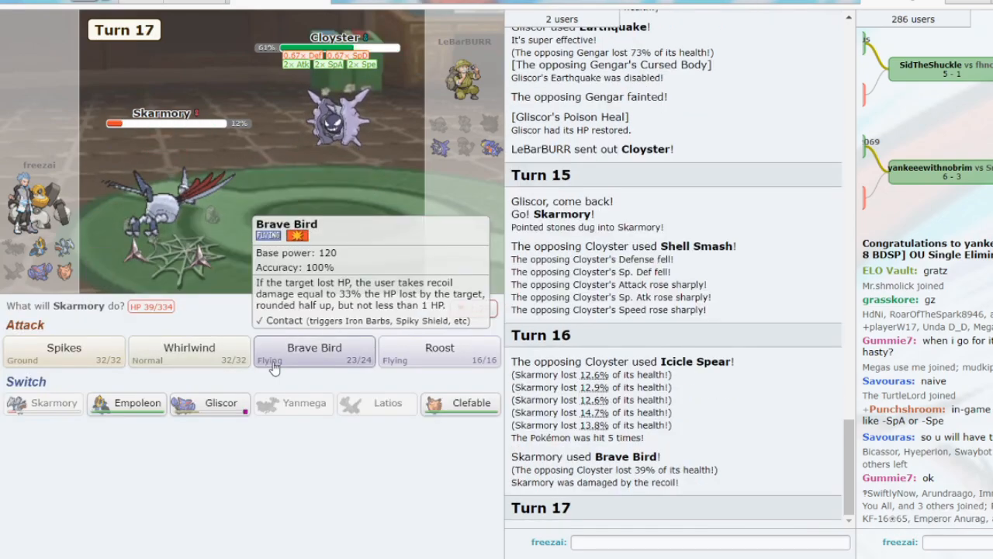
click(314, 354)
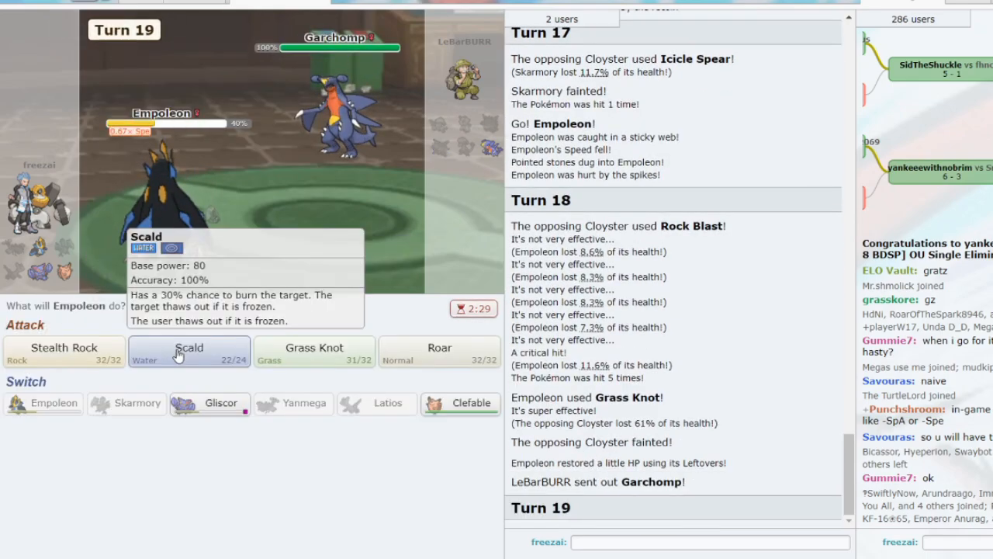
Scald Garchomp twice to burn it, send in Clefable after Empoleon faints, and start the next battle
click(189, 348)
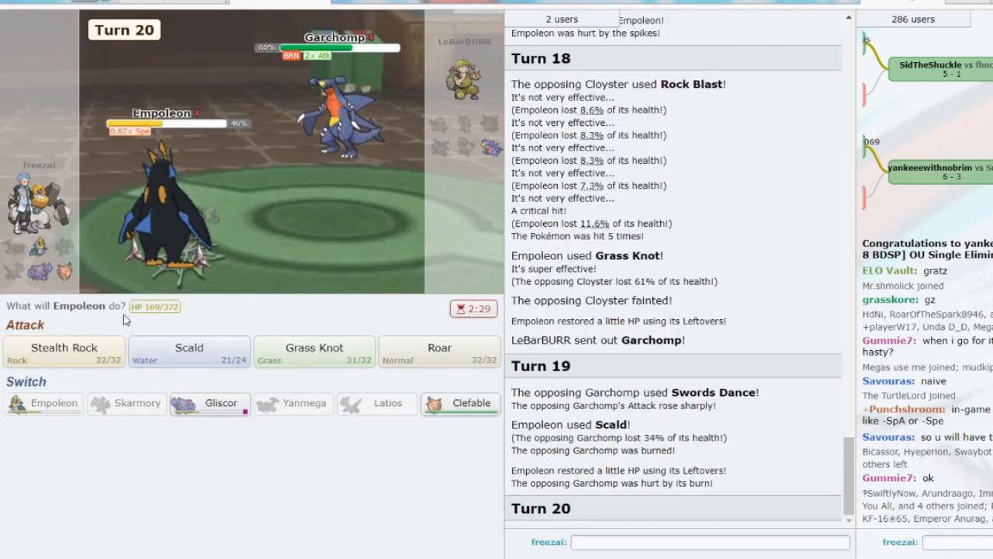
click(189, 351)
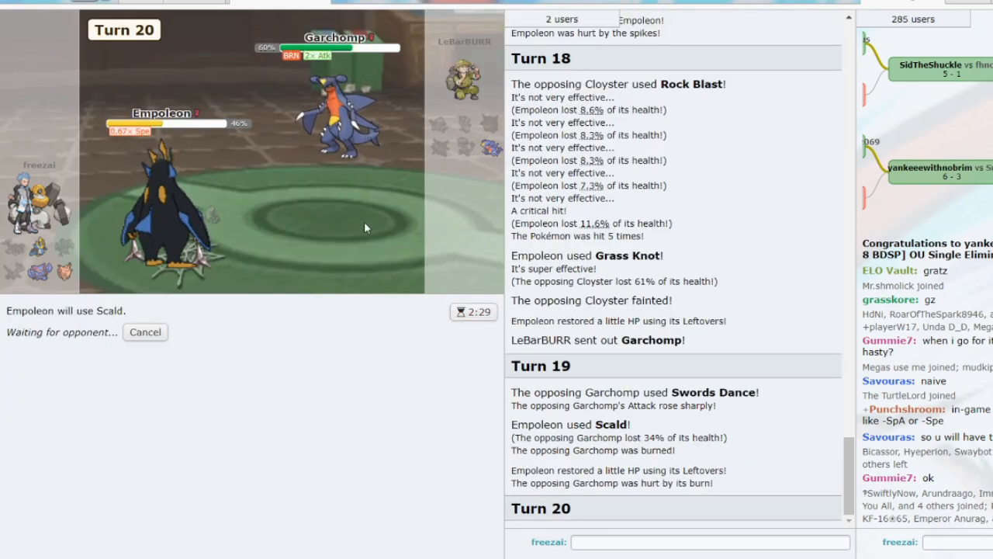
mouse_move(461, 347)
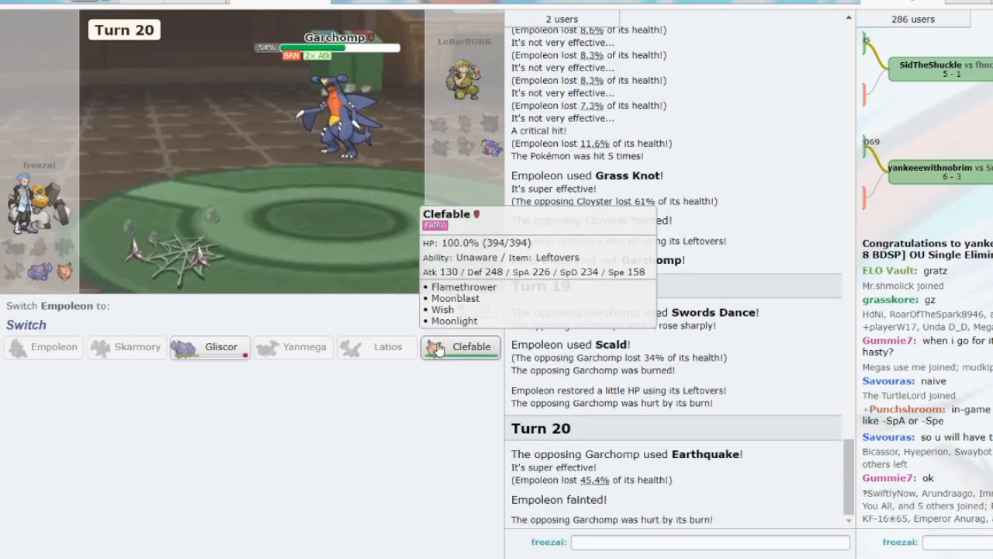
click(461, 346)
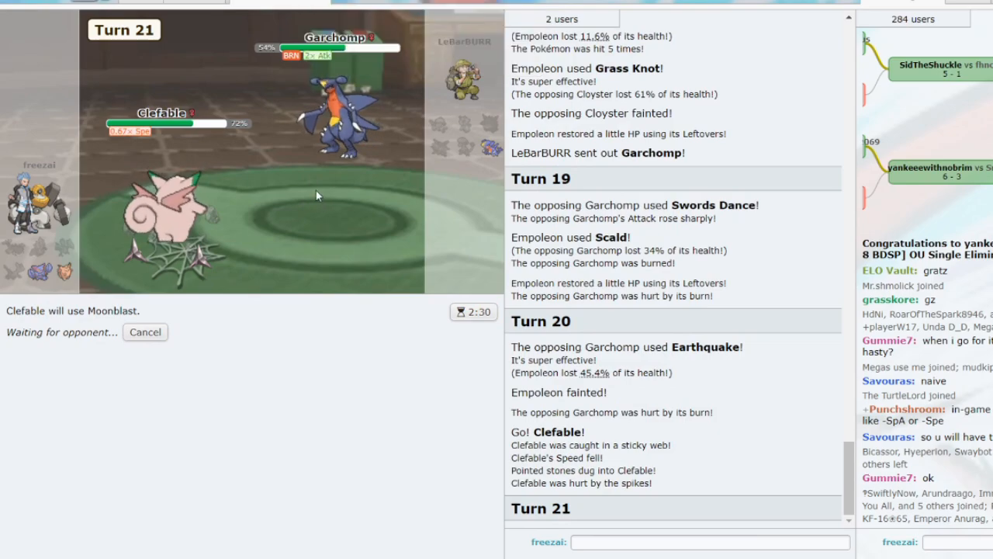
click(264, 317)
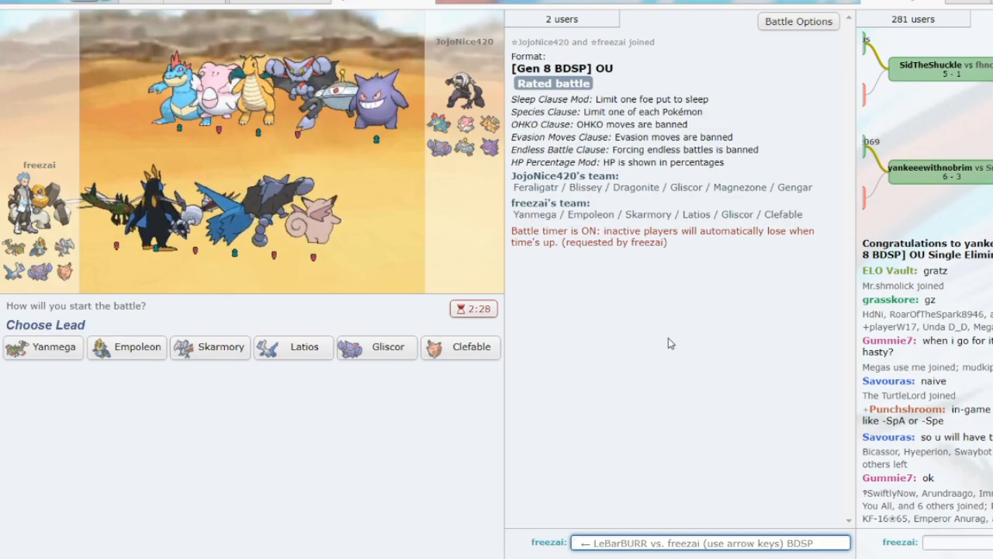
mouse_move(44, 347)
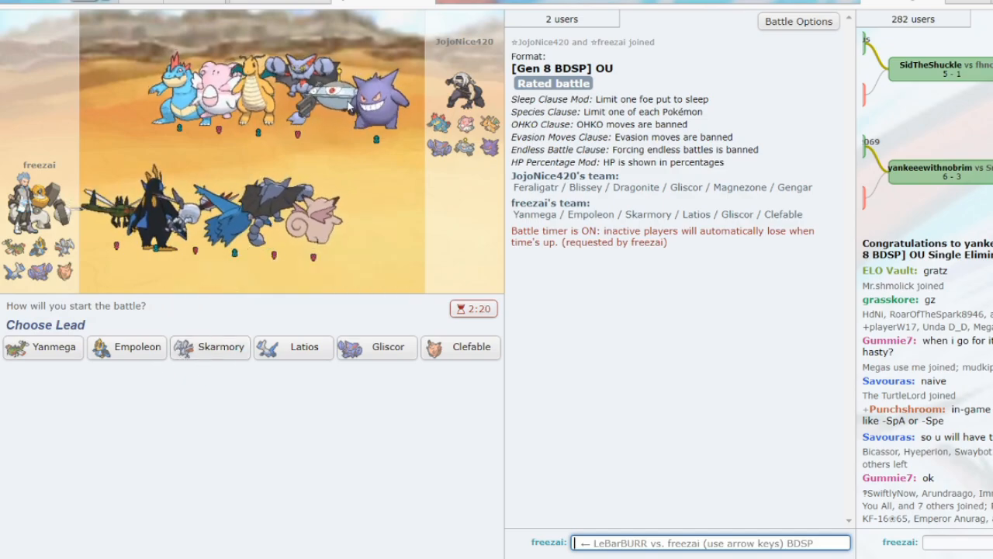
mouse_move(375, 348)
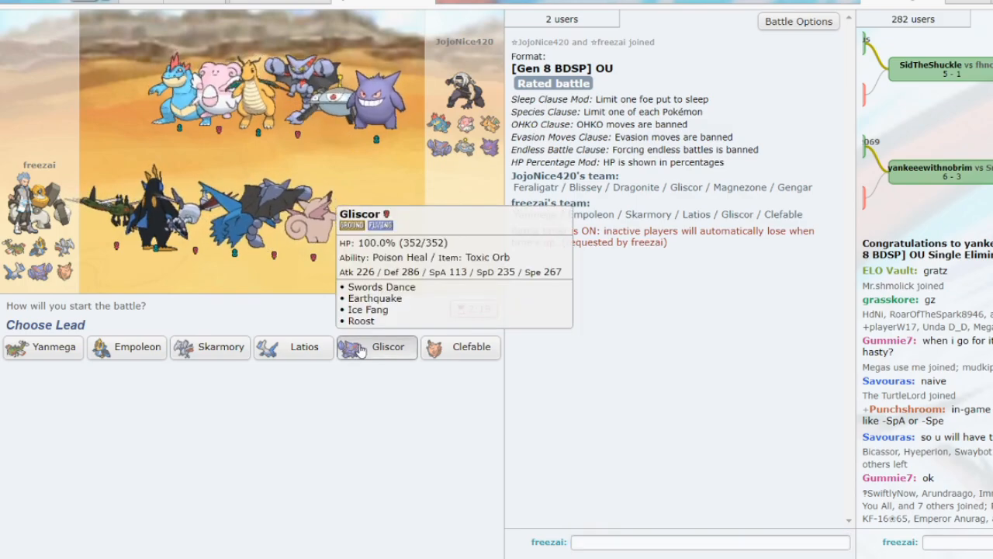
Choose Gliscor as the lead against the opponent's Magnezone
click(388, 346)
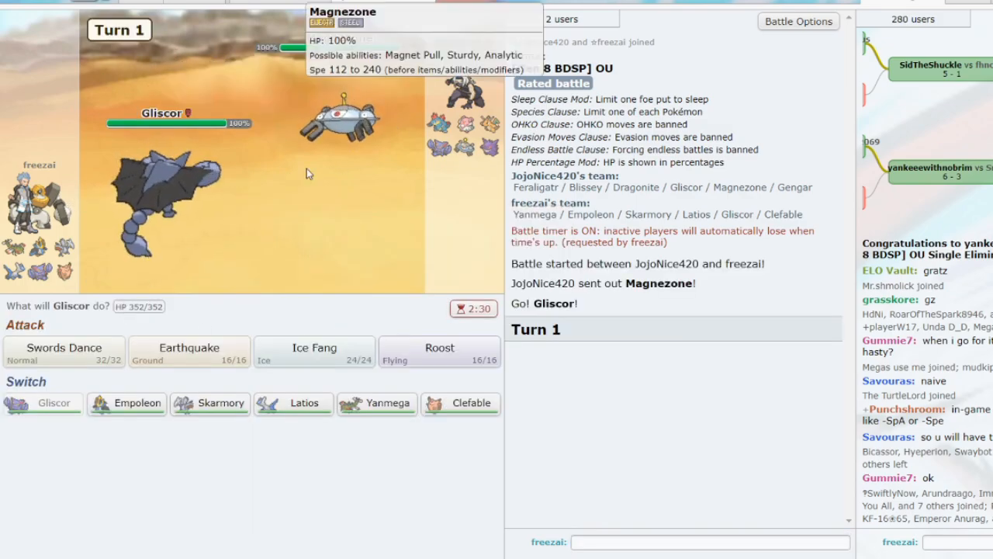
Boost Gliscor with Swords Dance, KO Blissey with two Earthquakes, then bring in Empoleon against Feraligatr
click(65, 350)
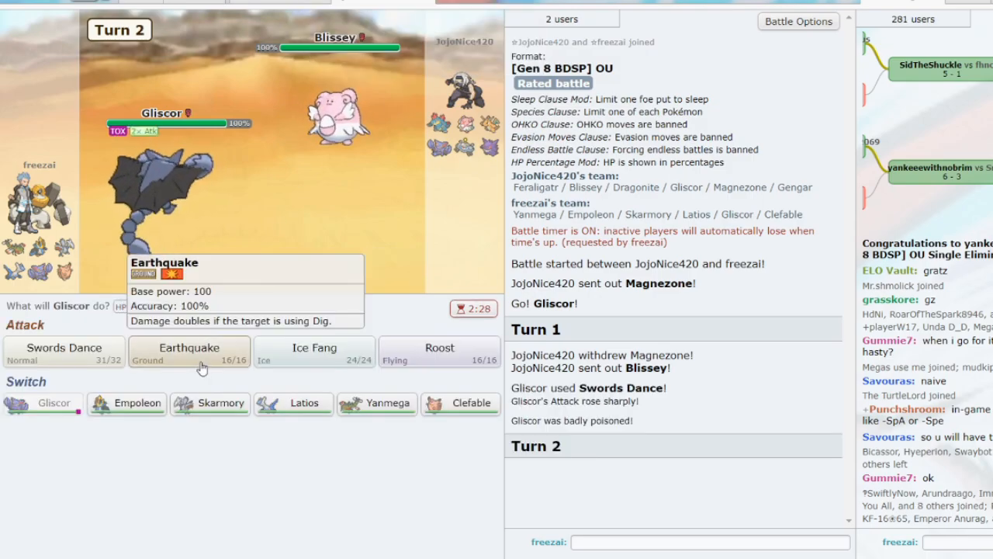
click(189, 351)
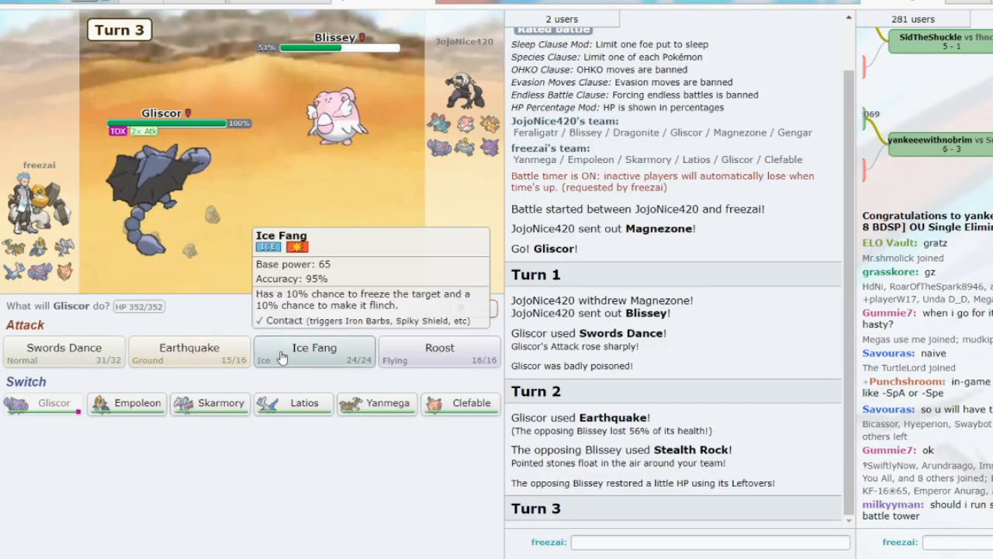
click(189, 351)
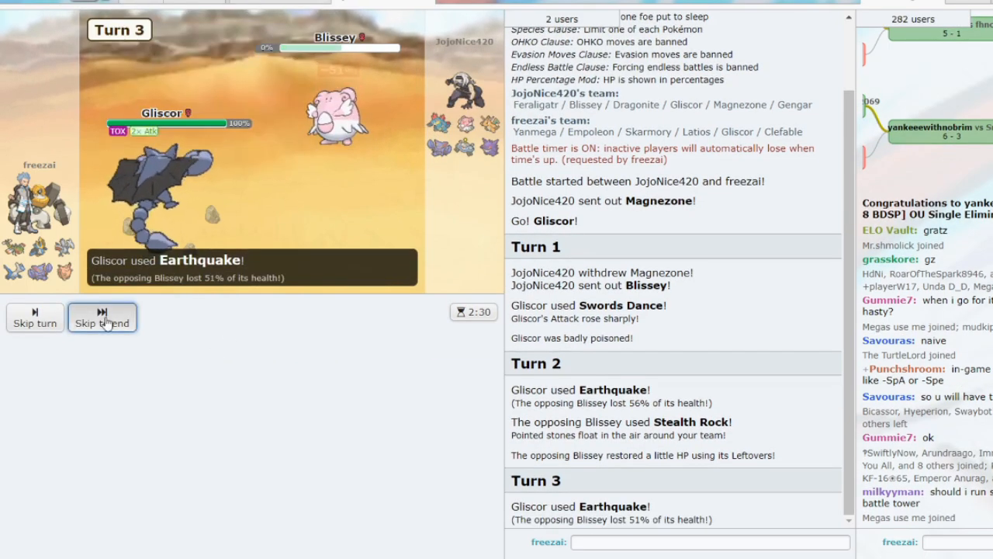
click(103, 316)
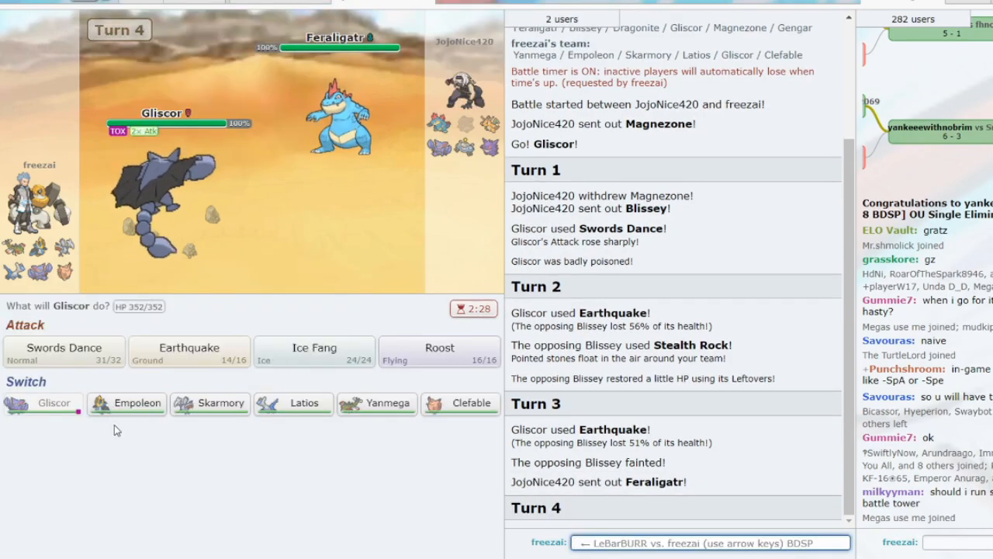
click(137, 404)
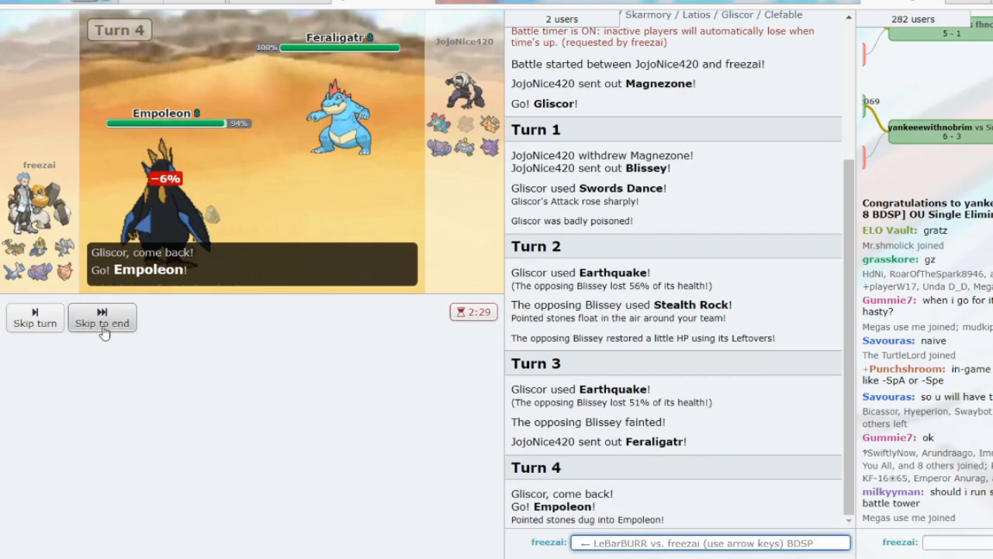
Hit Feraligatr with Empoleon's Grass Knot, then Clefable's Moonblast twice until both faint
click(102, 316)
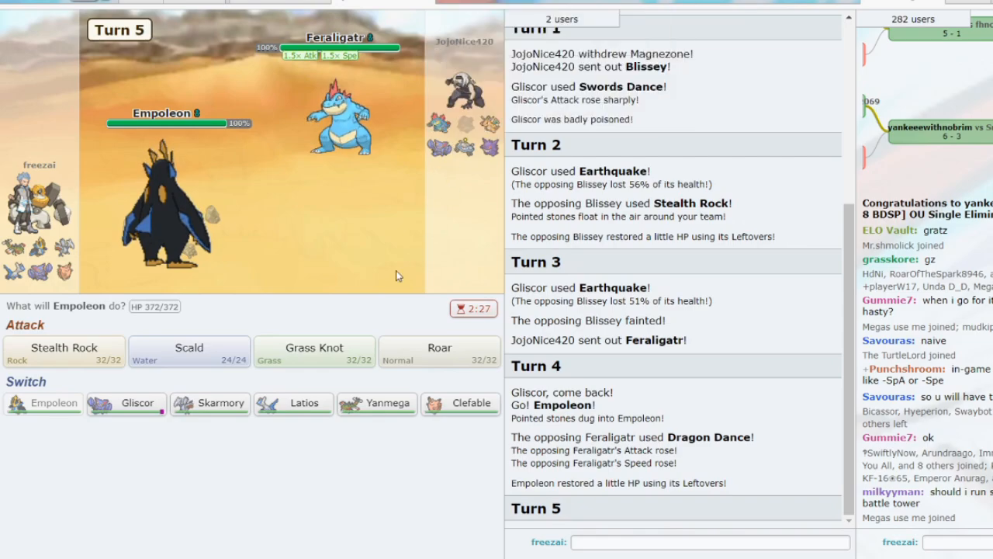
click(313, 351)
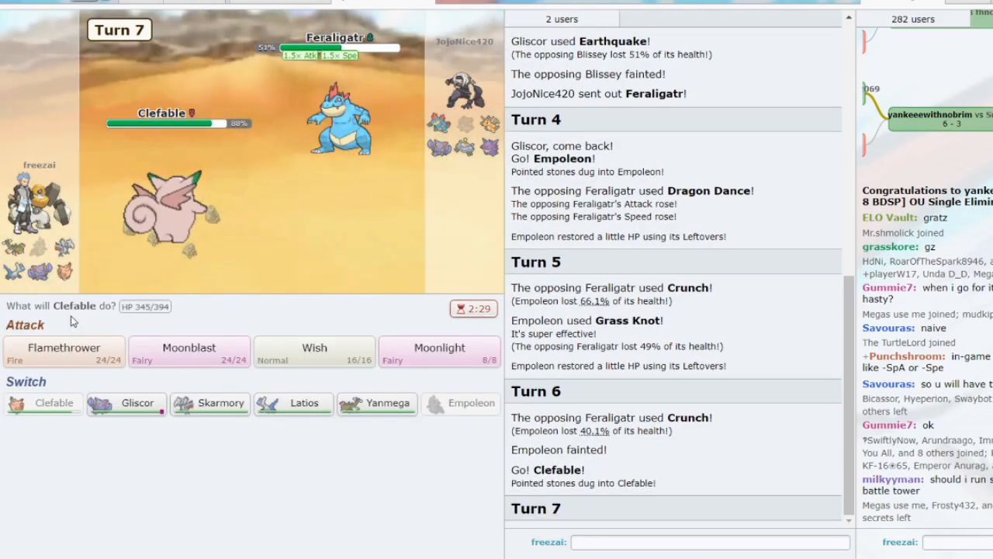
mouse_move(189, 350)
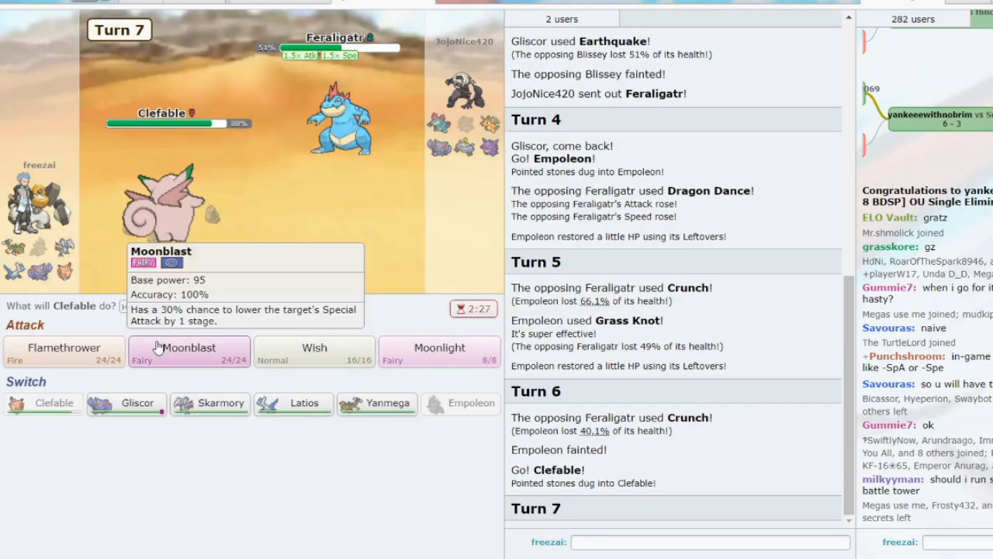
click(188, 348)
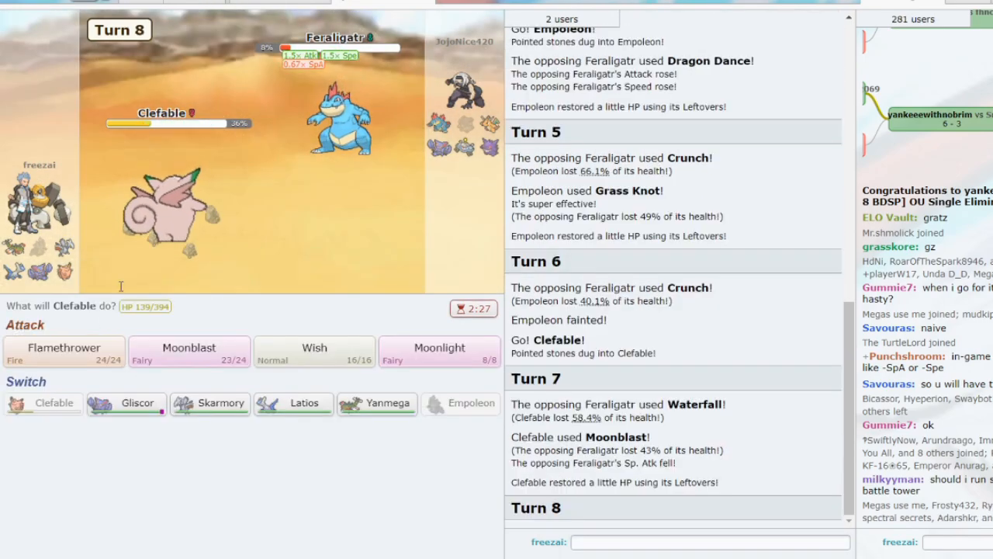
mouse_move(189, 358)
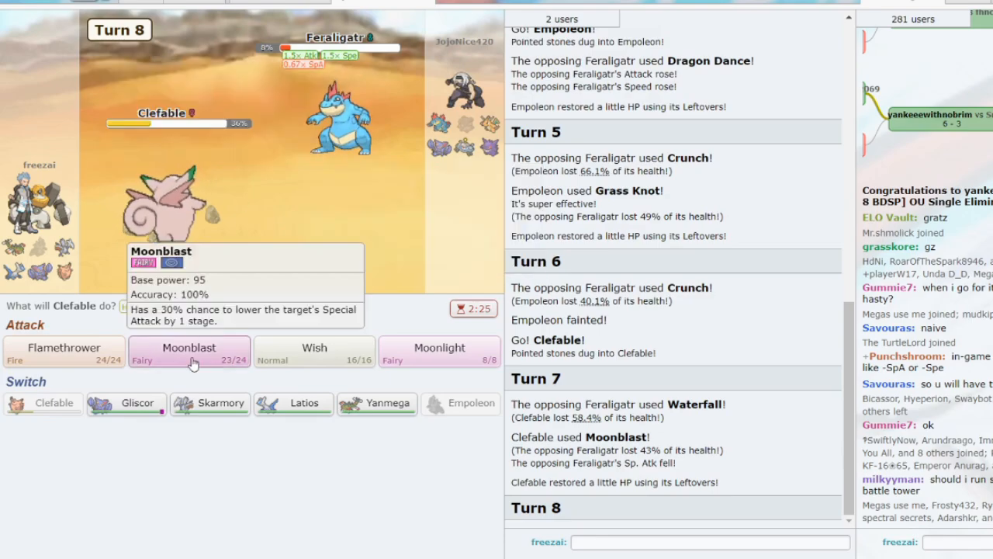
click(189, 351)
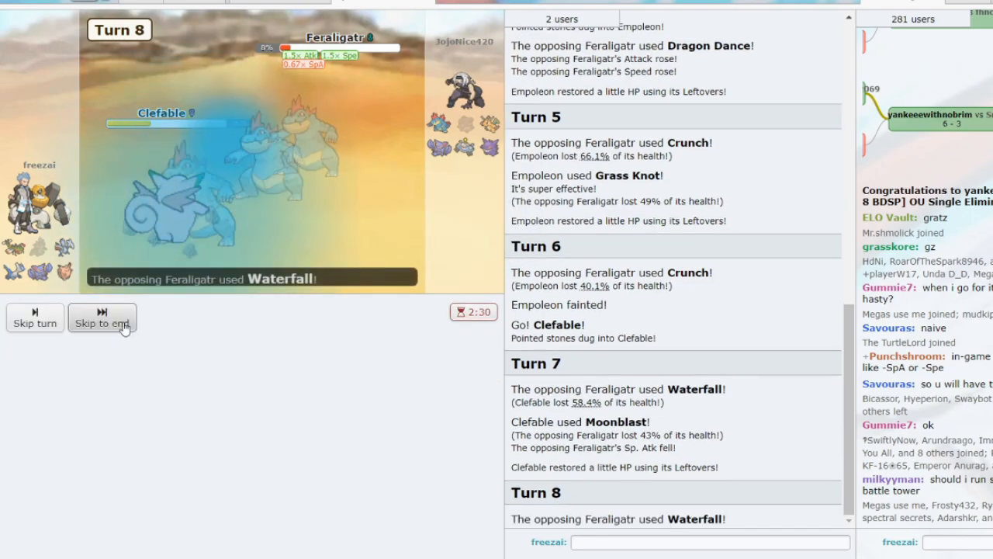
click(102, 318)
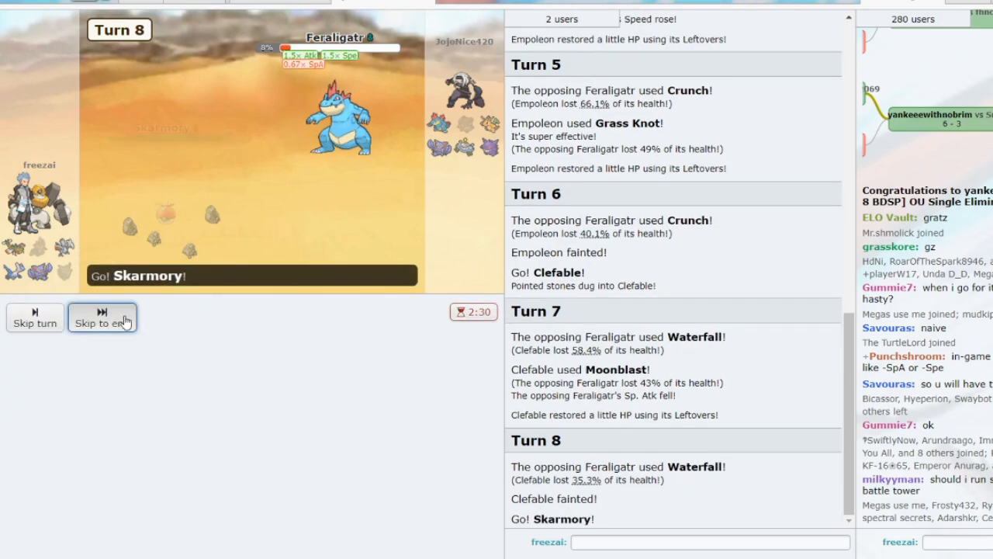
Knock out Feraligatr with Skarmory's Brave Bird, then switch to Gliscor against Magnezone
click(102, 316)
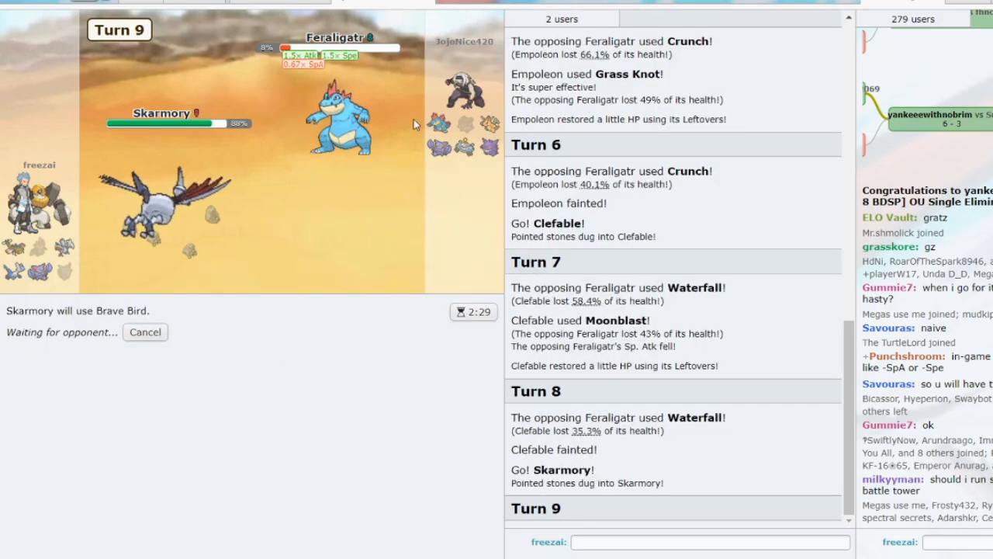
mouse_move(350, 136)
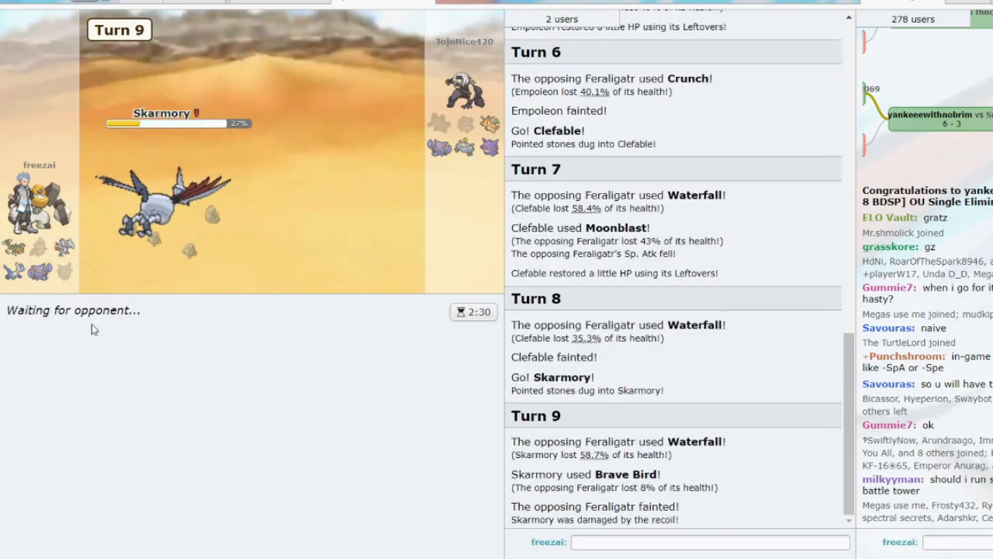
mouse_move(163, 210)
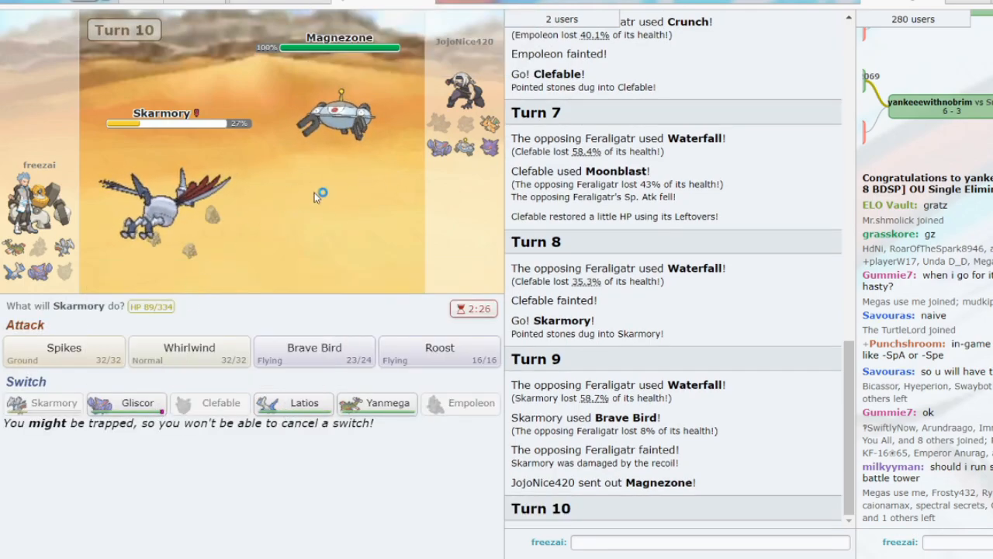
click(127, 402)
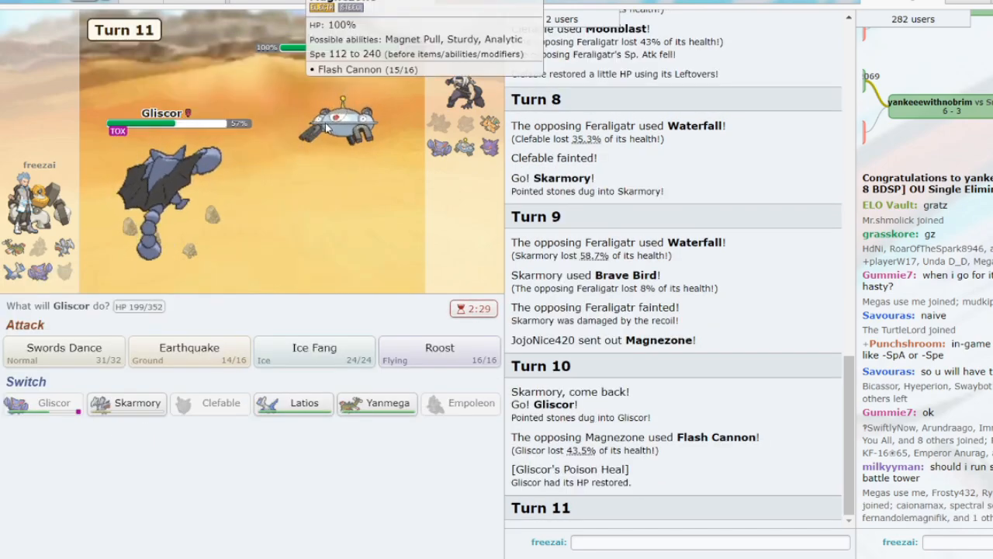
mouse_move(65, 351)
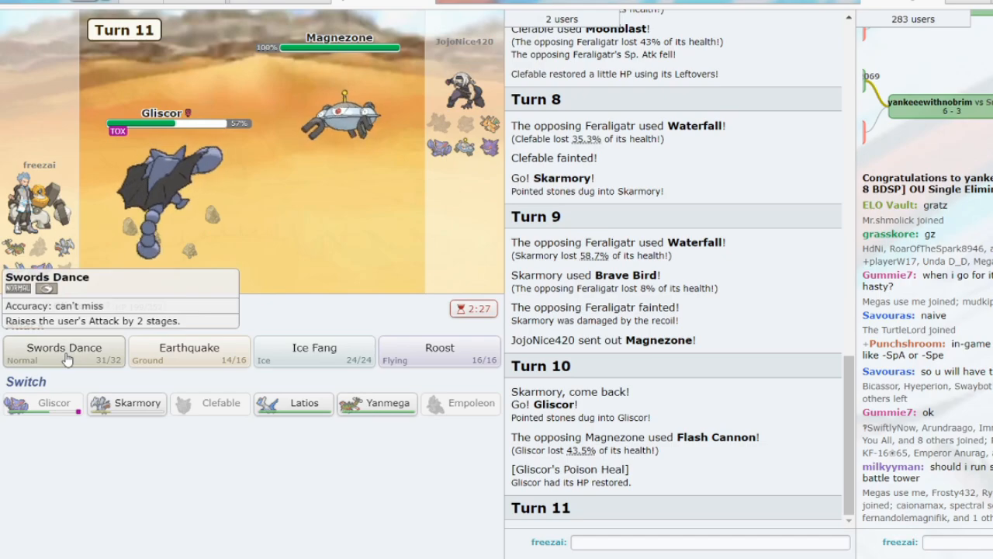
Boost Gliscor with Swords Dance and knock out Dragonite with Ice Fang
click(64, 348)
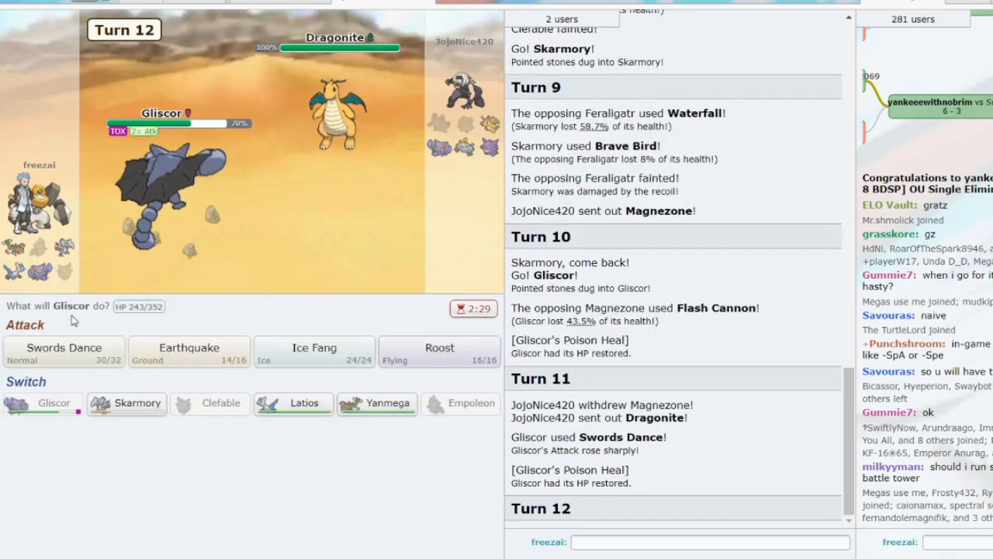
click(314, 350)
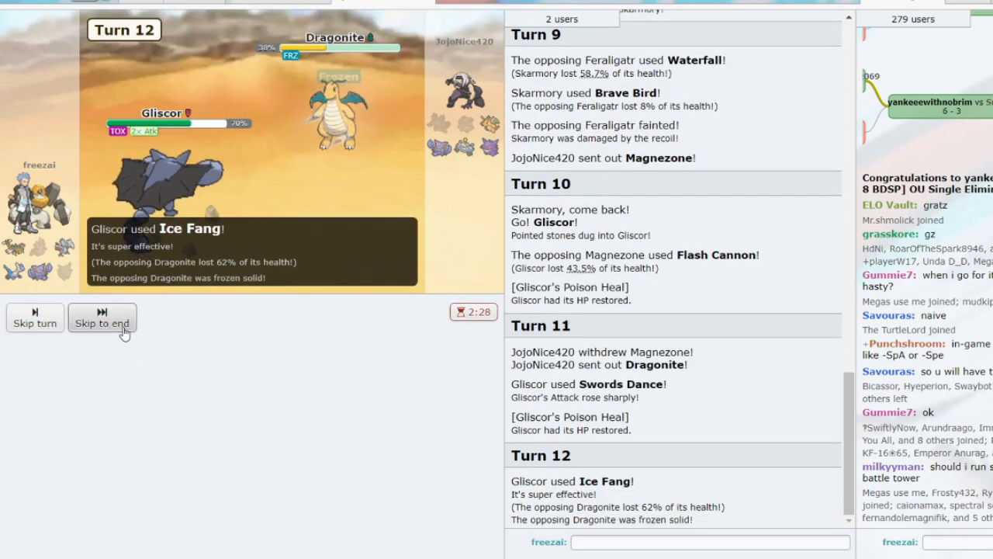
click(101, 323)
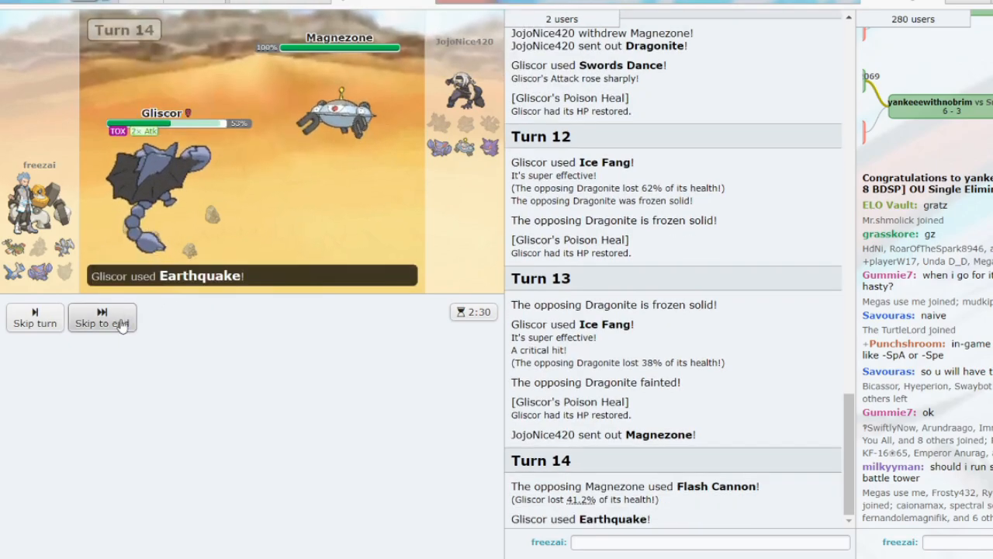
click(102, 318)
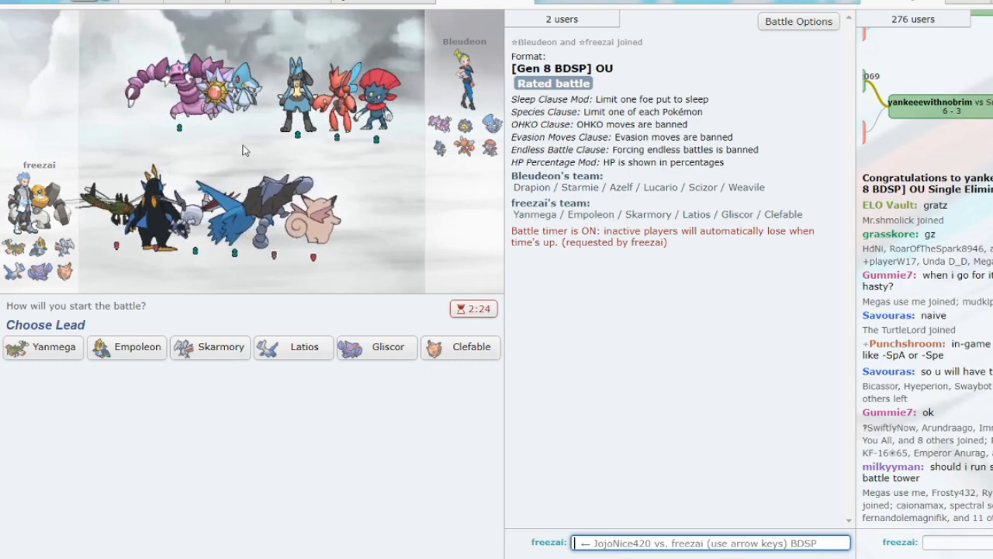
mouse_move(217, 127)
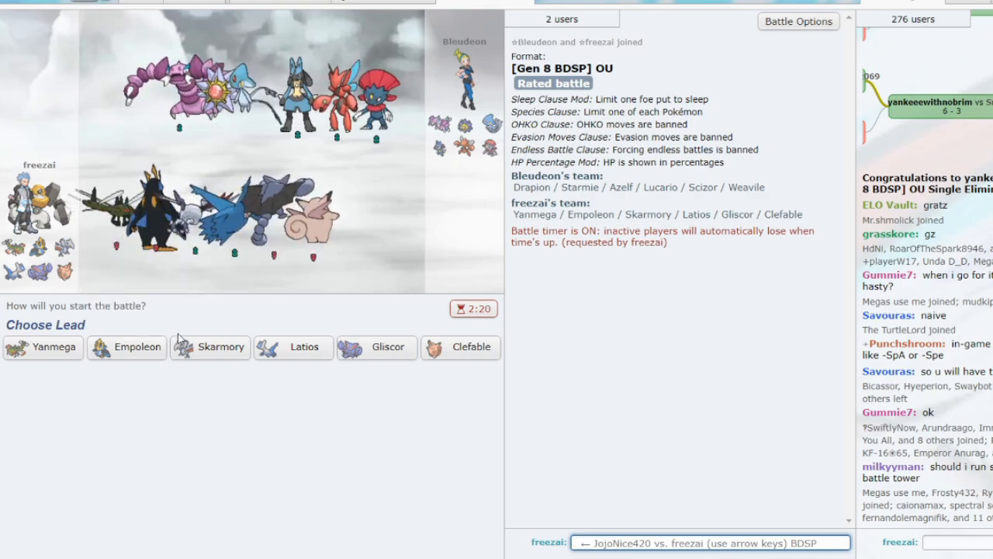
mouse_move(127, 348)
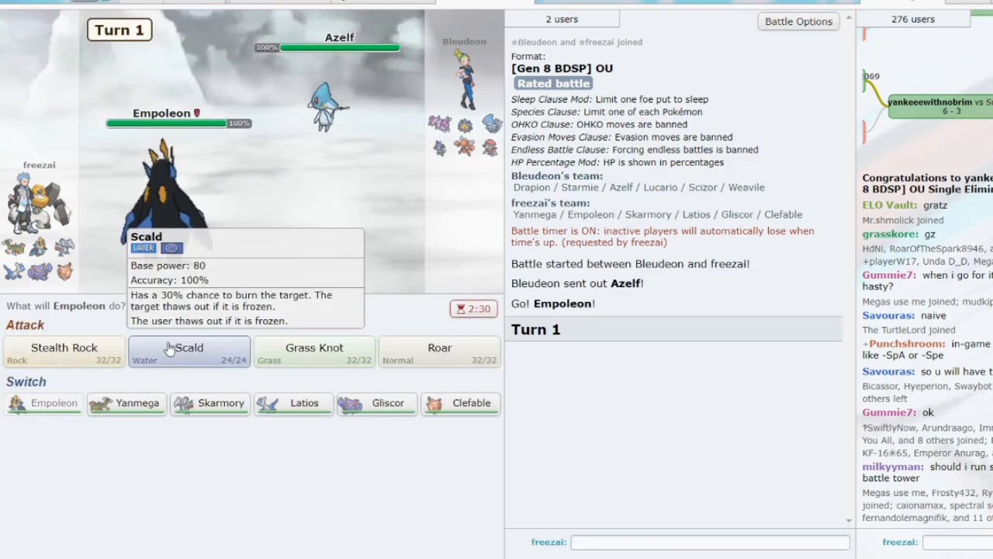
Attack Azelf with Empoleon's Scald on turn 1
click(189, 352)
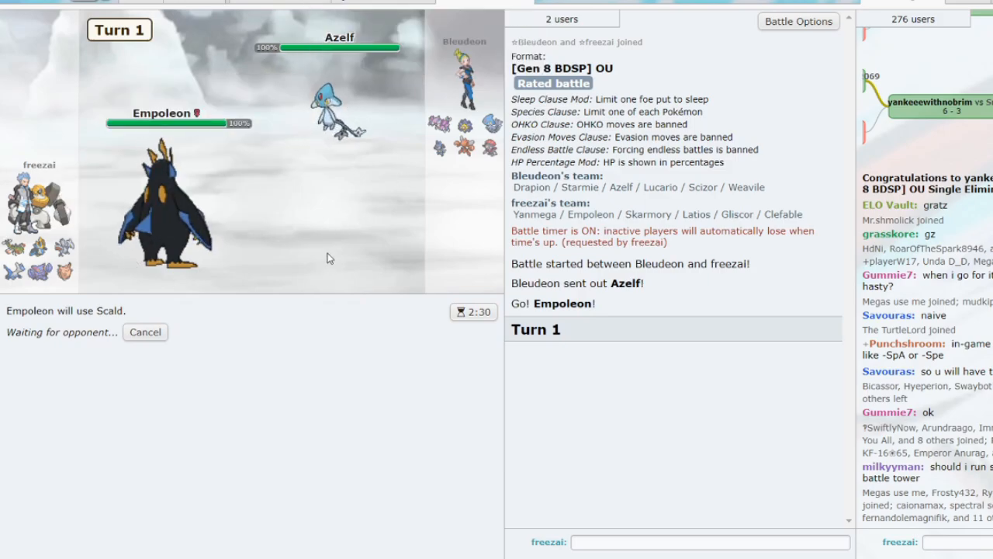
mouse_move(317, 230)
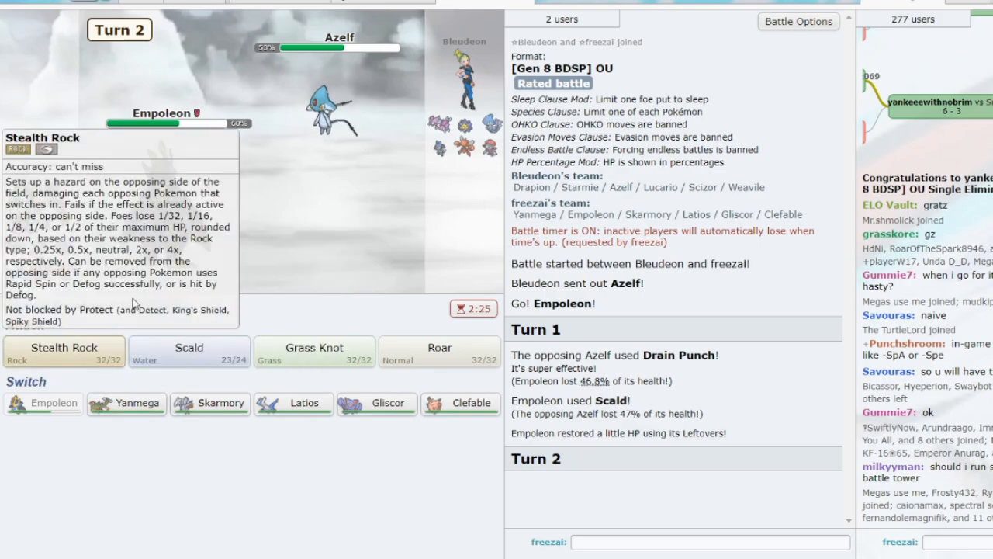
mouse_move(189, 350)
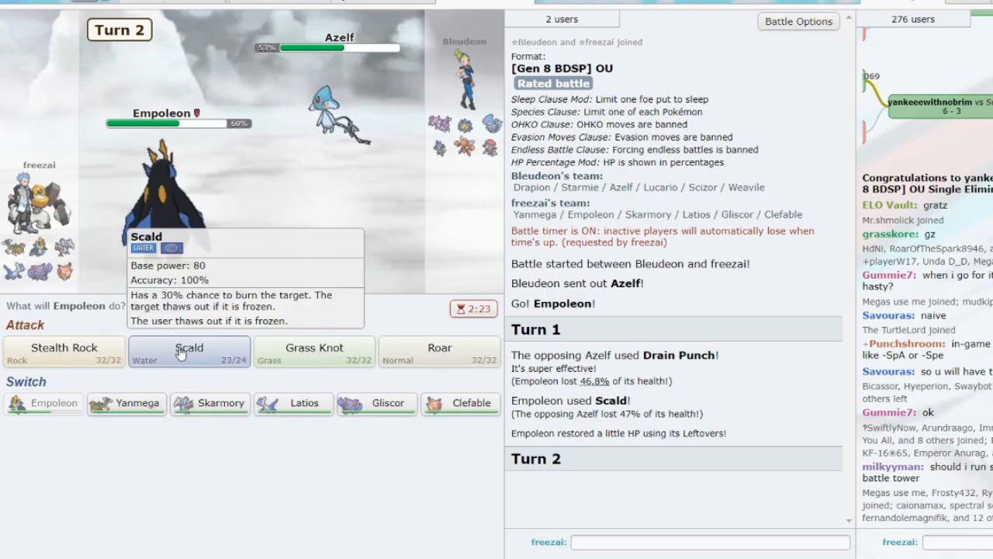
mouse_move(64, 348)
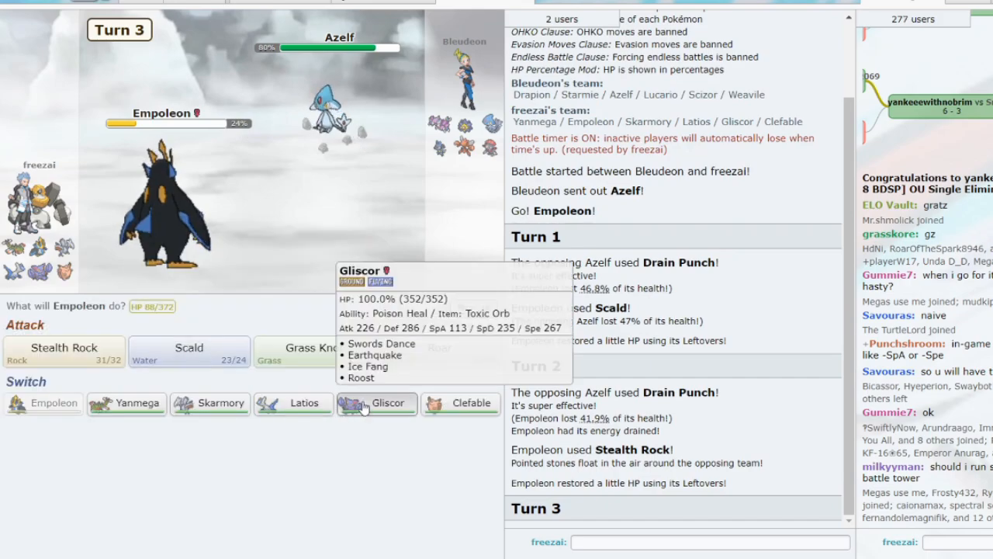
Pivot between Gliscor and Empoleon against Azelf, ending with Gliscor in
click(375, 404)
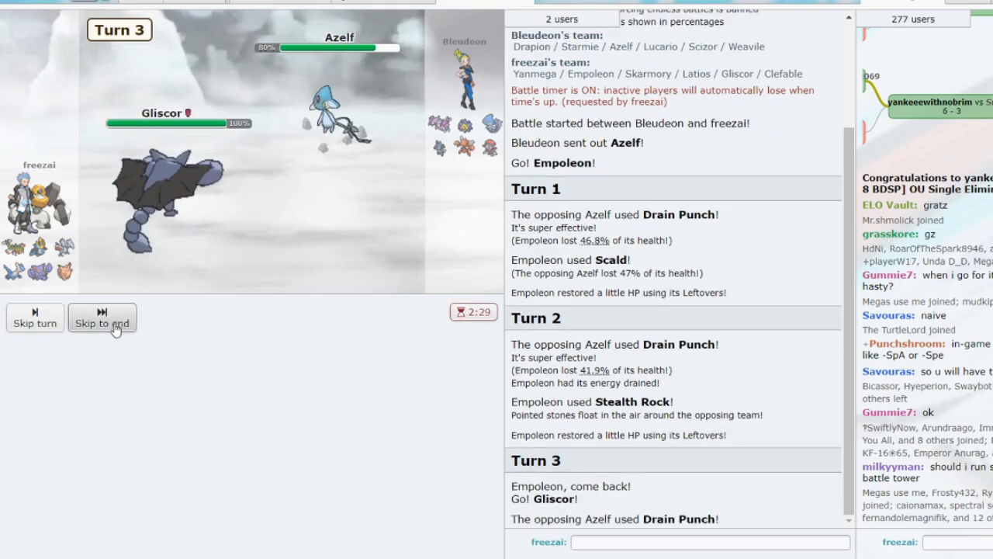
click(102, 318)
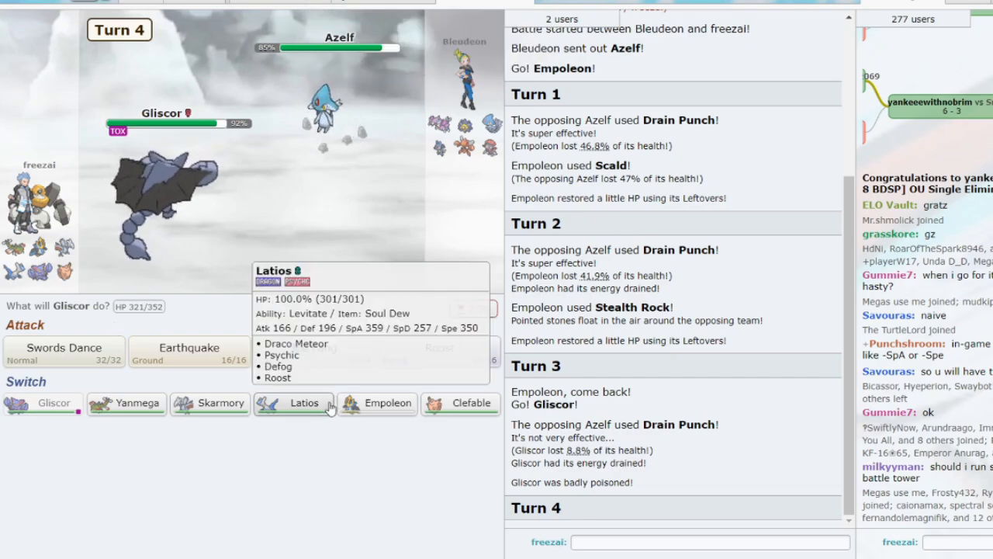
click(386, 403)
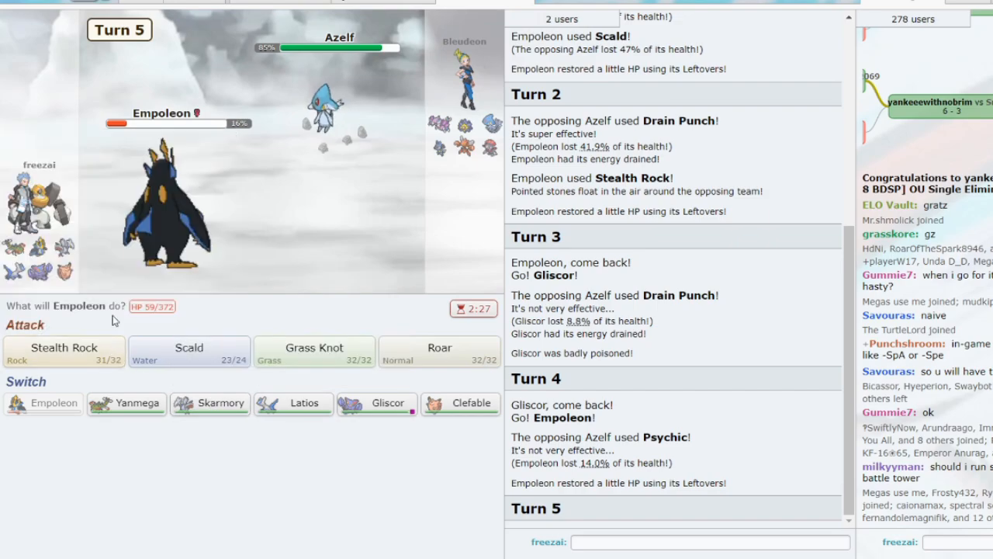
click(376, 403)
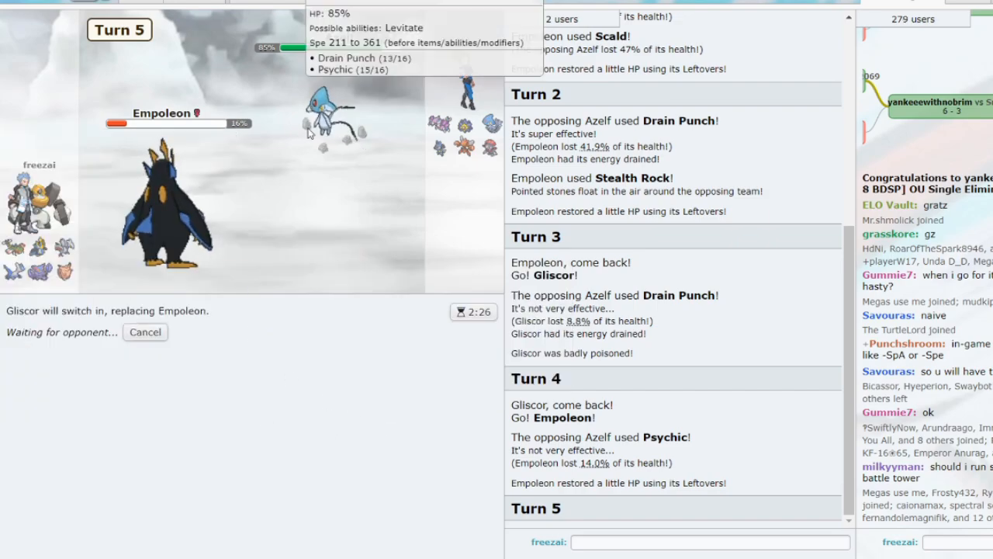
mouse_move(137, 366)
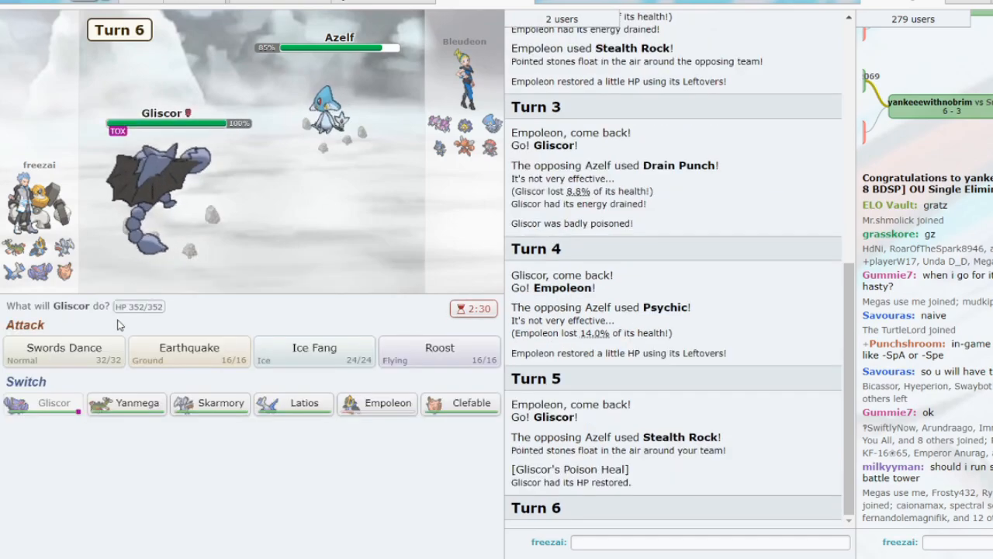
Have Gliscor use Swords Dance and Roost, then switch Latios in against Azelf
click(63, 347)
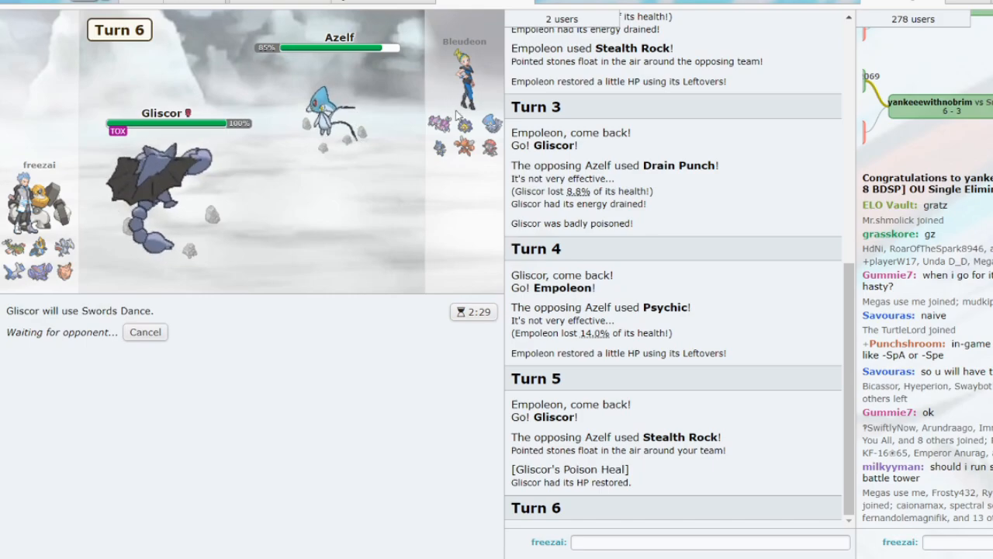
mouse_move(163, 123)
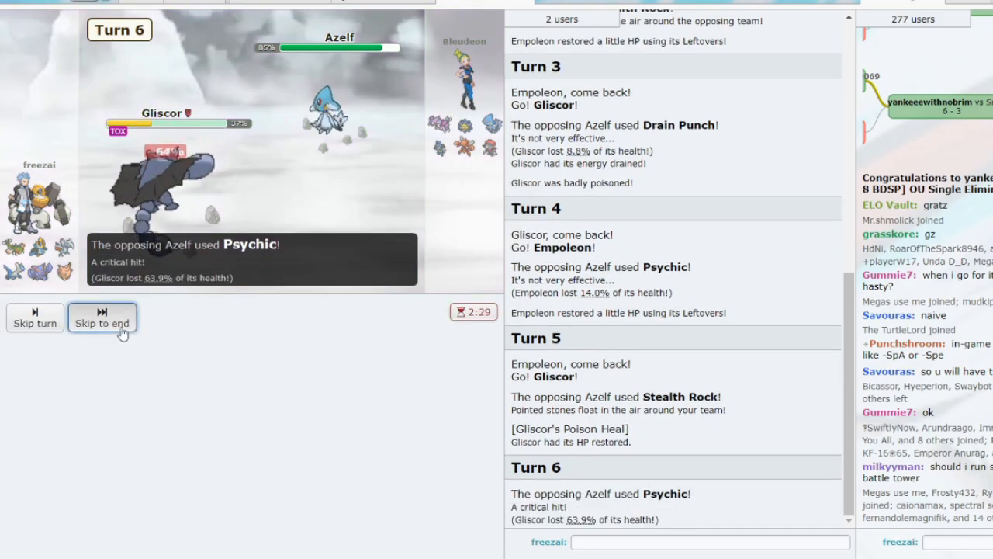
click(103, 322)
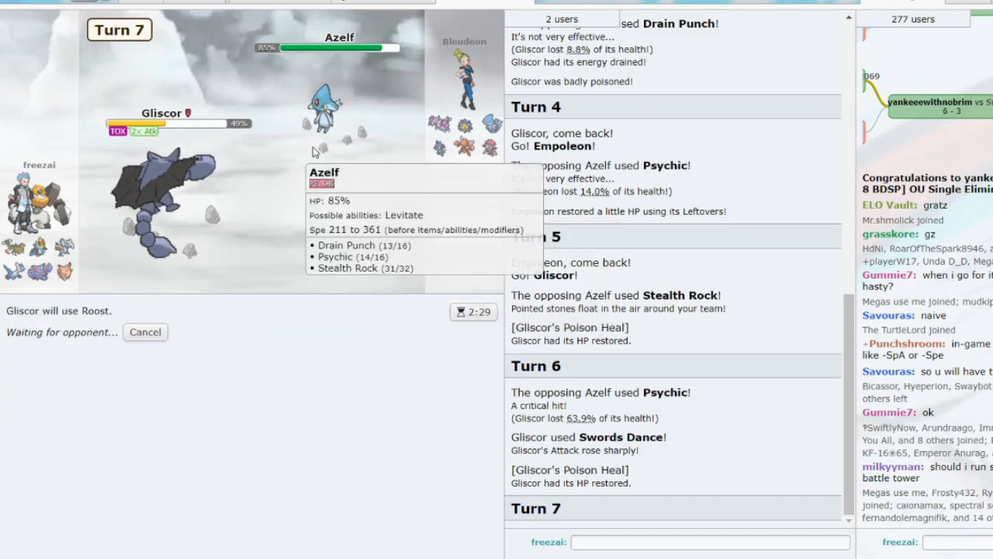
mouse_move(329, 165)
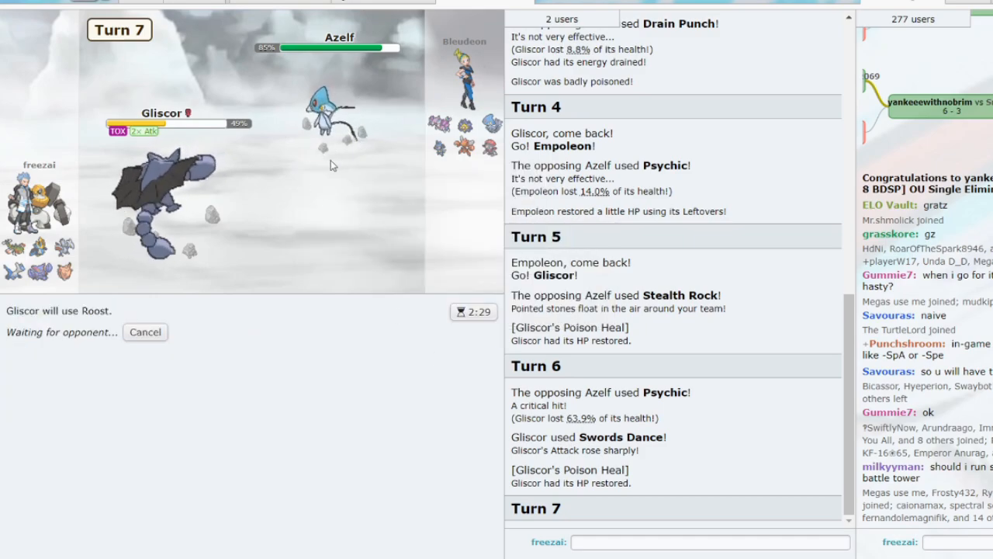
mouse_move(338, 117)
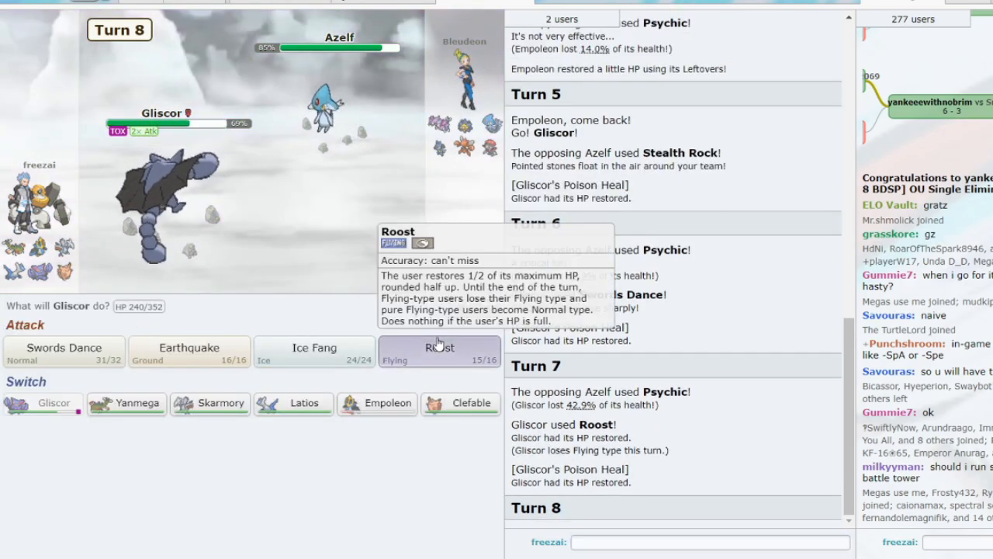
click(439, 351)
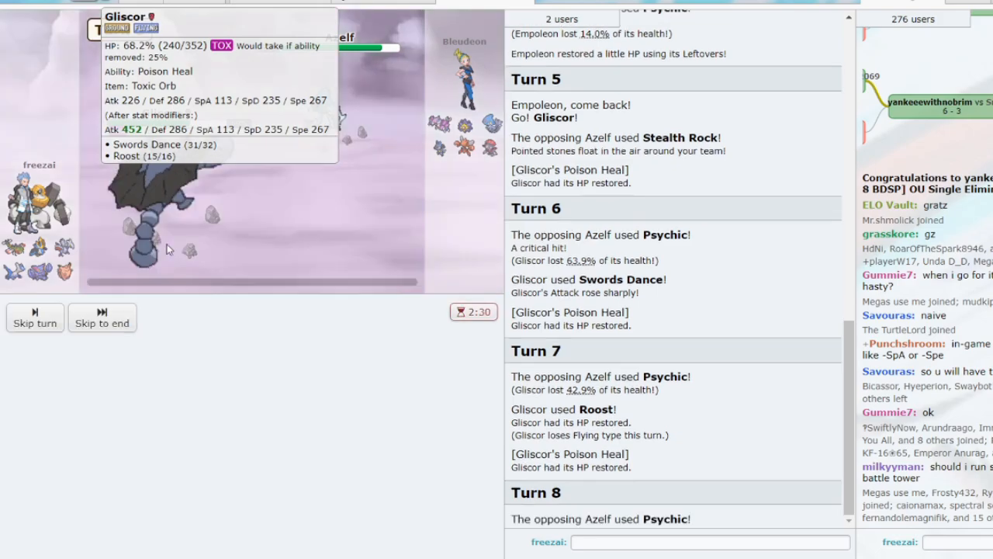
click(103, 317)
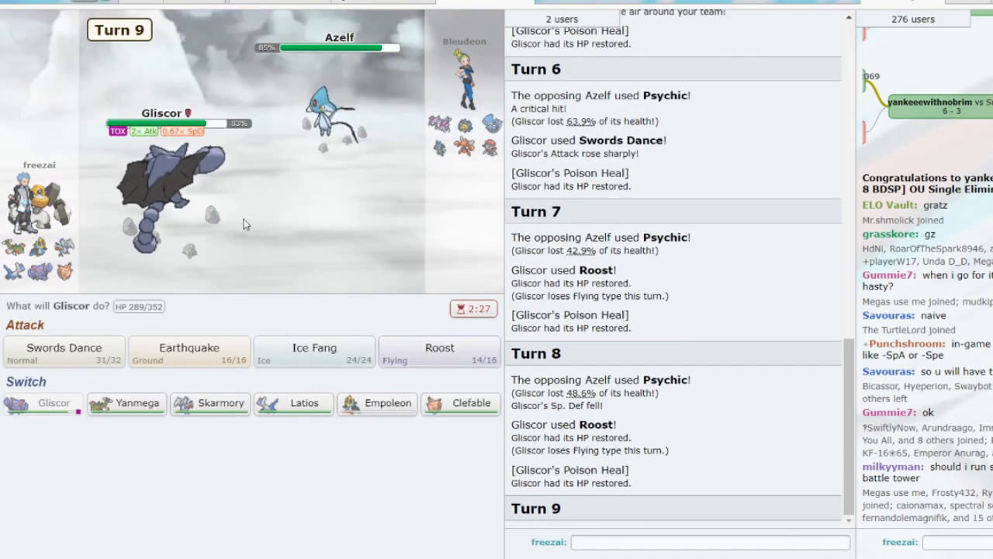
click(291, 403)
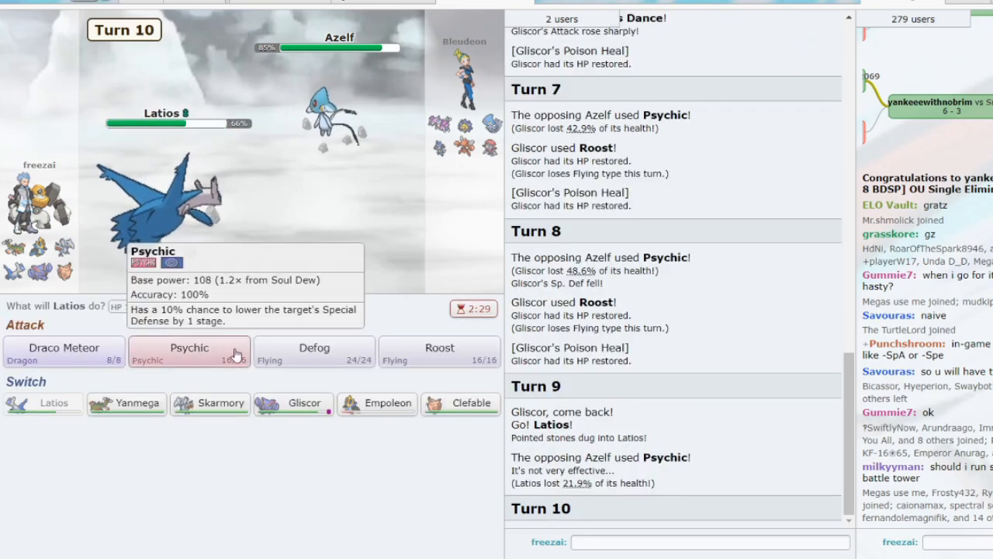
mouse_move(440, 354)
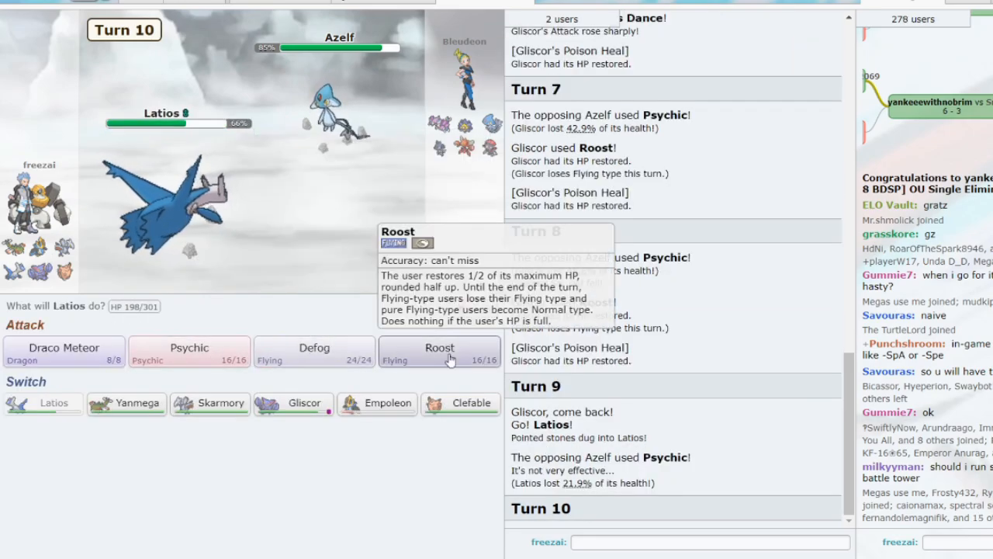
Attack Azelf and Lucario with Latios, switch to Empoleon, then send Skarmory in after Empoleon faints
click(64, 350)
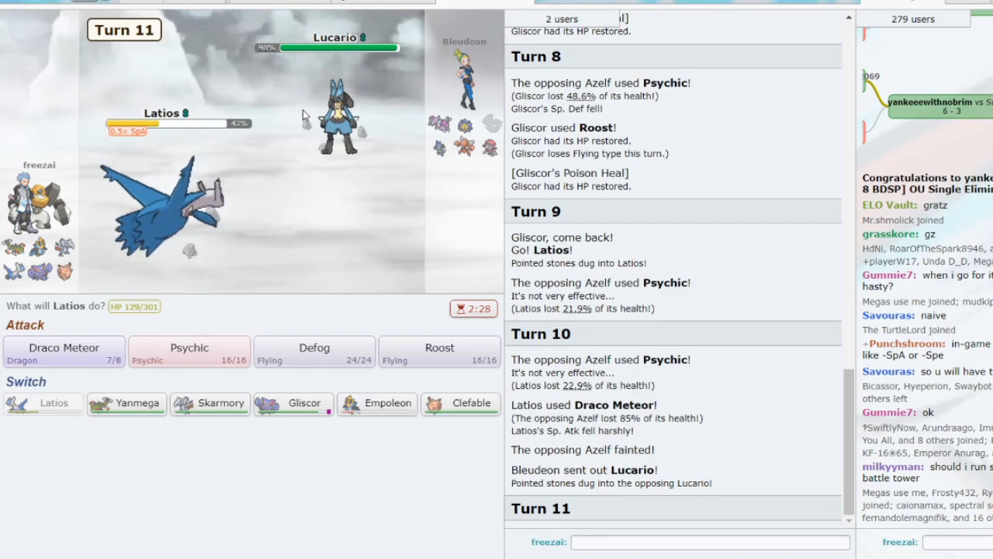
mouse_move(220, 365)
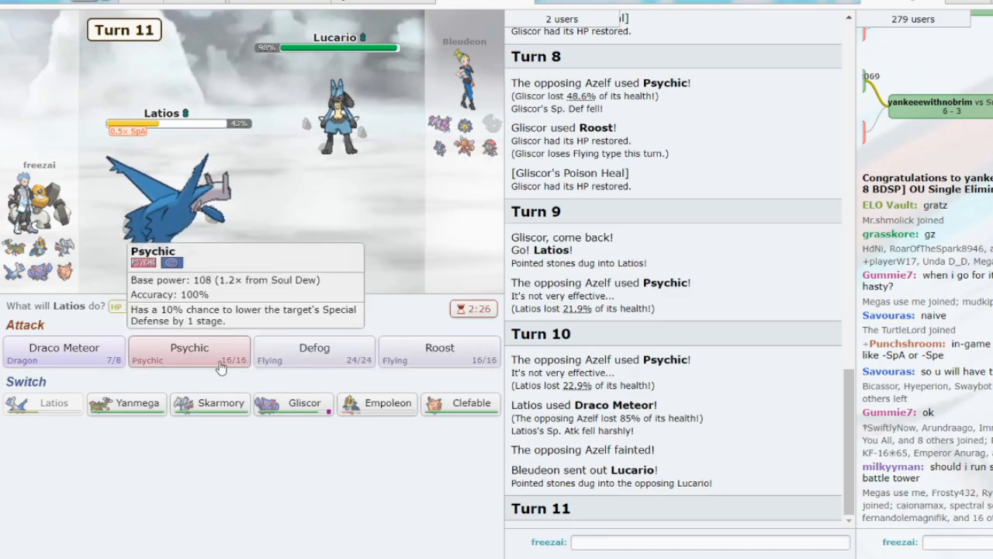
click(189, 348)
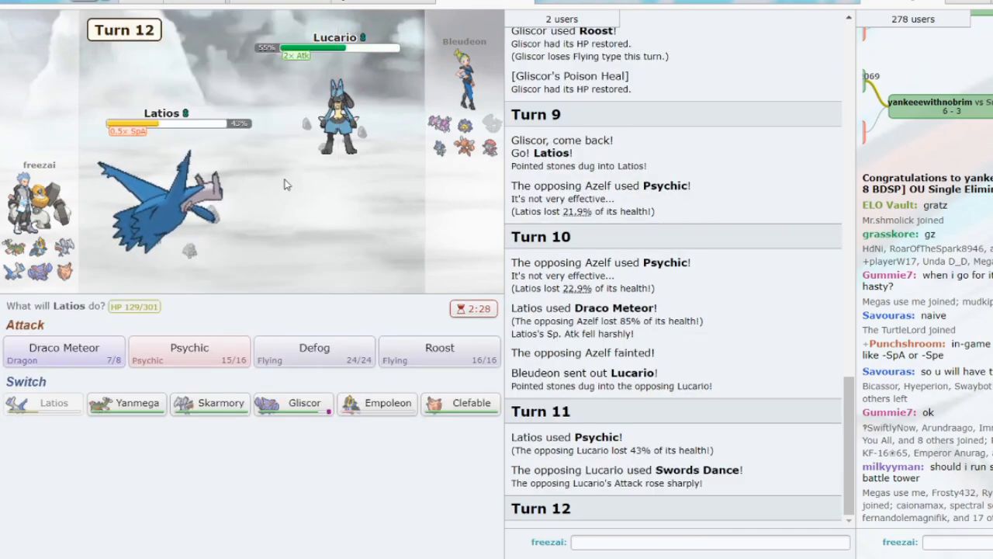
click(377, 403)
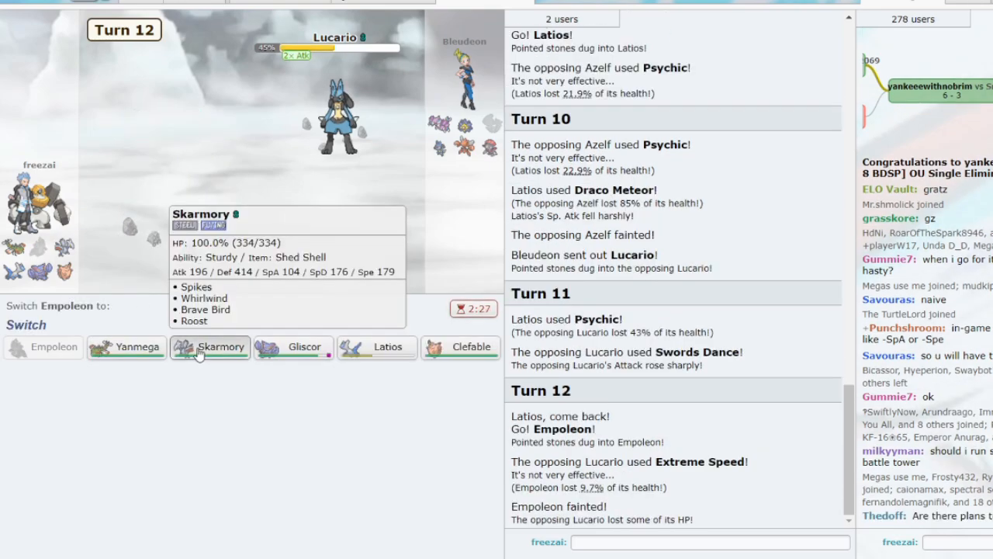
click(209, 346)
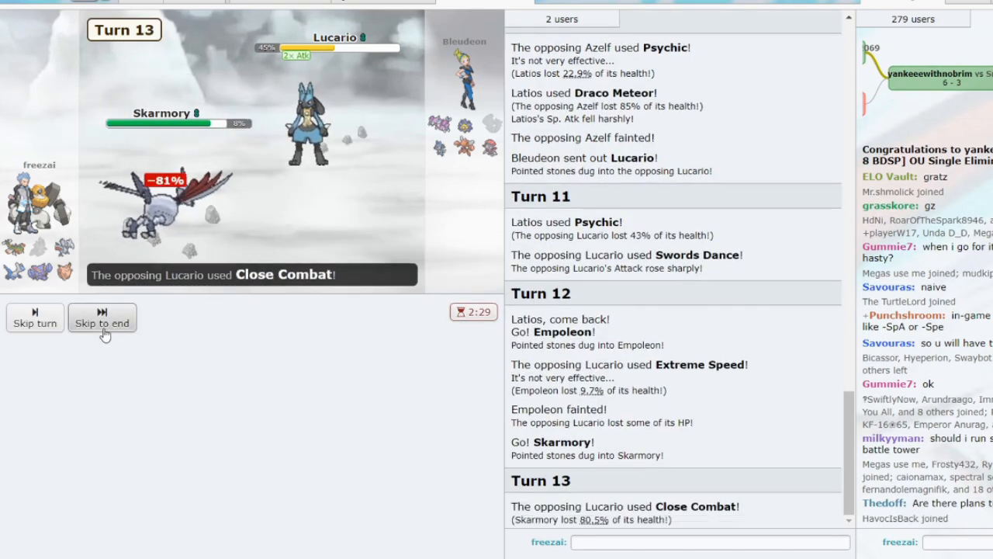
Replace fainted Skarmory with Clefable and hit Weavile with Moonblast
click(102, 317)
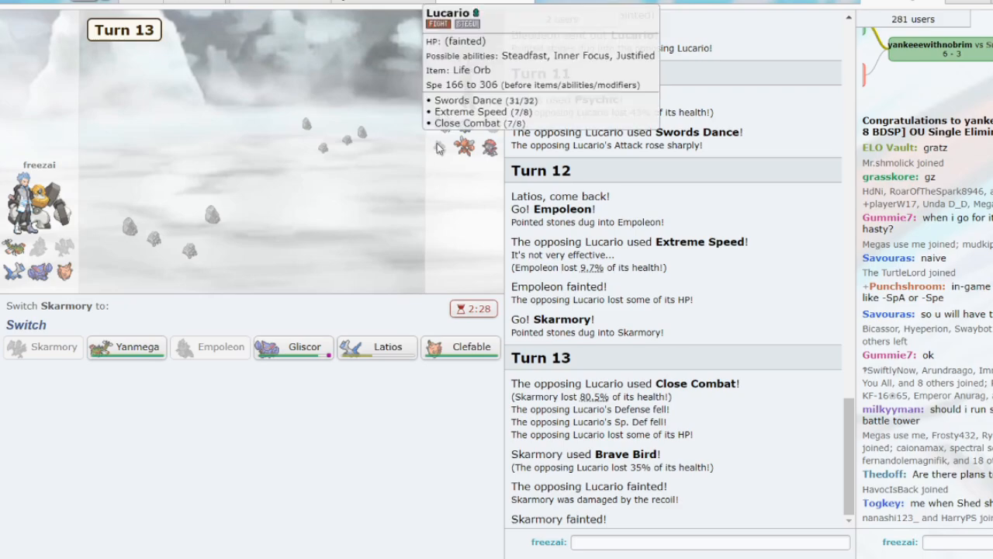
mouse_move(461, 348)
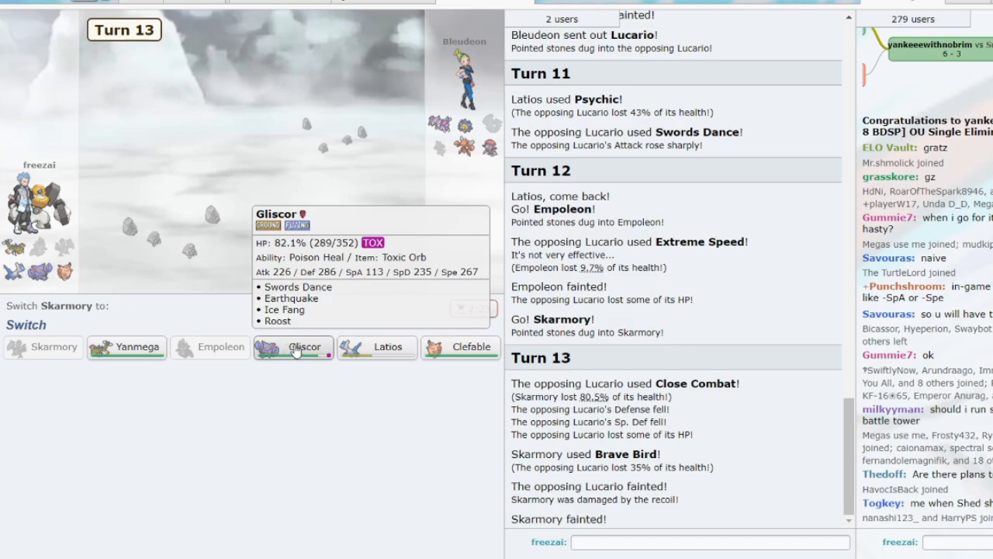
mouse_move(461, 347)
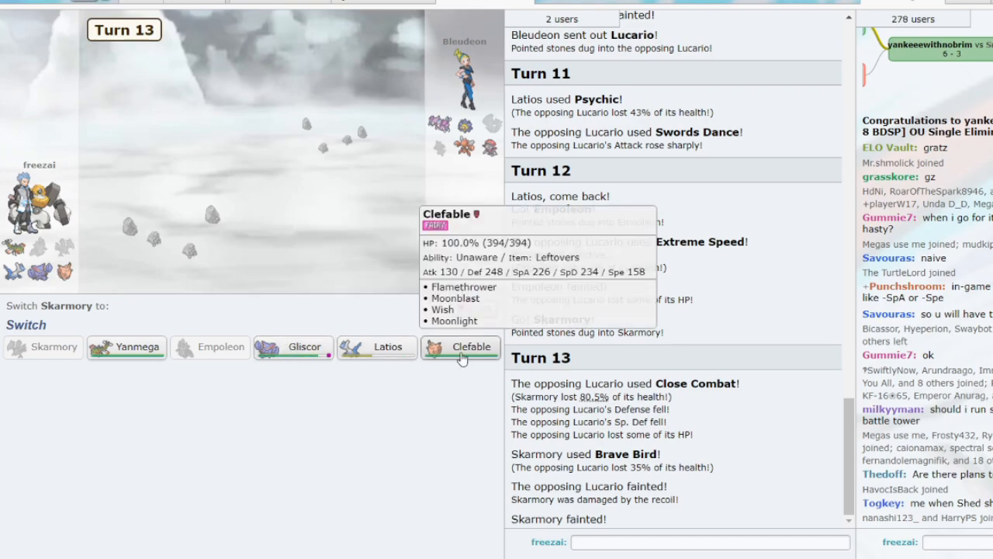
click(461, 346)
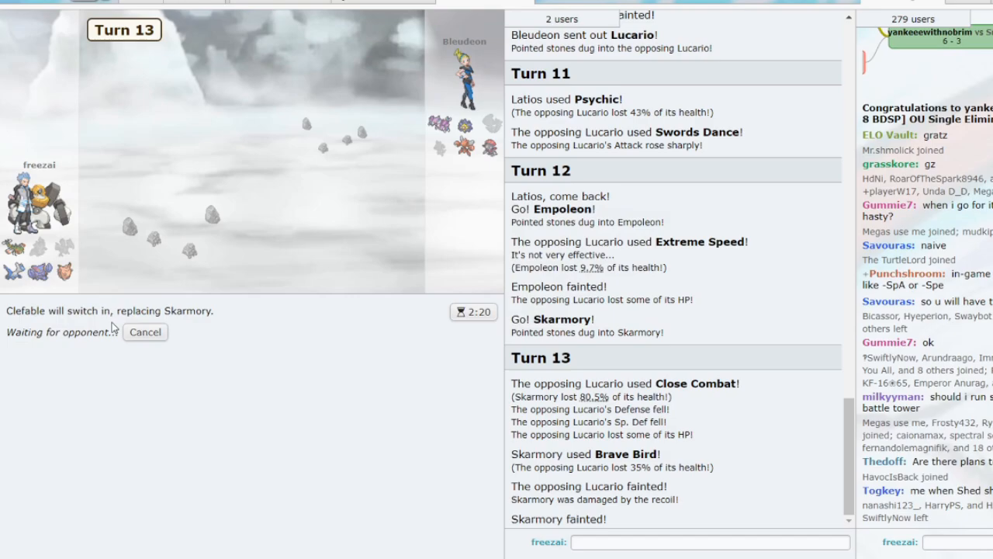
click(103, 319)
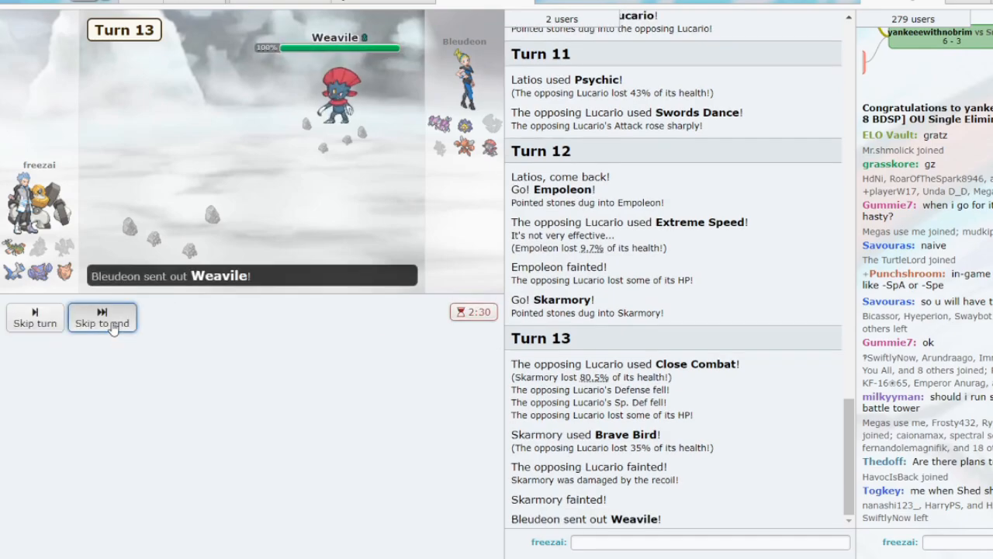
click(102, 318)
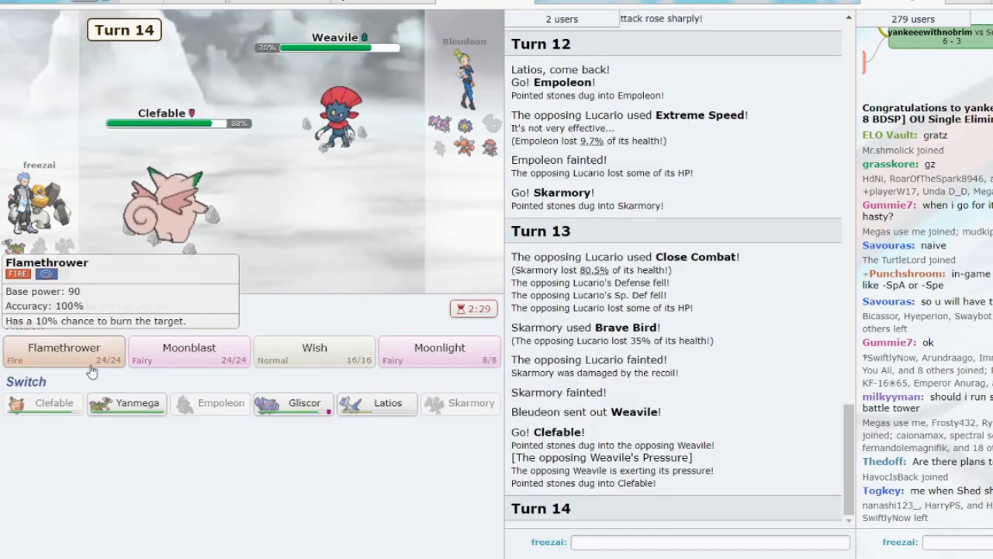
click(189, 351)
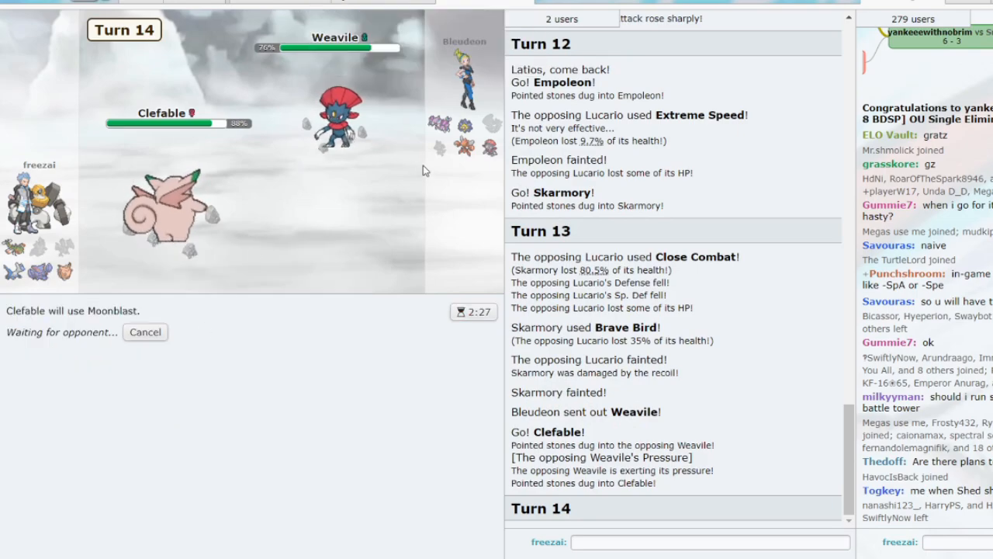
mouse_move(438, 124)
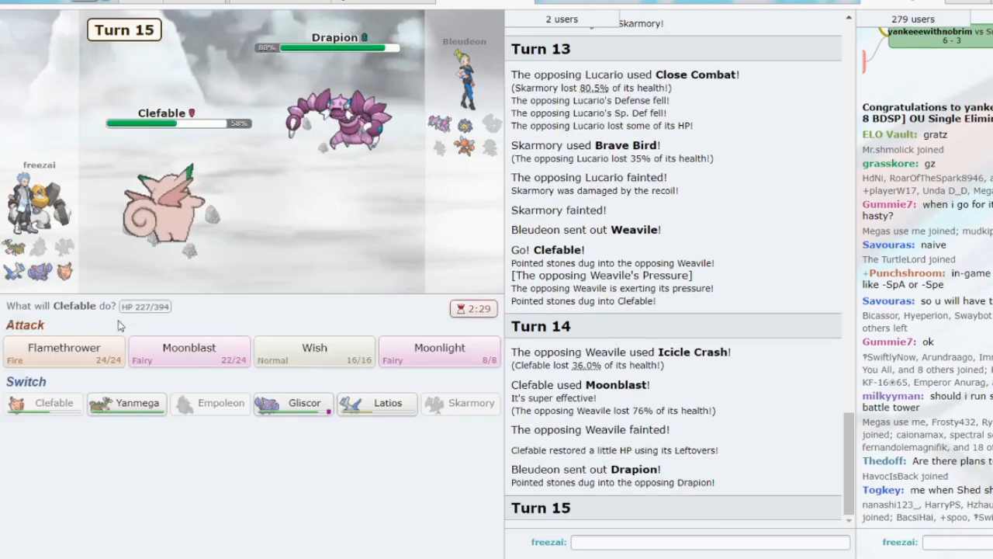
mouse_move(210, 404)
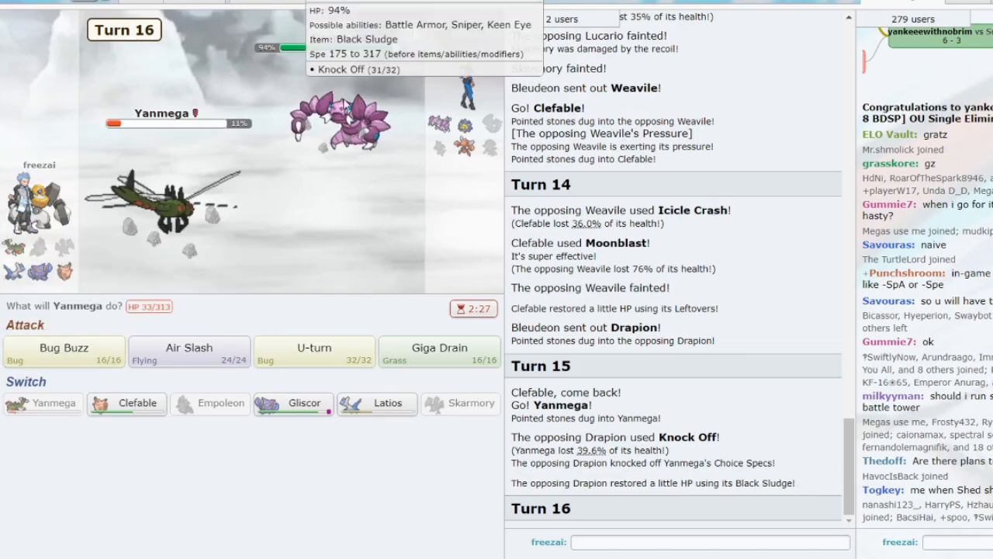
mouse_move(293, 404)
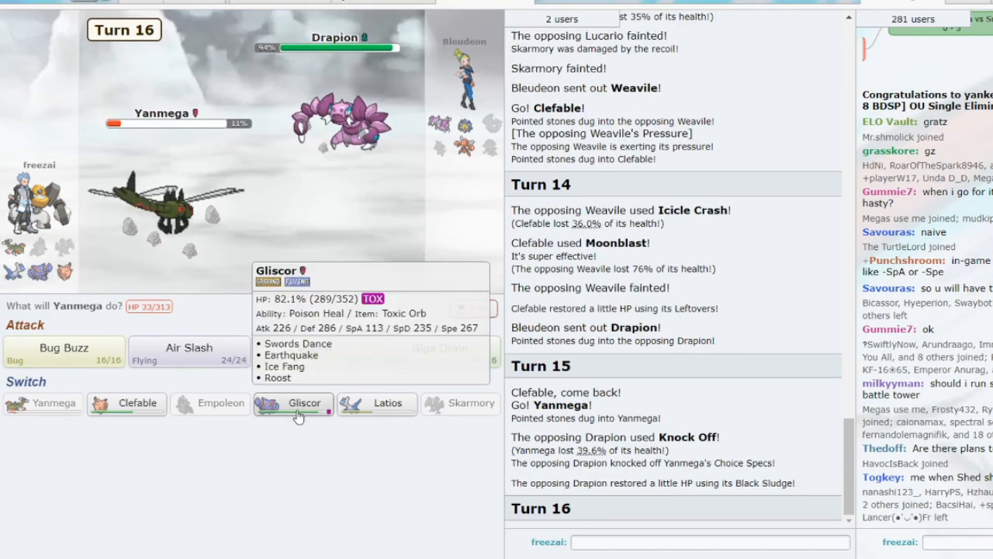
Have Yanmega use Bug Buzz on Drapion, then send Gliscor in after Yanmega faints
click(63, 354)
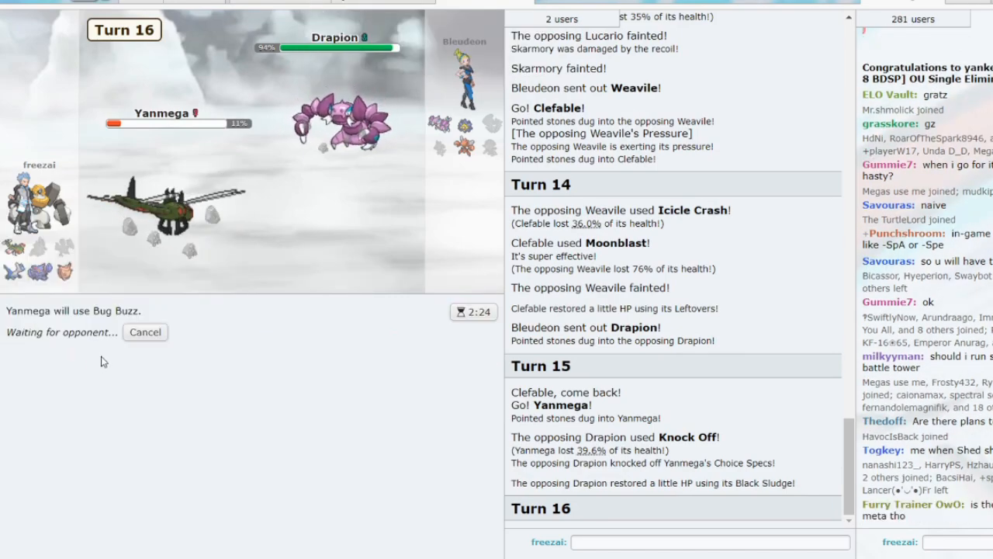
mouse_move(360, 116)
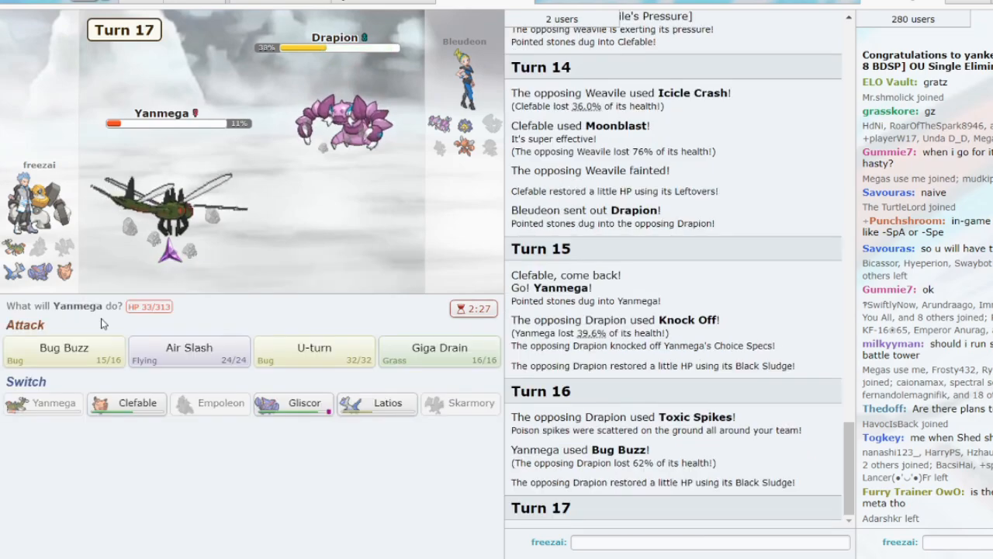
click(64, 350)
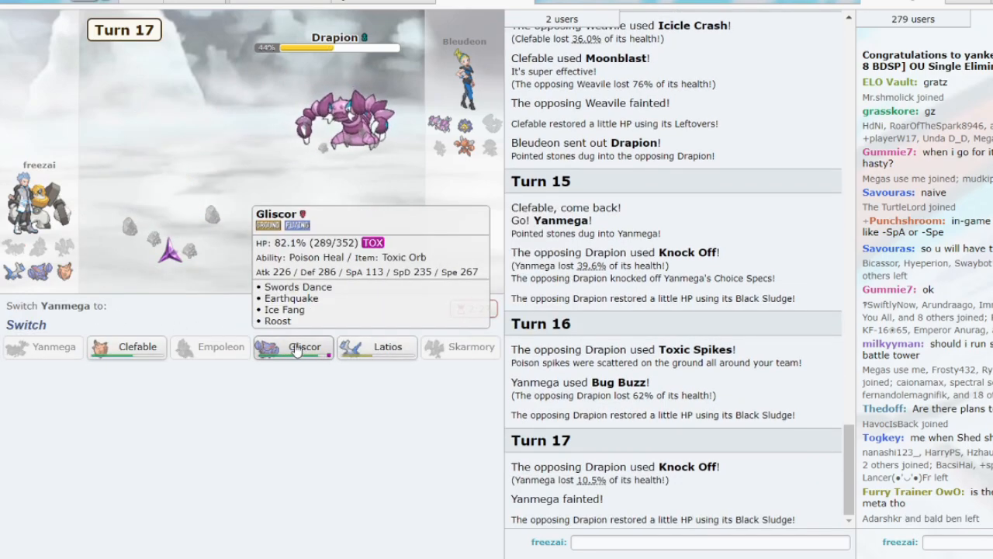
click(304, 346)
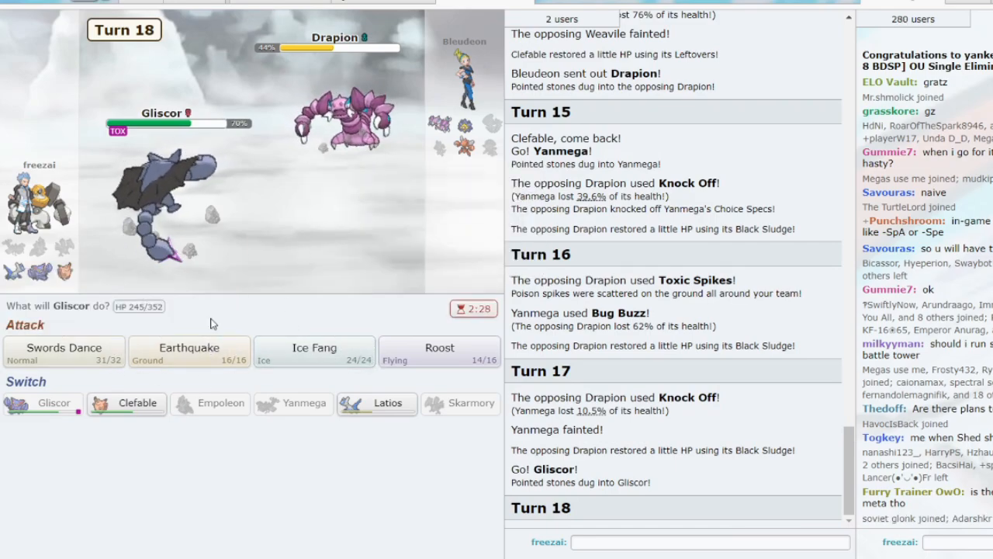
mouse_move(376, 404)
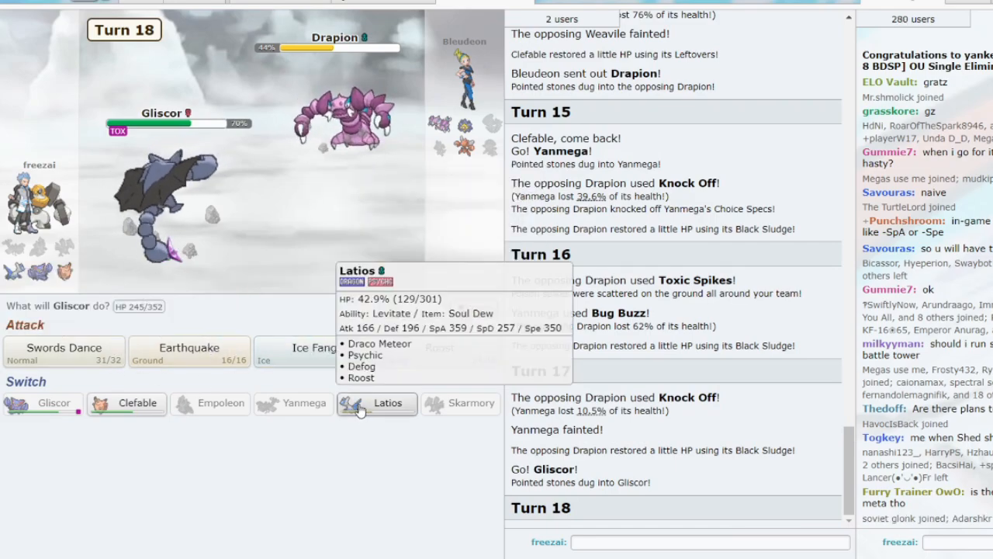
mouse_move(189, 351)
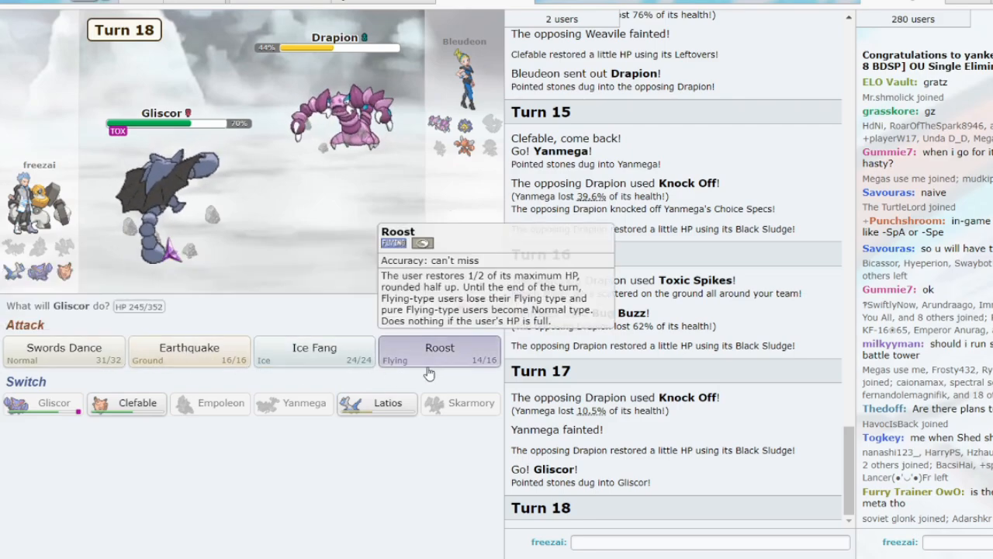
Have Gliscor Roost, boost with Swords Dance, then knock out Drapion with Earthquake
click(439, 351)
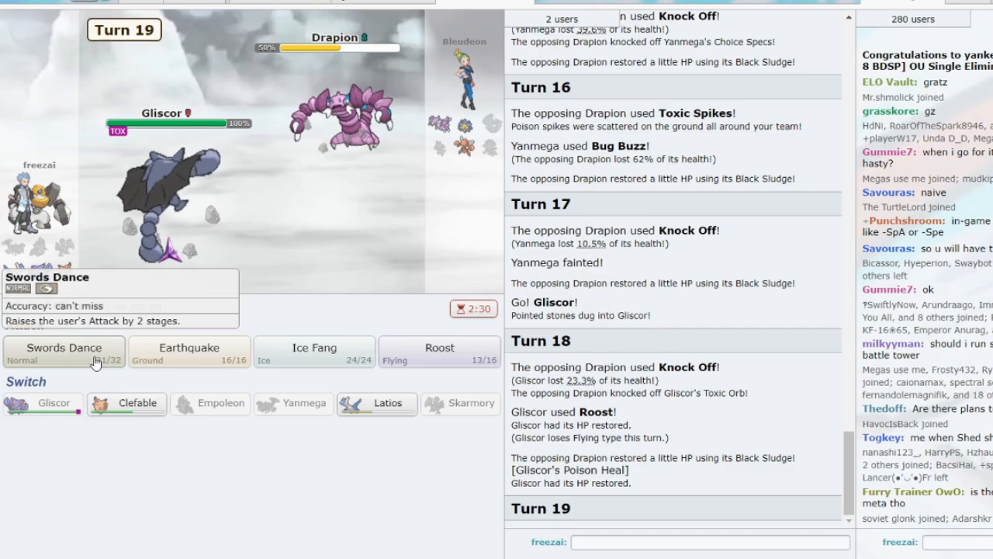
click(64, 351)
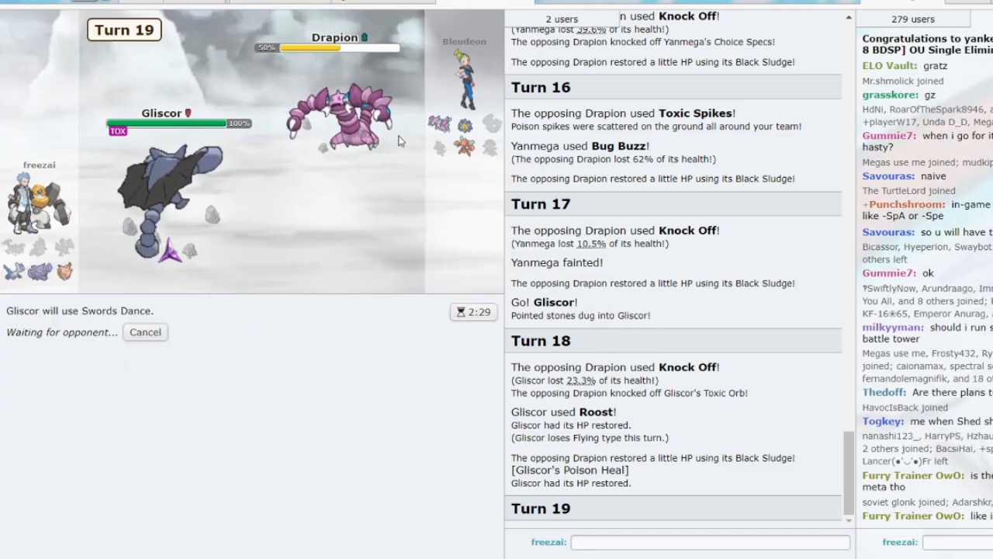
mouse_move(466, 146)
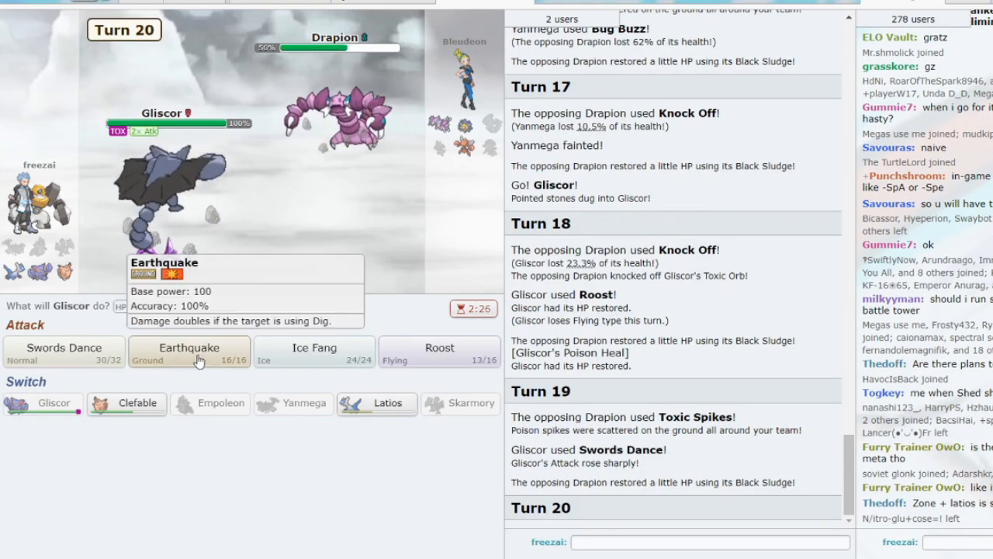
click(188, 351)
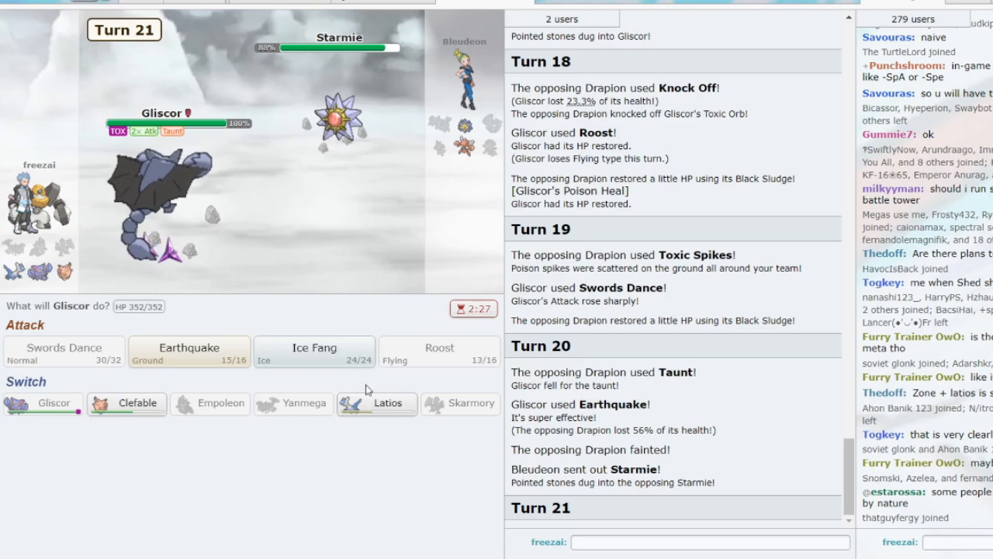
mouse_move(190, 354)
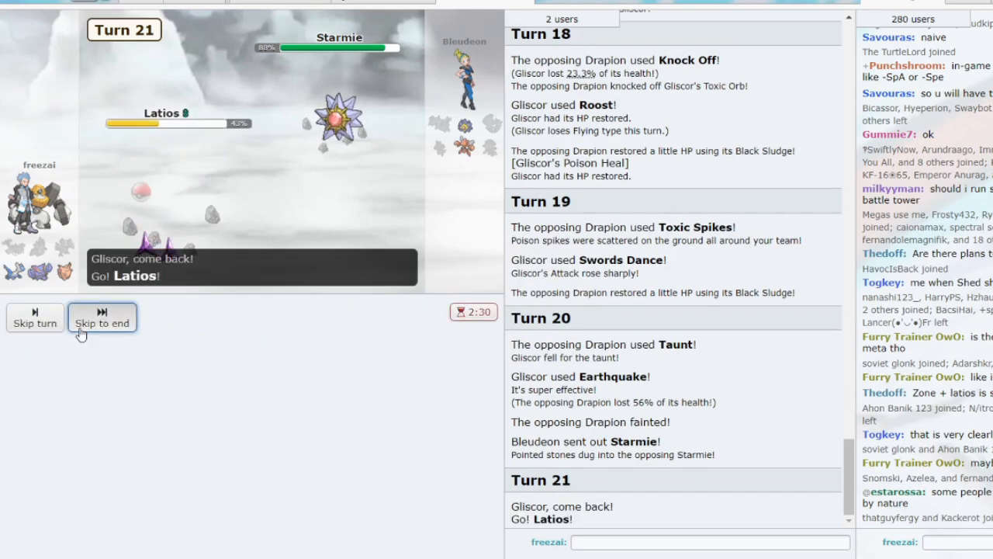
Skip the replay, swap Clefable's Moonblast for Moonlight to heal, then Moonblast Starmie
click(102, 318)
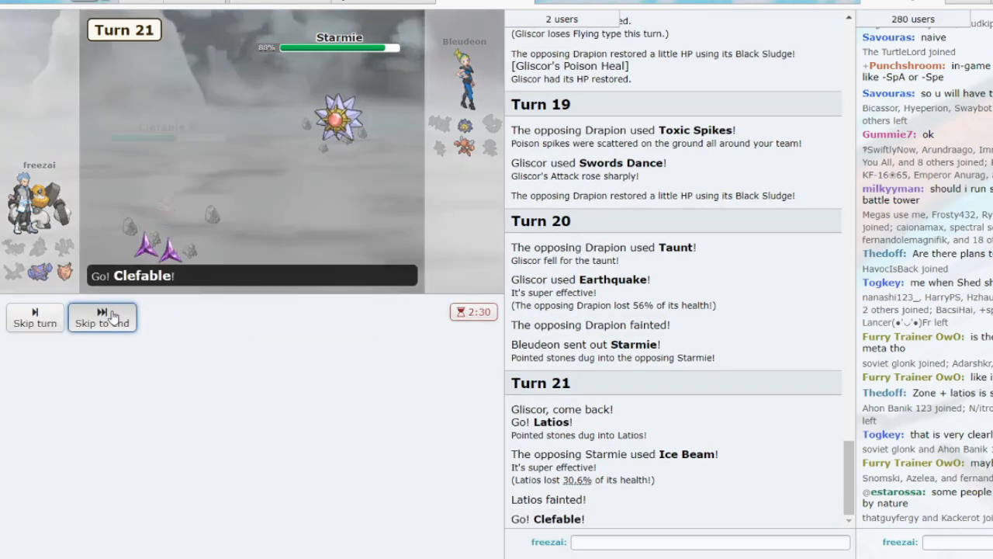
click(102, 317)
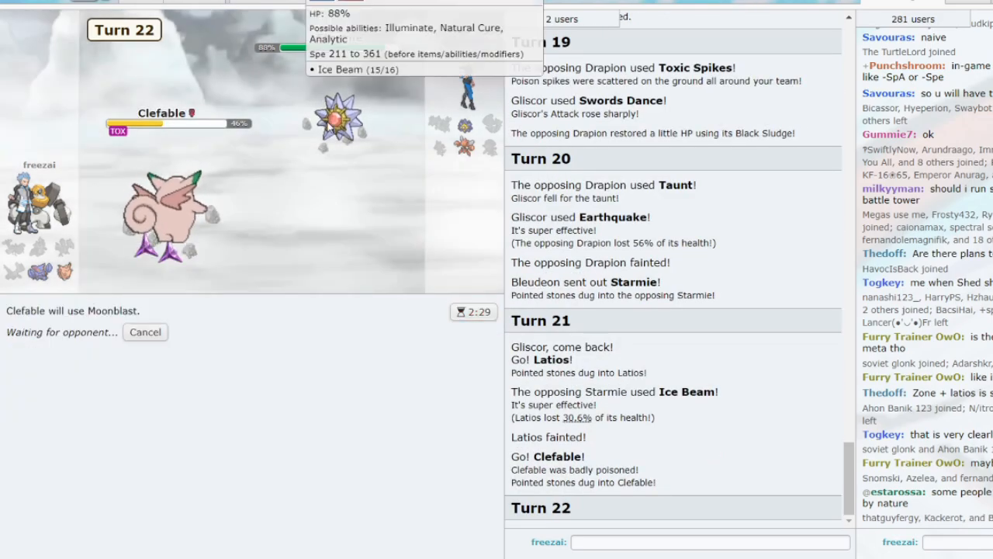
click(146, 332)
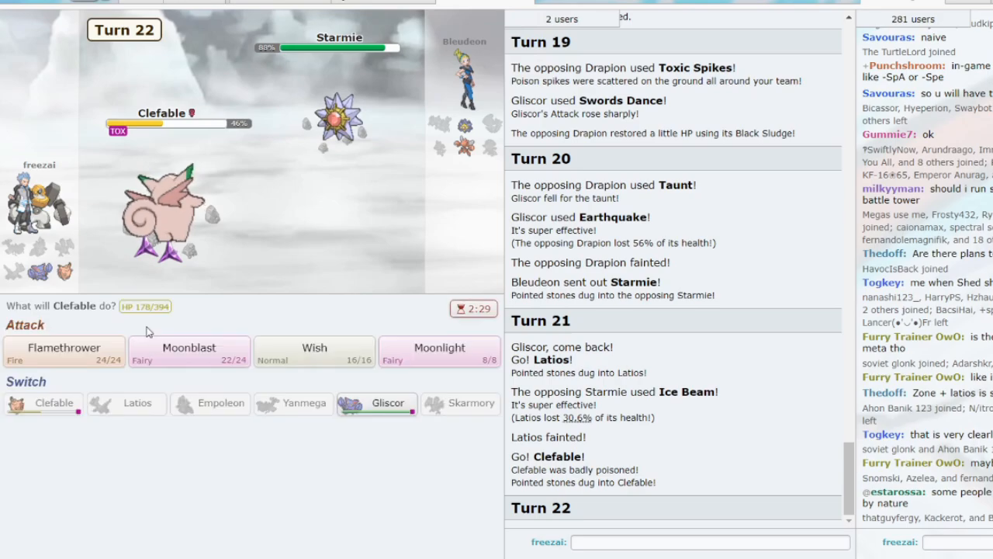
click(439, 348)
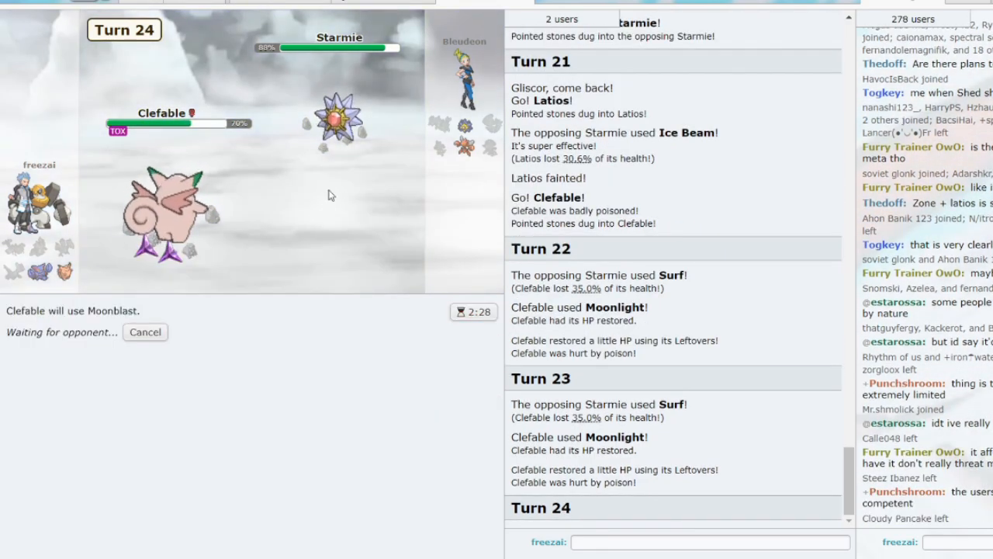
mouse_move(339, 121)
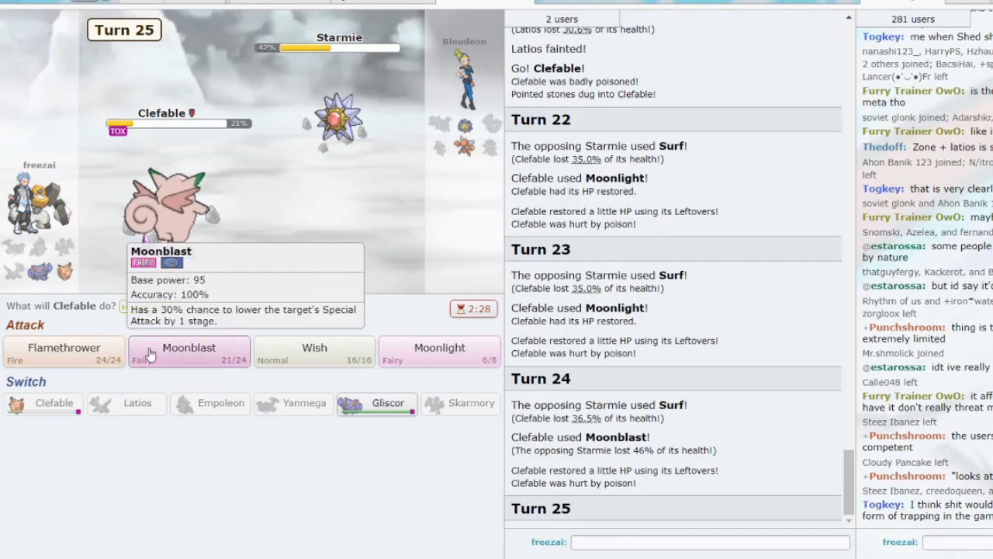
click(189, 351)
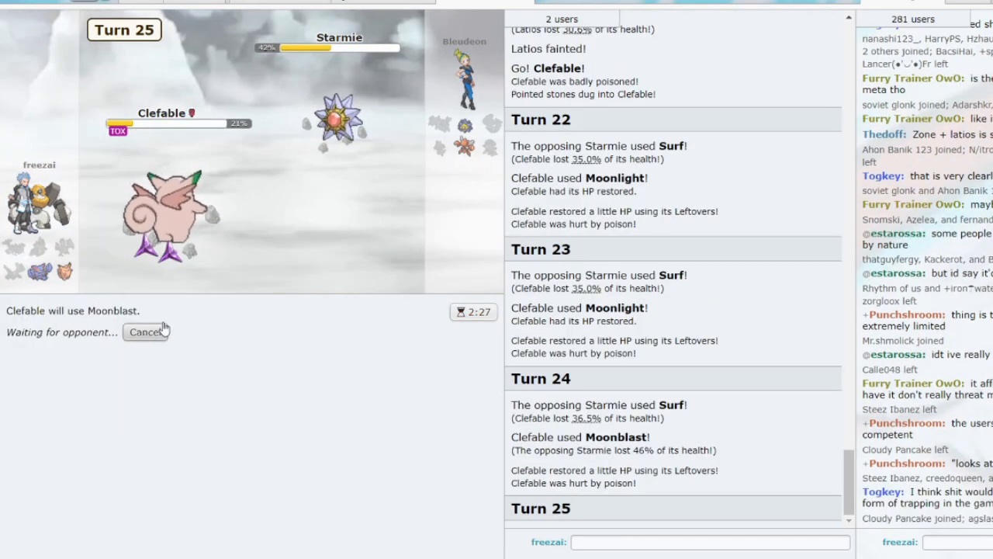